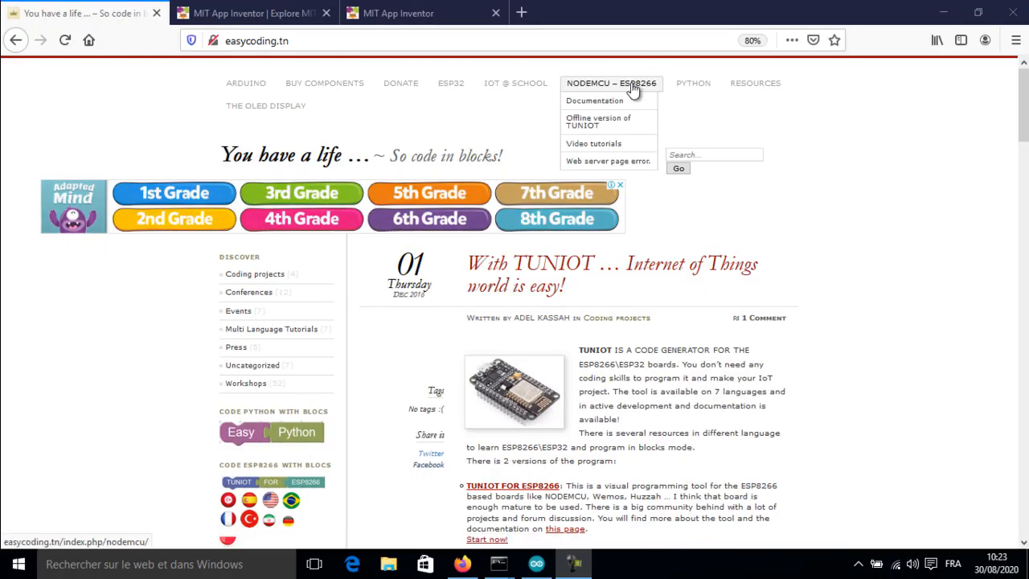
From the Resources page, download the UrsAI2MQTT extension zip and save the file
left_click(752, 83)
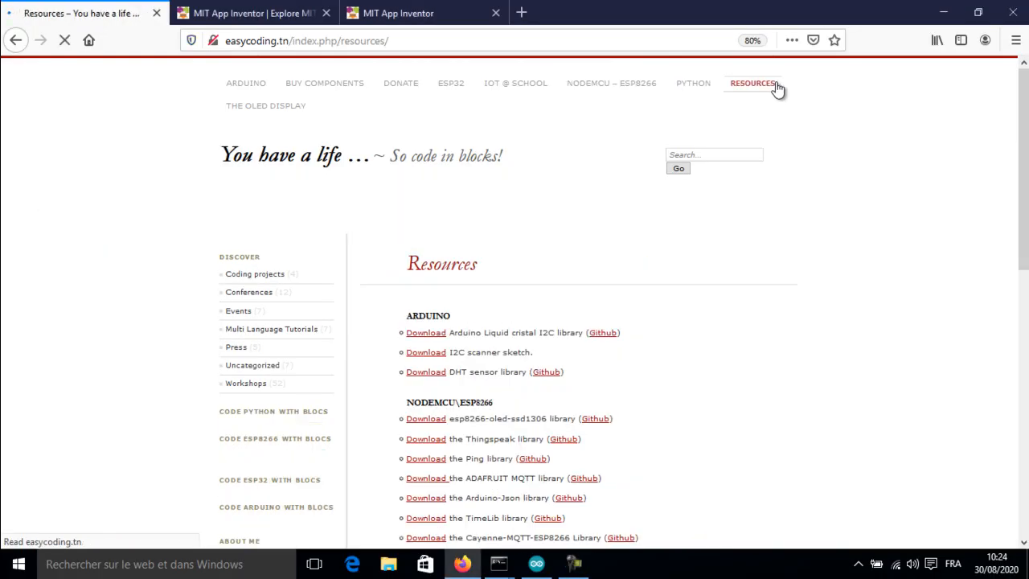
scroll("down", 3)
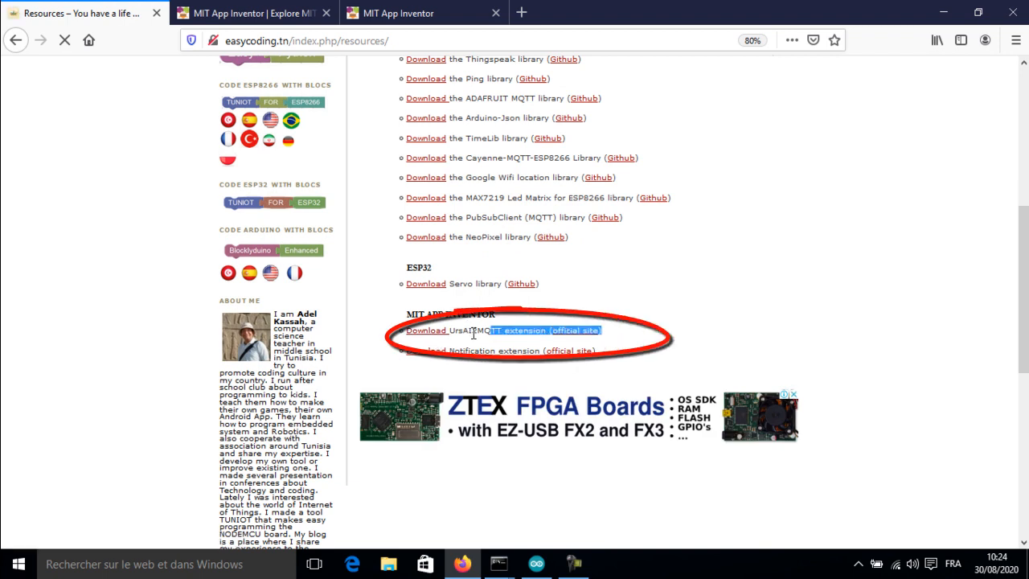
mouse_move(695, 321)
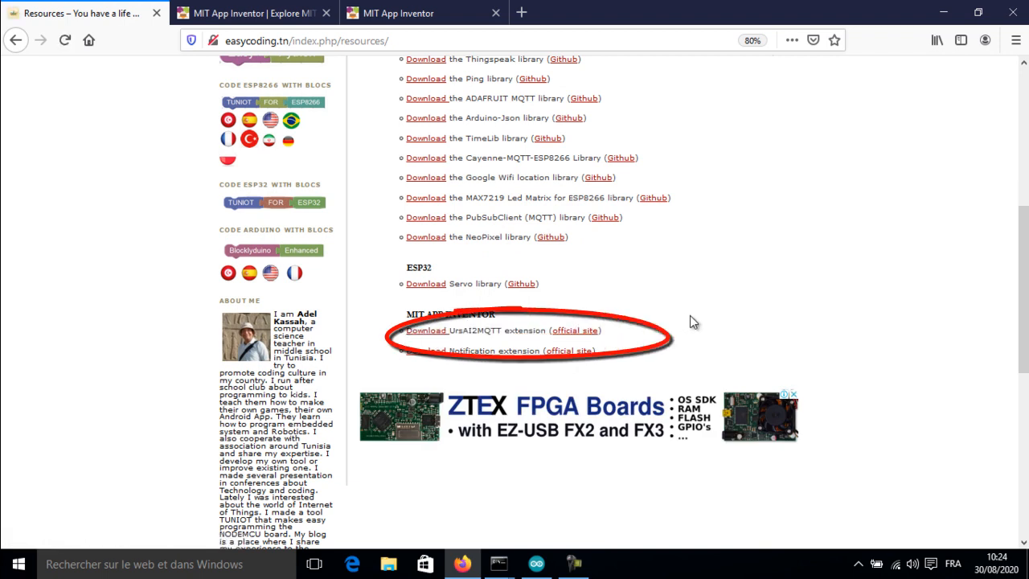
mouse_move(426, 332)
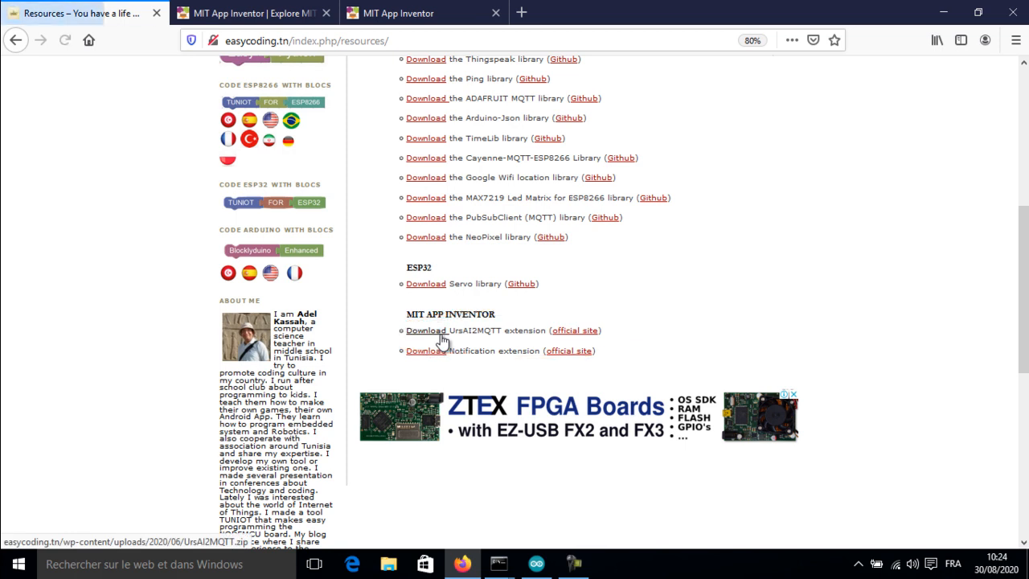
left_click(426, 331)
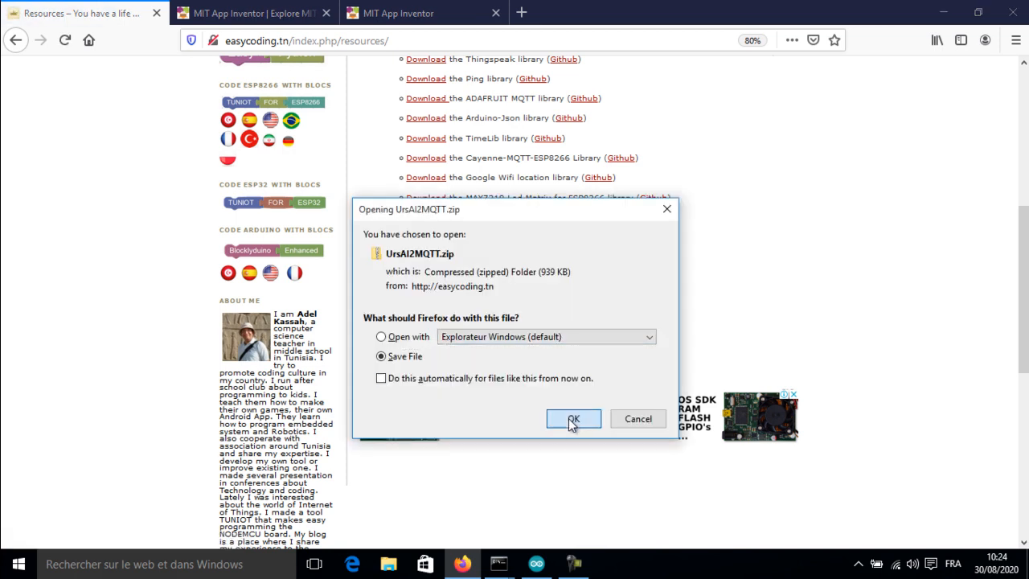
left_click(573, 418)
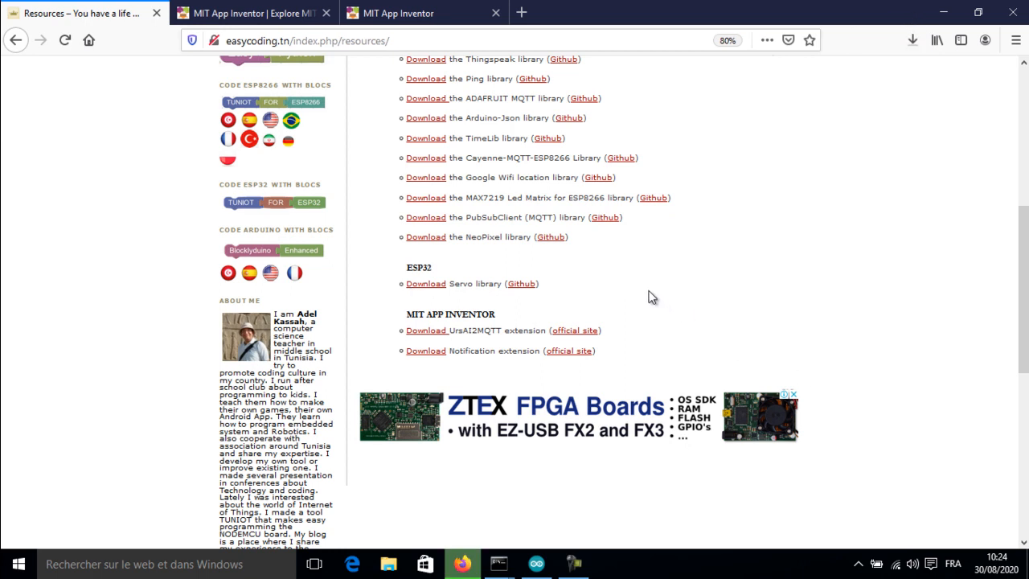
scroll("up", 3)
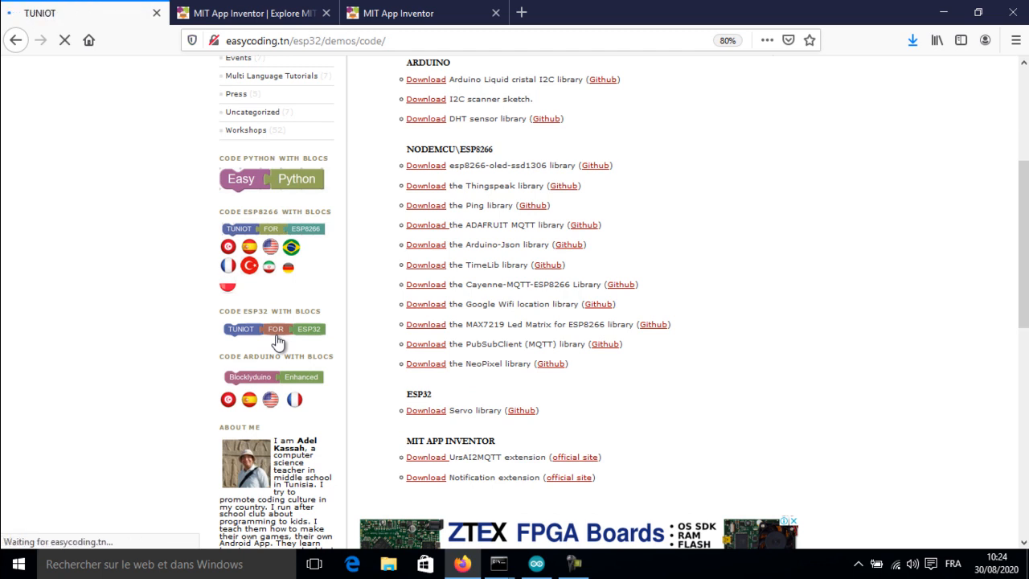
left_click(277, 328)
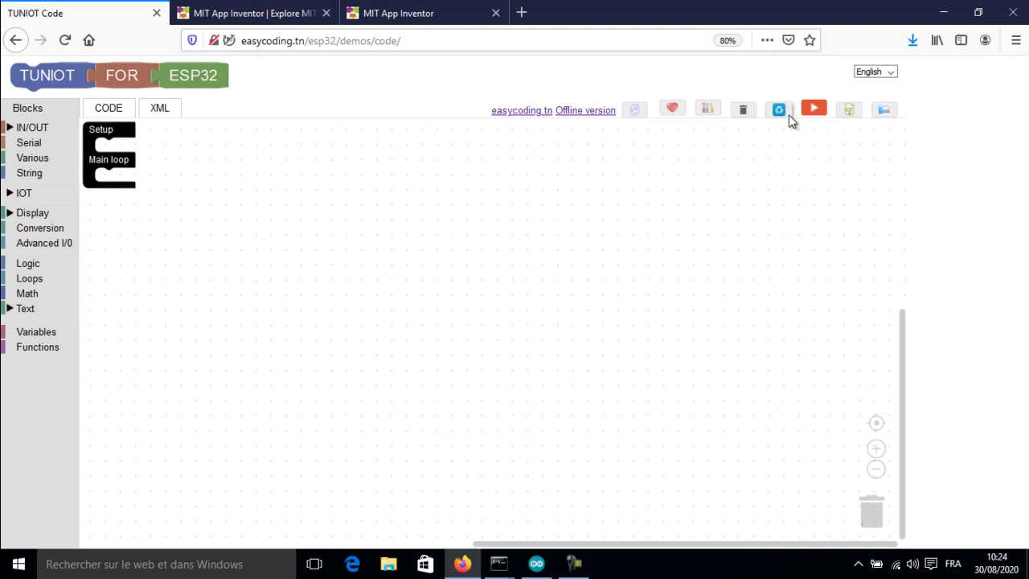
left_click(779, 109)
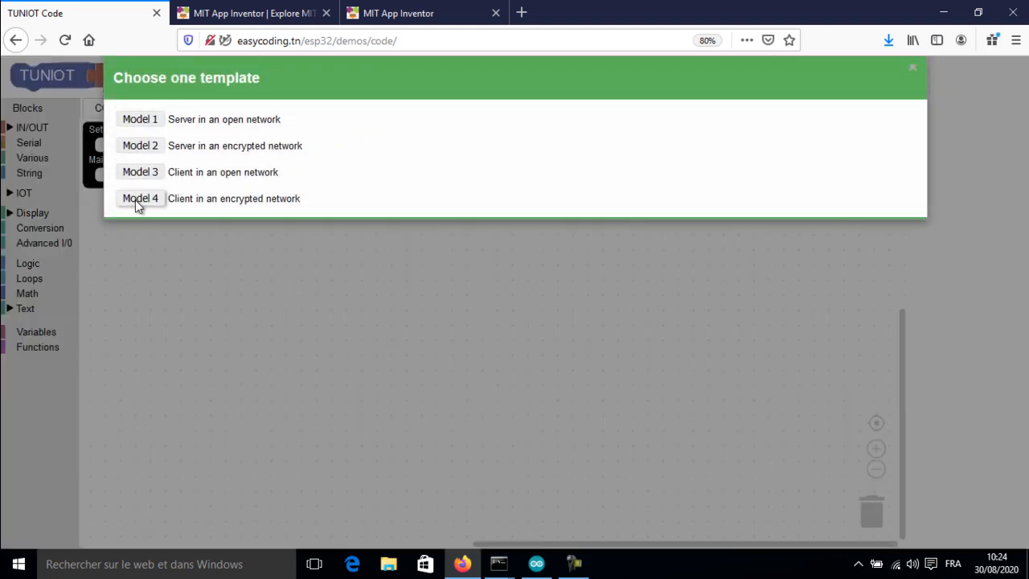
left_click(140, 200)
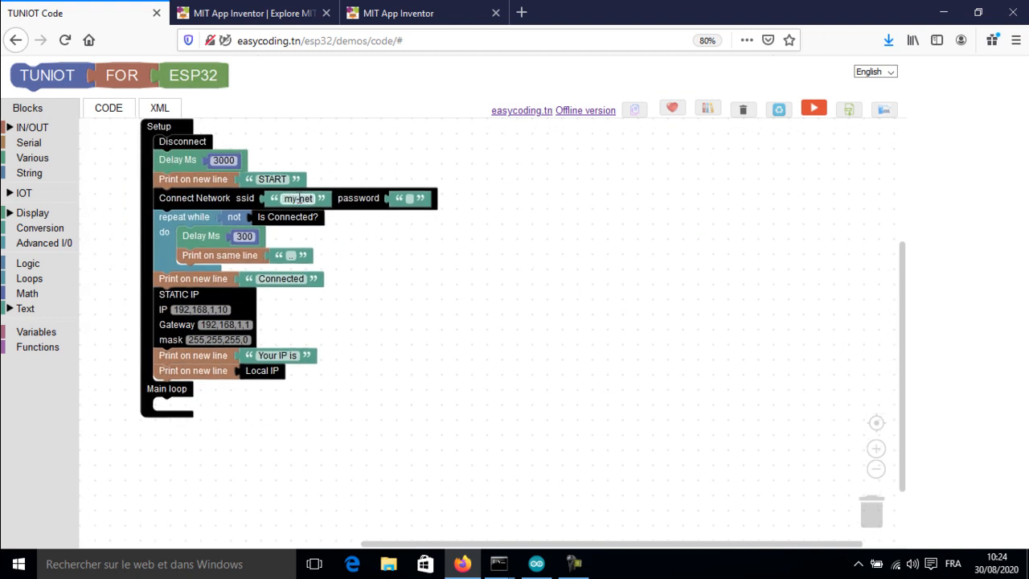
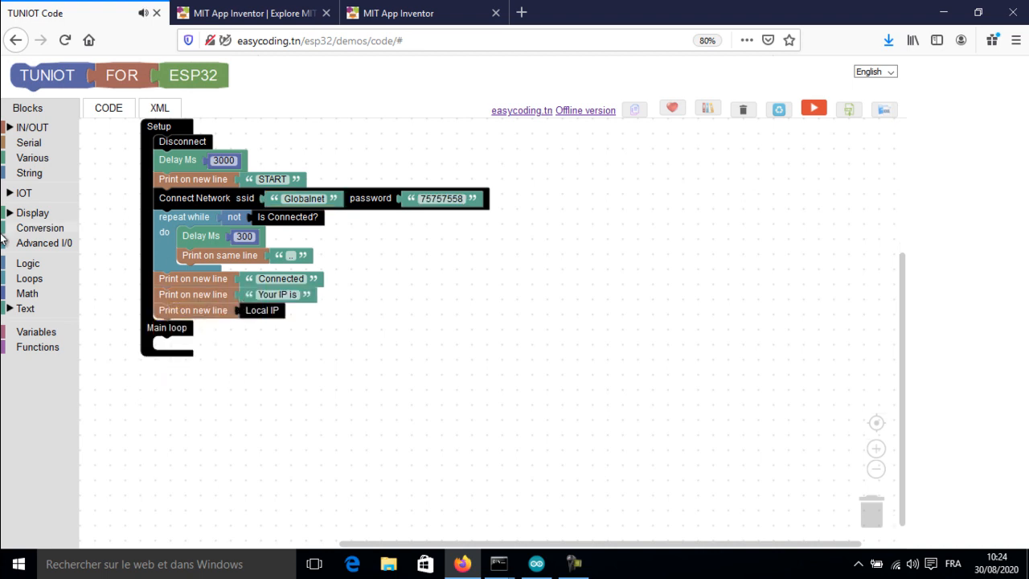
Add MQTT Connect to server 172.16.0.4 port 1883 in Setup and the MQTT Loop block
left_click(24, 193)
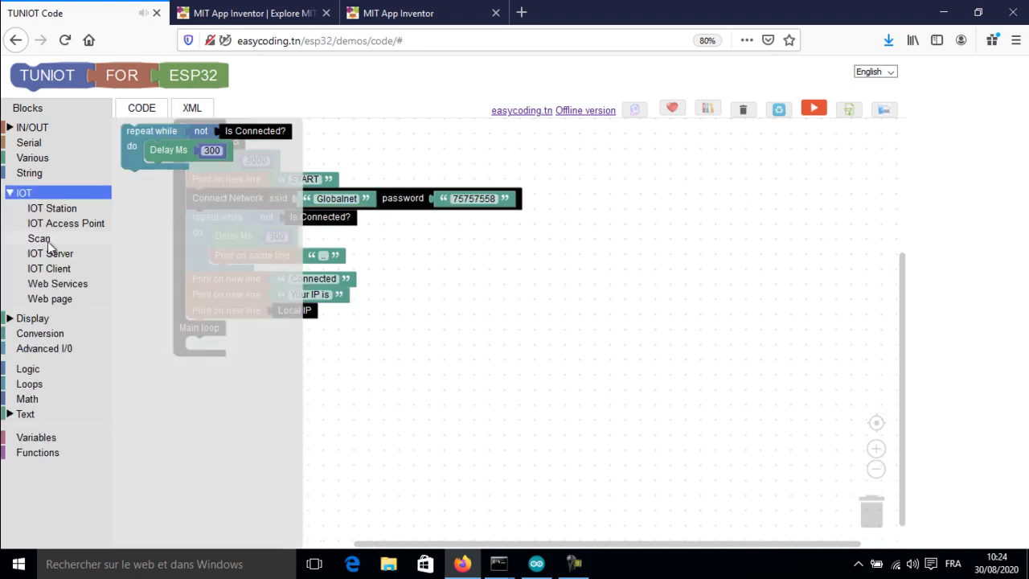
left_click(58, 283)
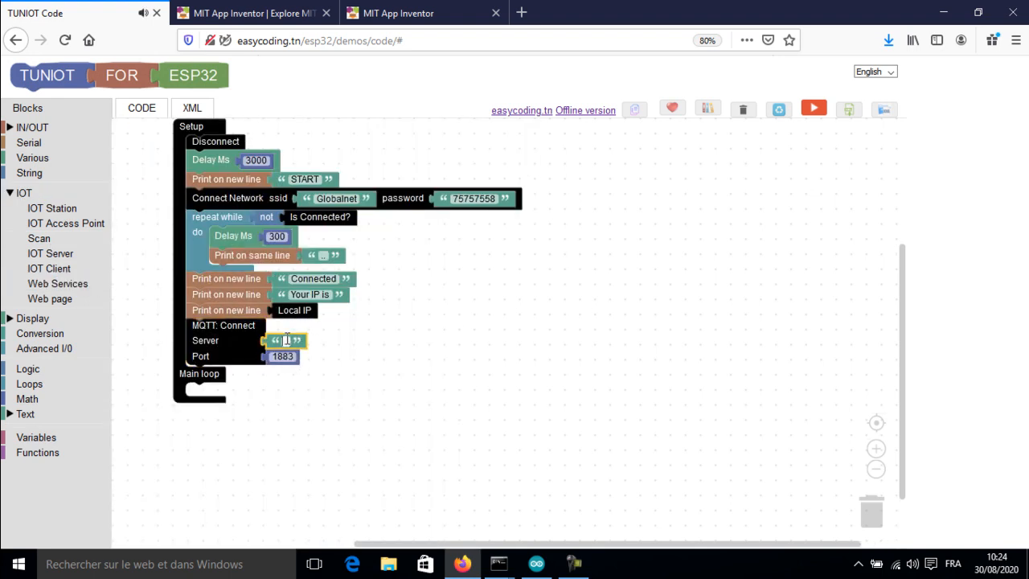
type("172.16.0.4")
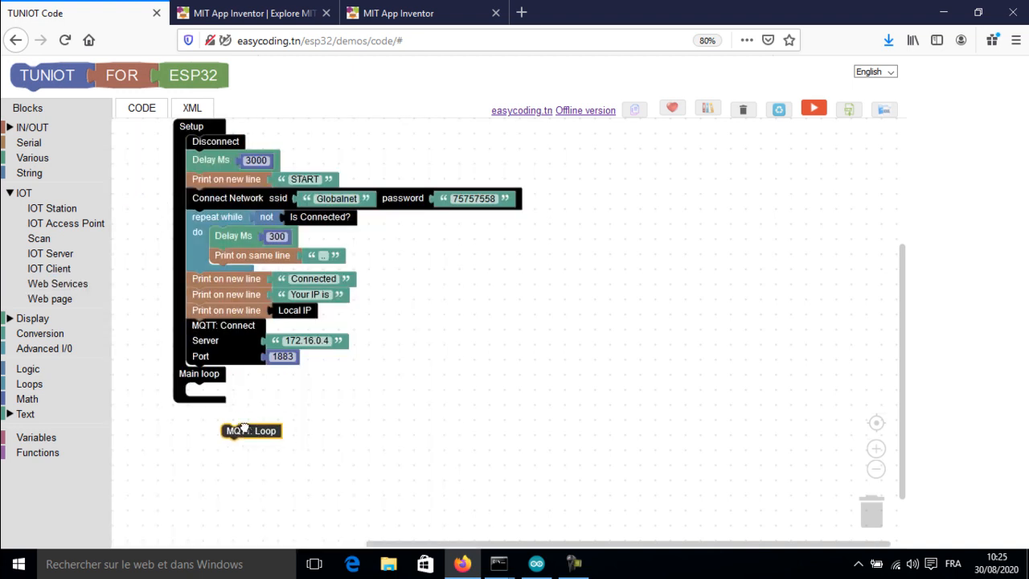
left_click(58, 283)
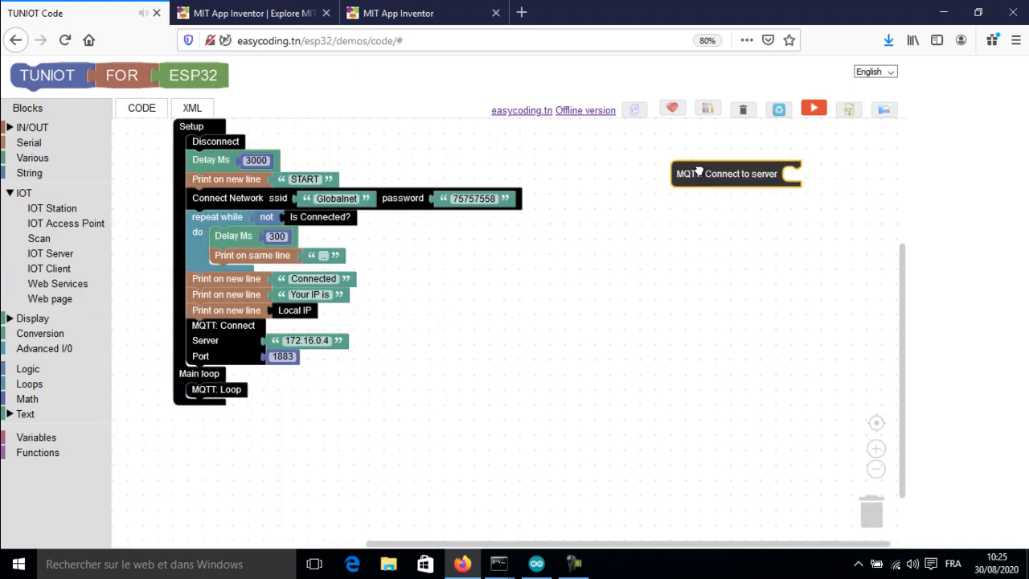
Add a message callback printing data and subscribe to topic light after connecting
left_click(58, 283)
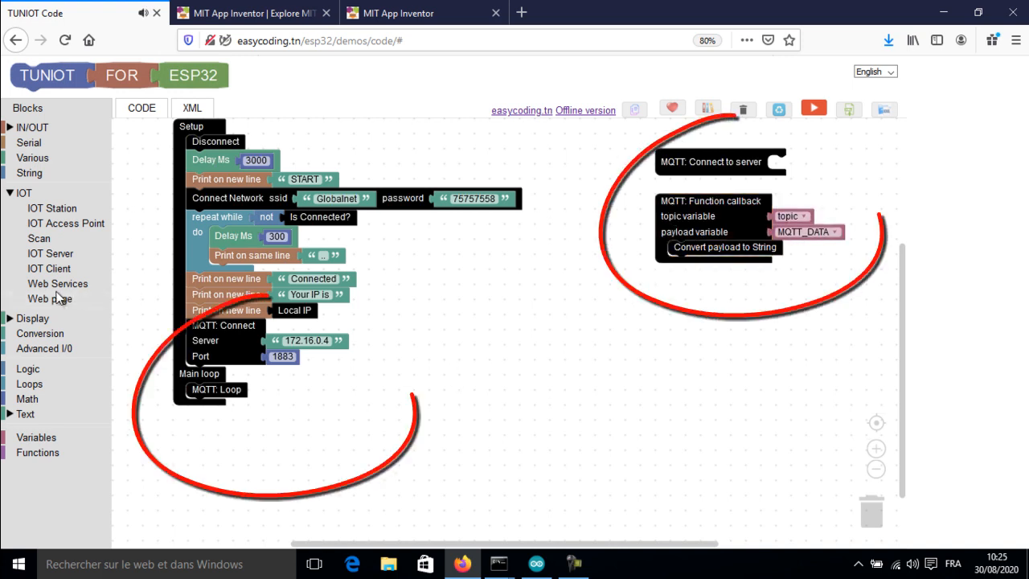
left_click(58, 283)
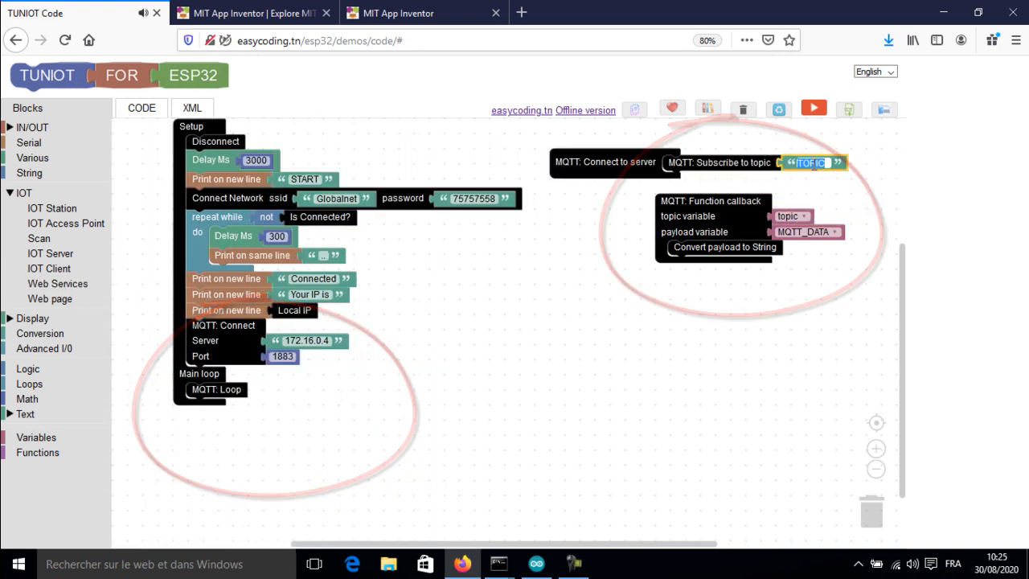
type("light")
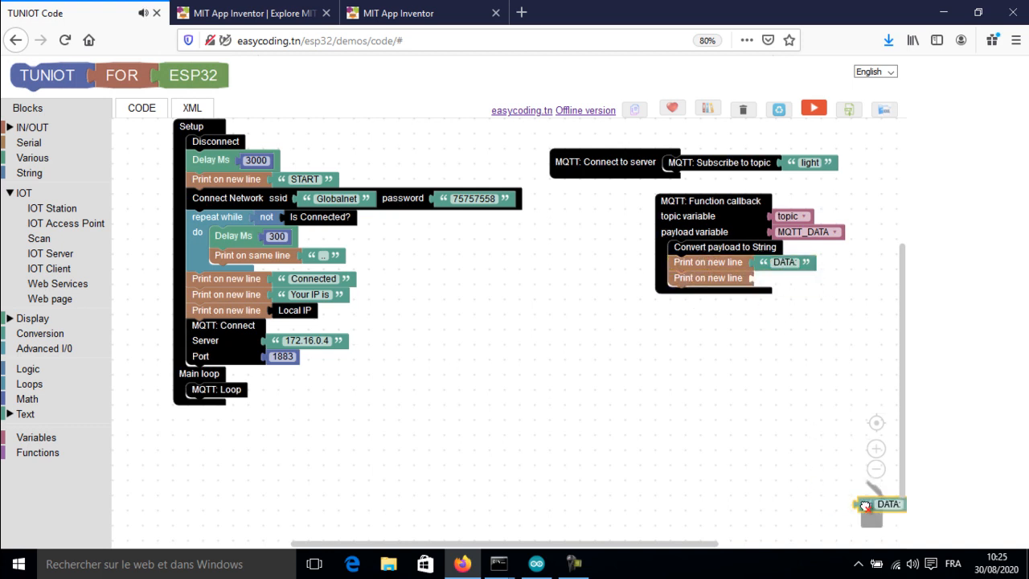
Print MQTT_DATA and add an if setting pin D4 HIGH when the message is ON
left_click_drag(881, 505, 817, 255)
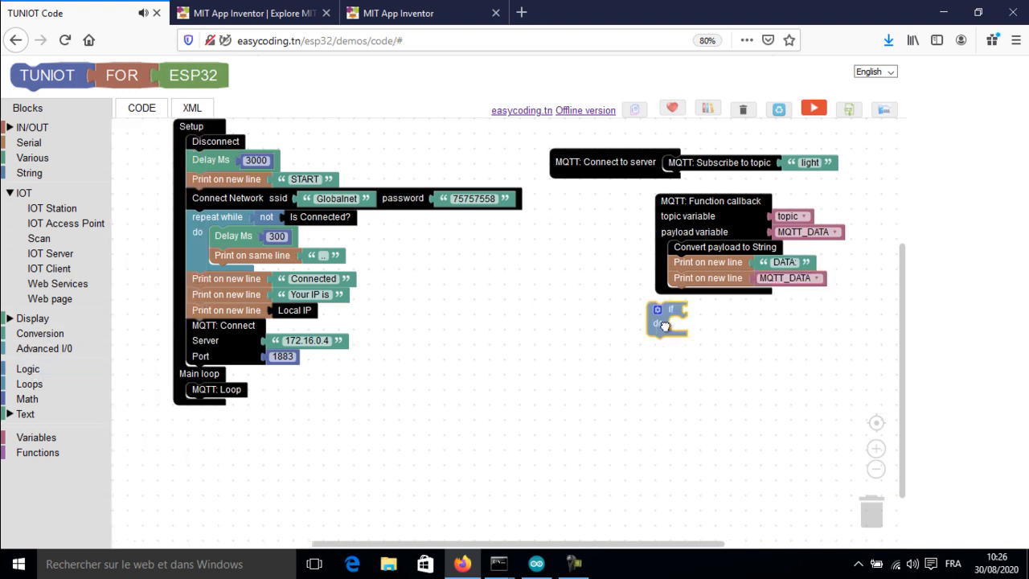
left_click_drag(668, 320, 689, 304)
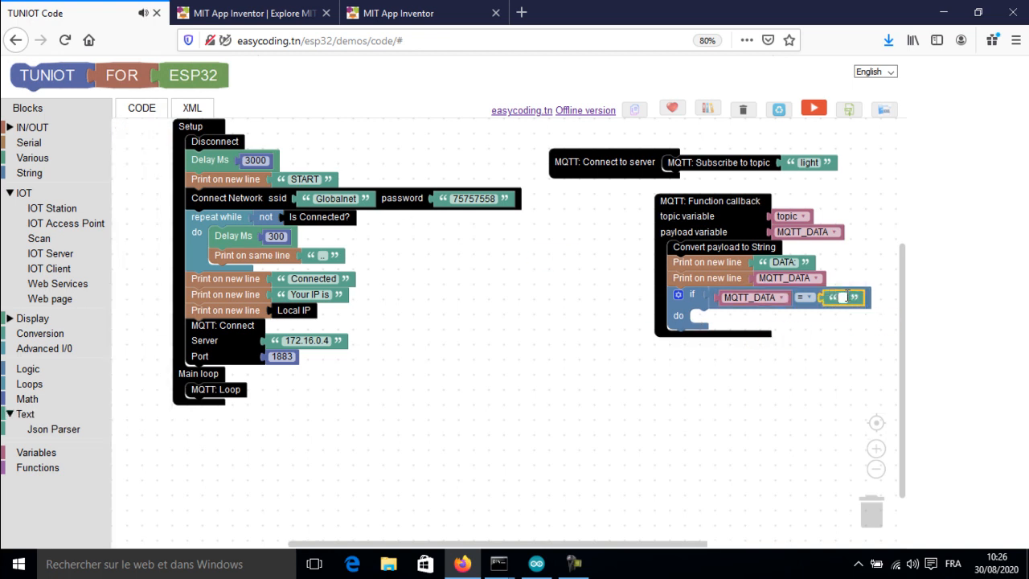
type("ON")
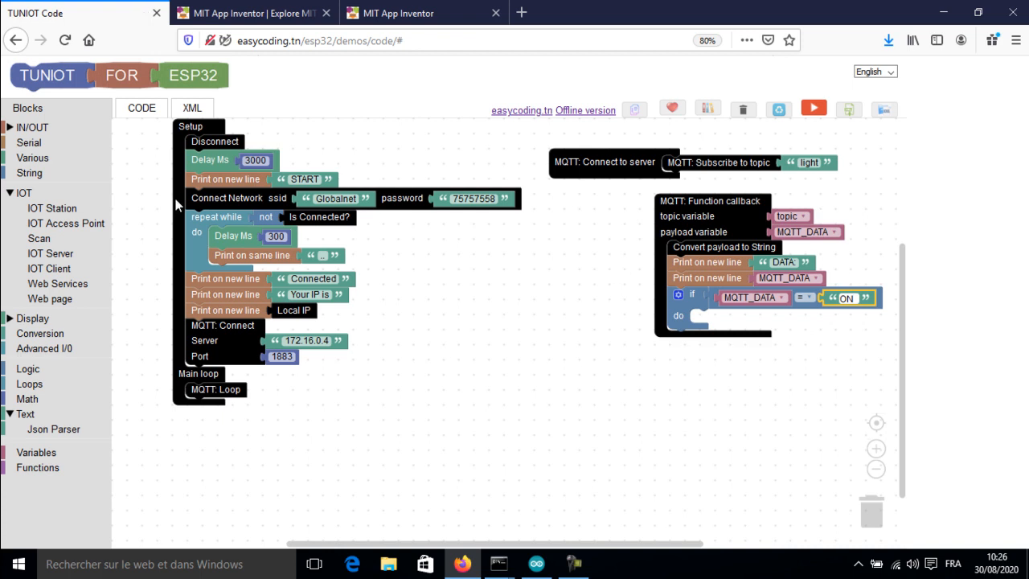
left_click(32, 127)
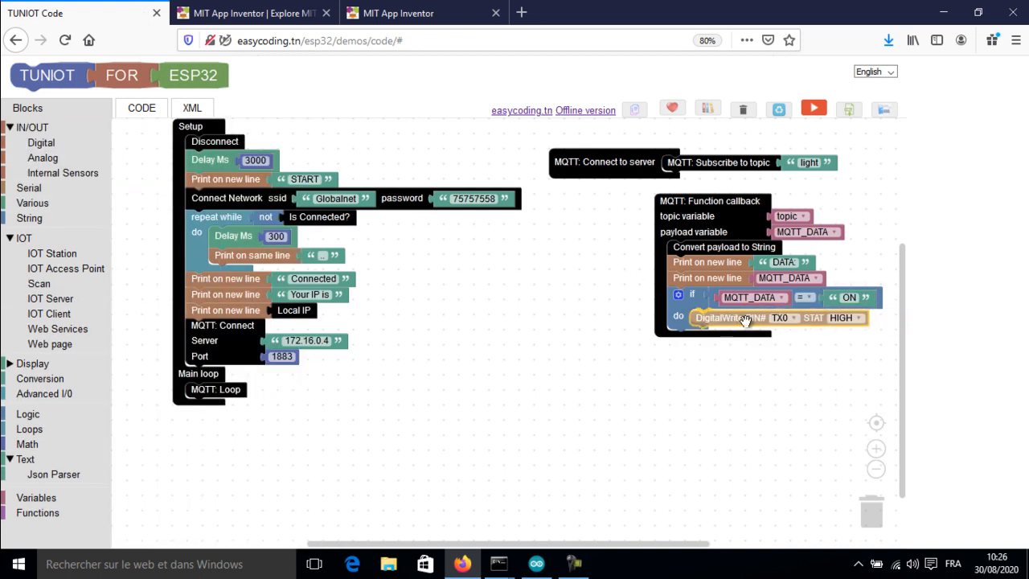
left_click(784, 319)
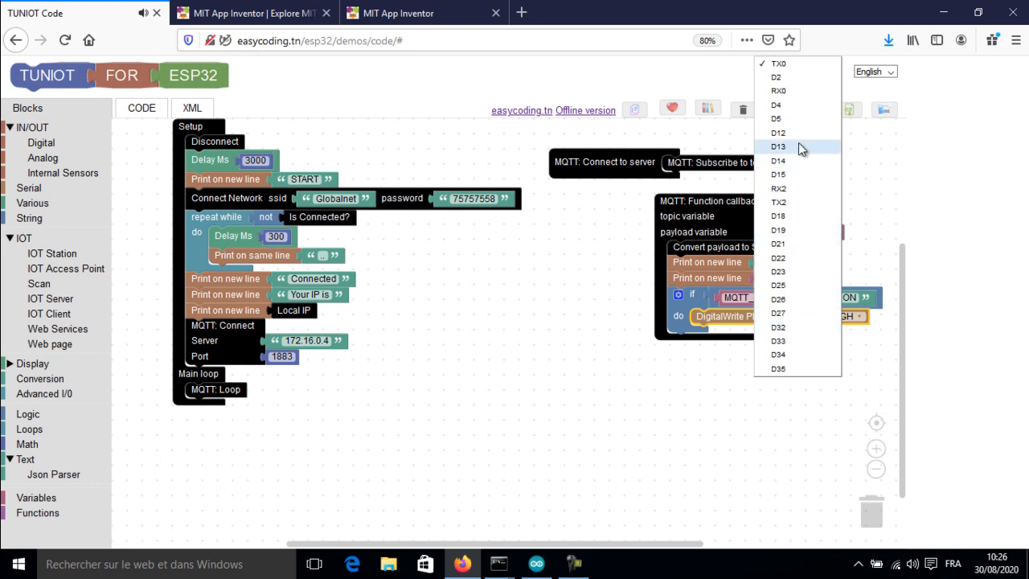
Duplicate the condition for OFF/LOW, view the generated code and move to the Arduino sketch
right_click(691, 294)
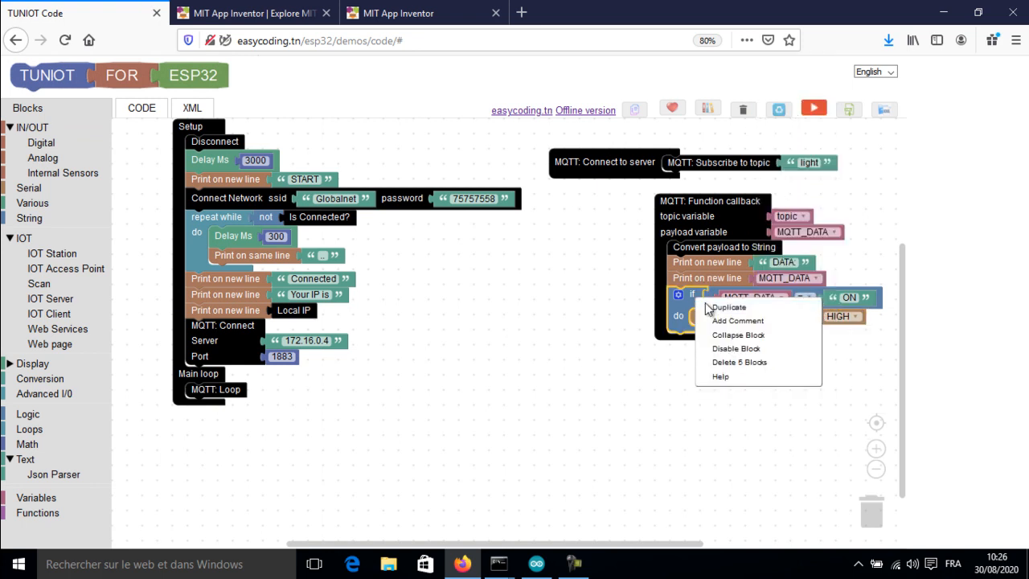
left_click(726, 308)
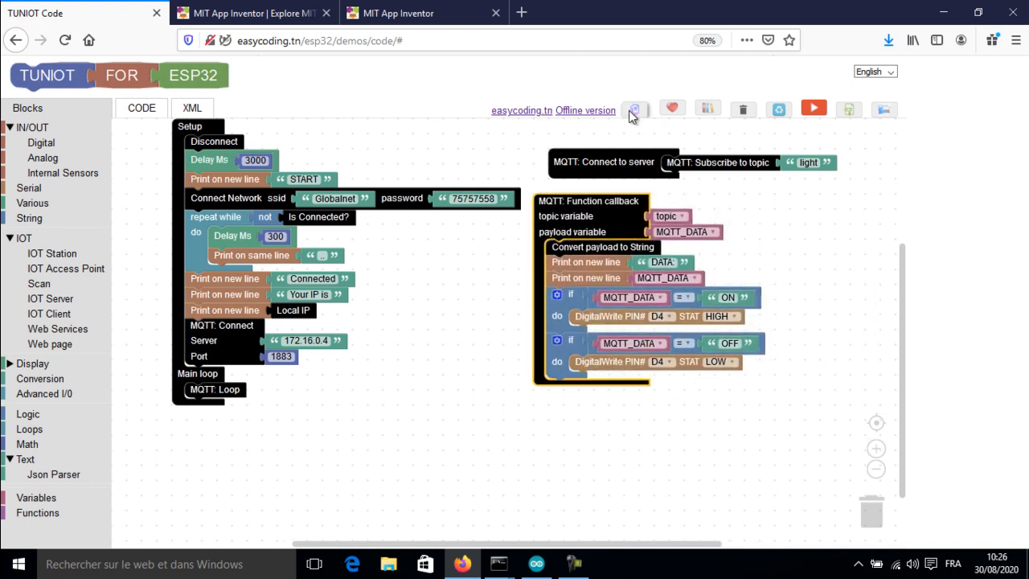
left_click(141, 108)
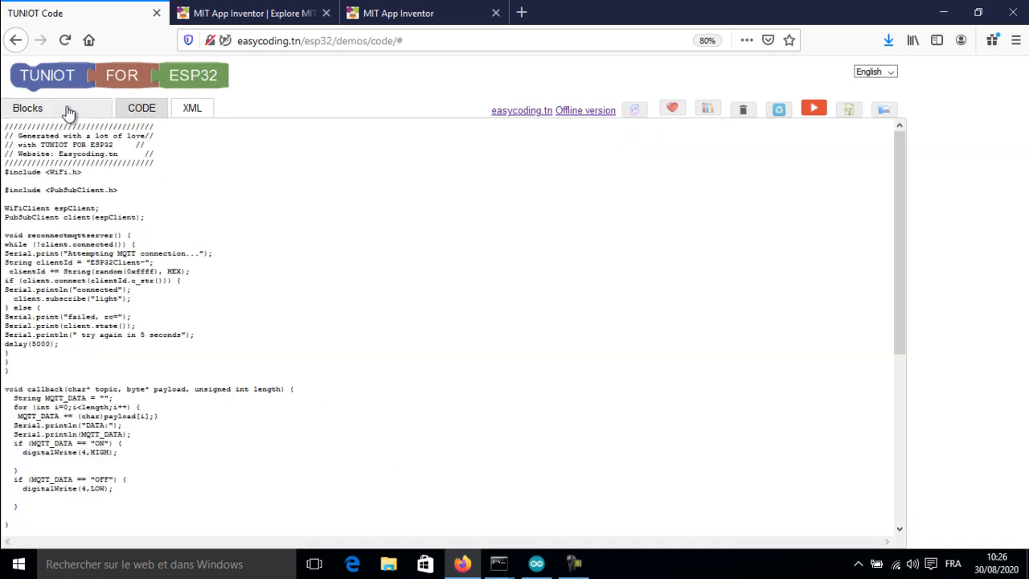
left_click(27, 108)
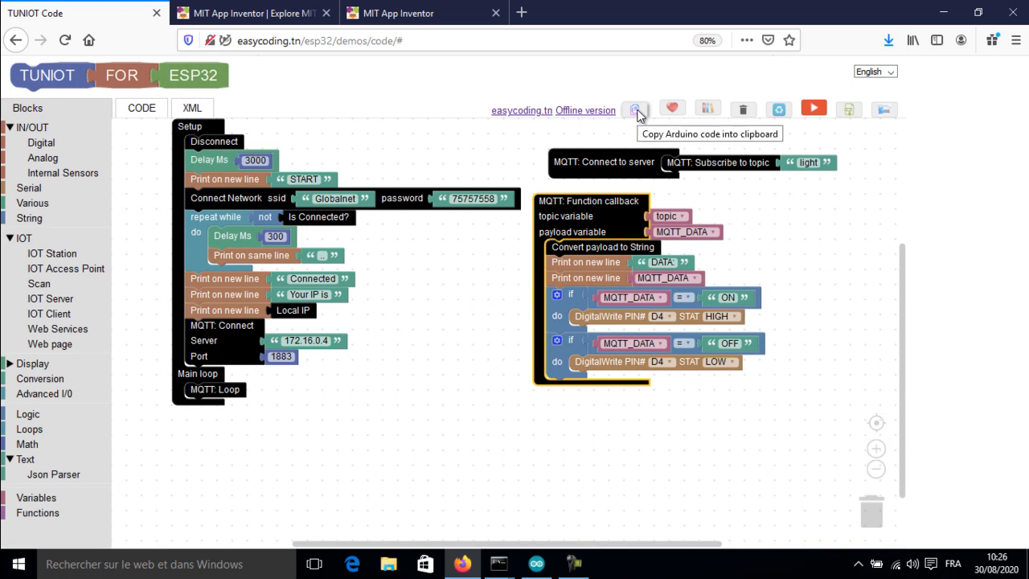
left_click(537, 562)
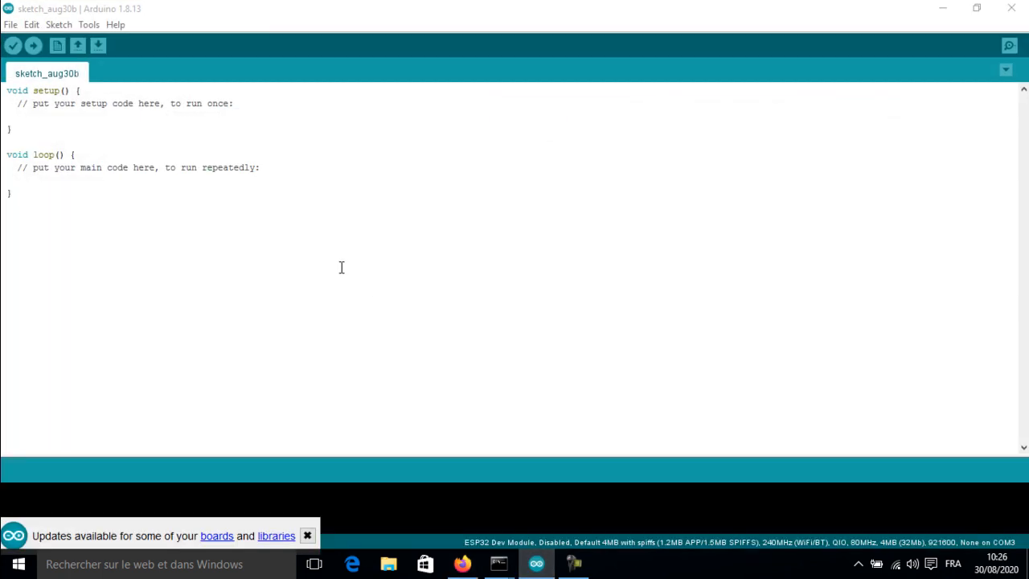
Replace the sketch with the generated code and watch the serial monitor at 9600 baud
key("ctrl+a")
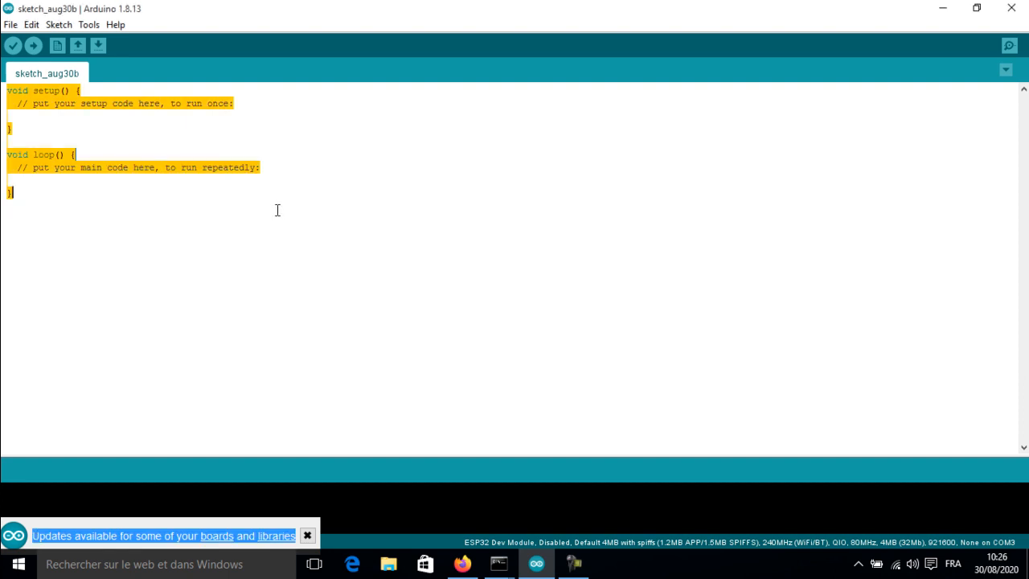
left_click(1010, 45)
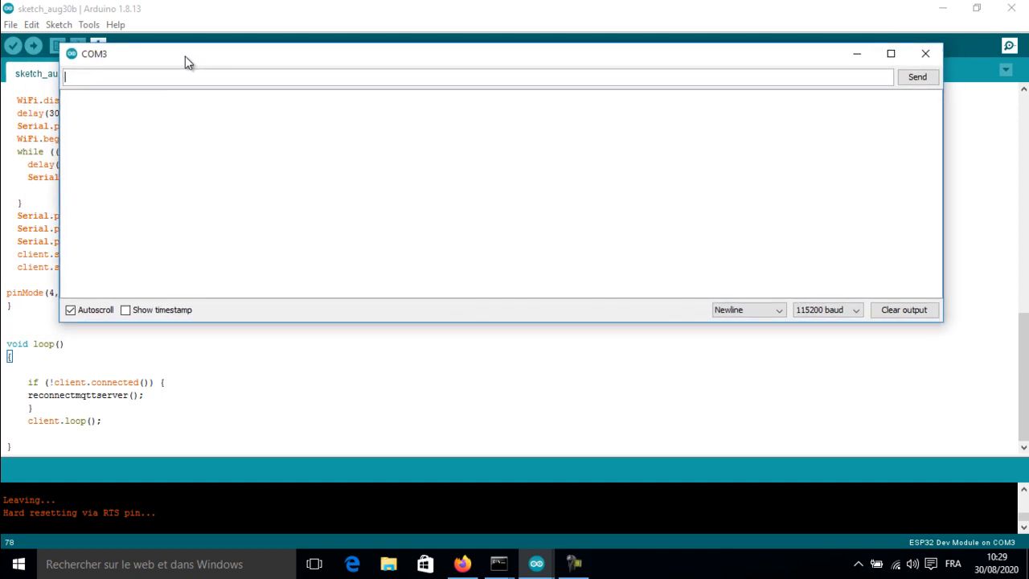
left_click(824, 308)
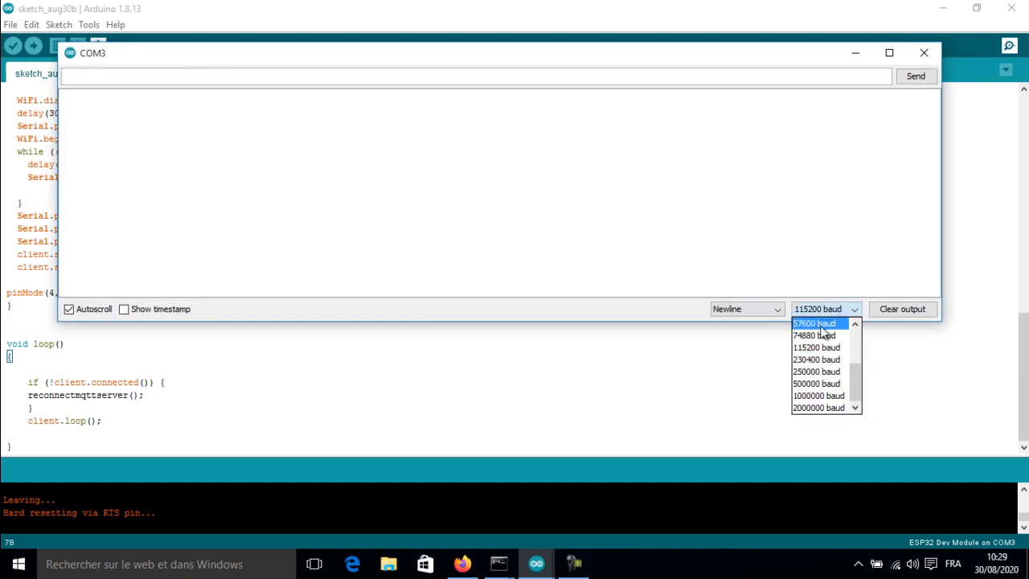
scroll("up", 3)
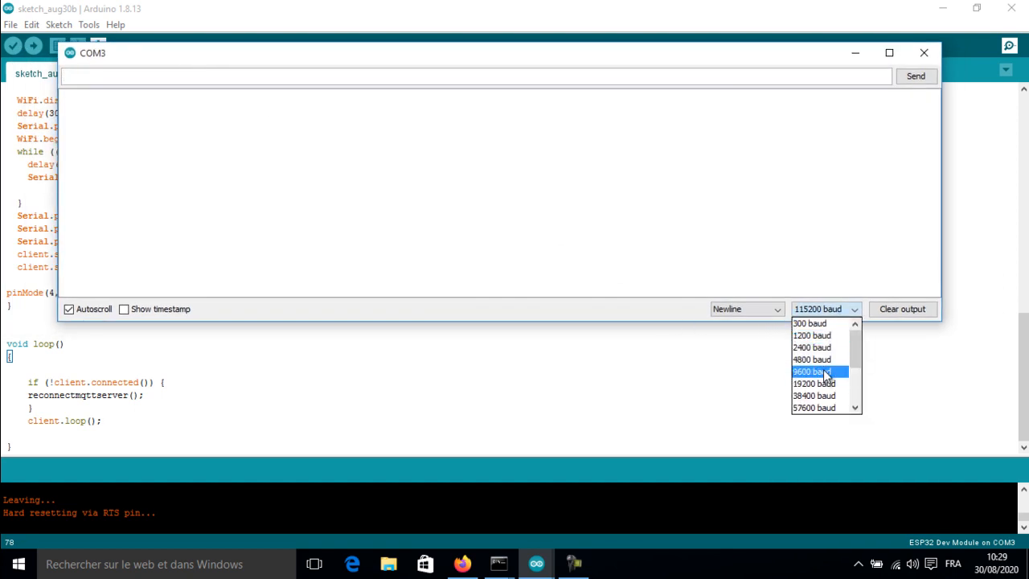
left_click(811, 370)
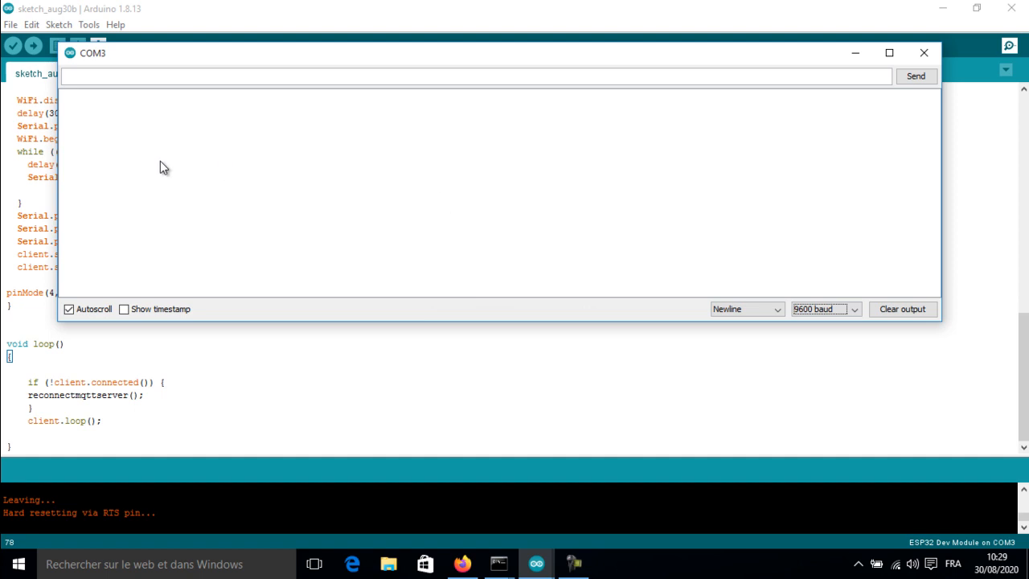
mouse_move(543, 555)
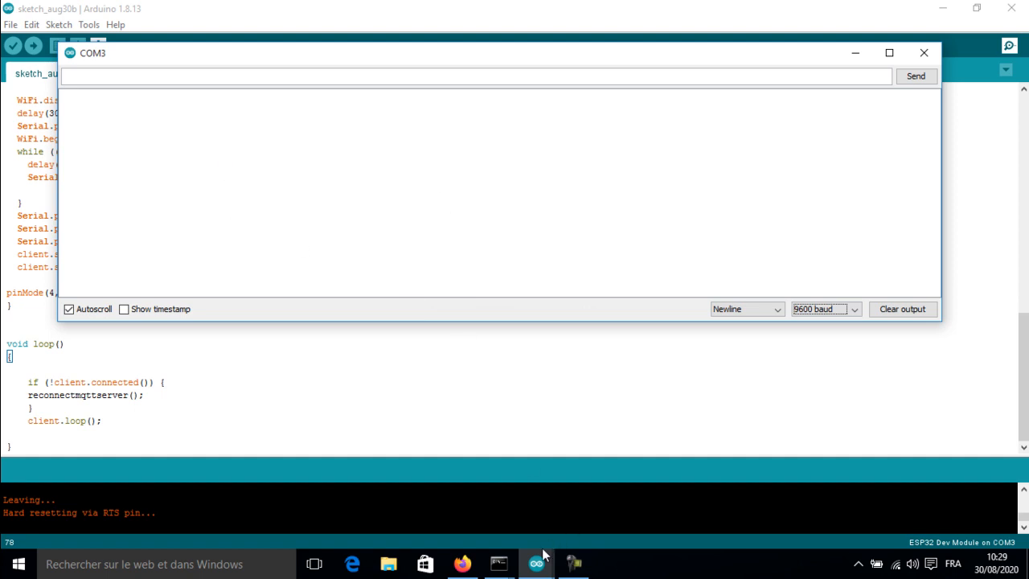
mouse_move(499, 562)
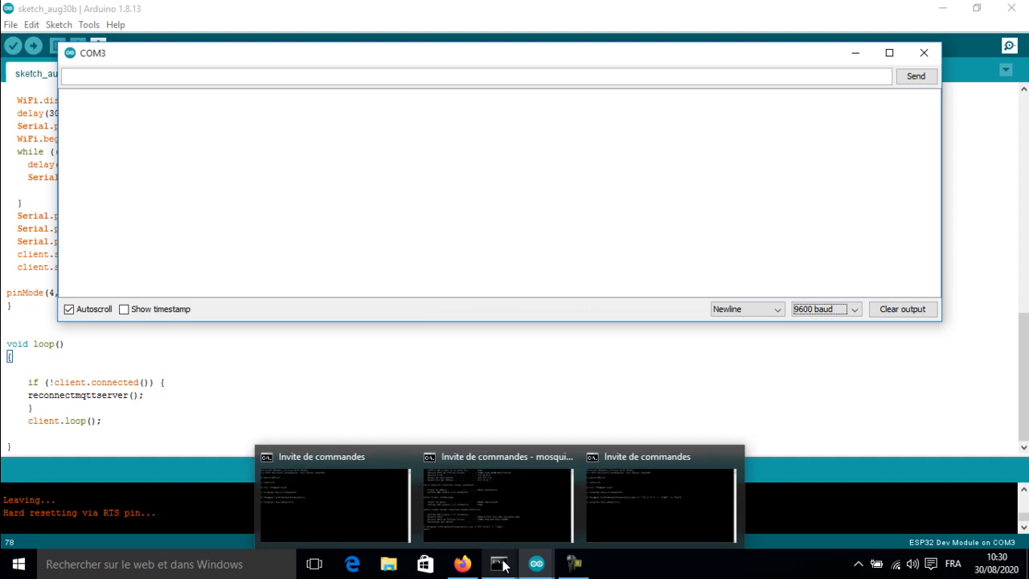
Publish ON and OFF messages to topic light on 172.16.0.4 with mosquitto_pub, then return to the browser
left_click(332, 501)
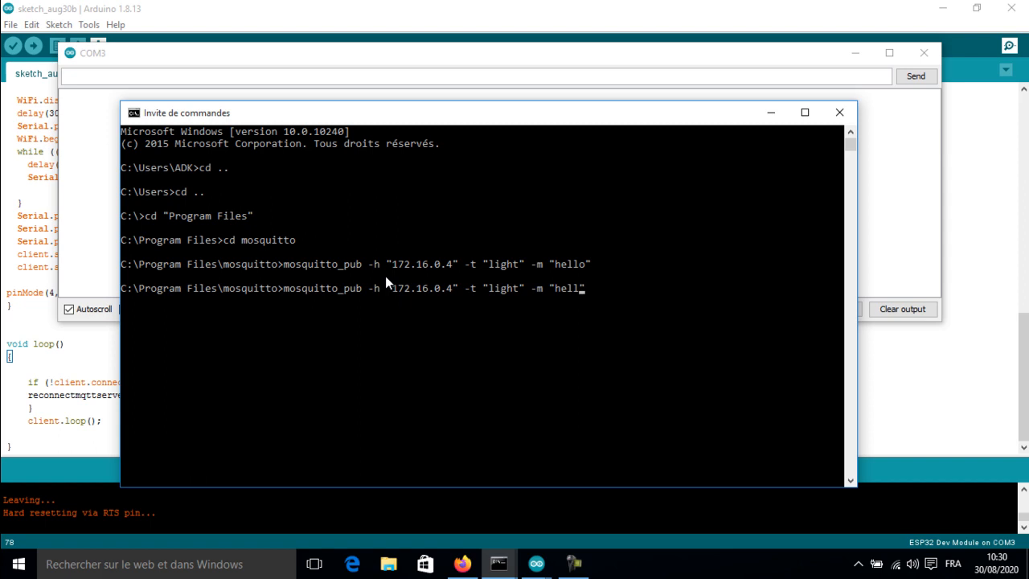
type("ON\"")
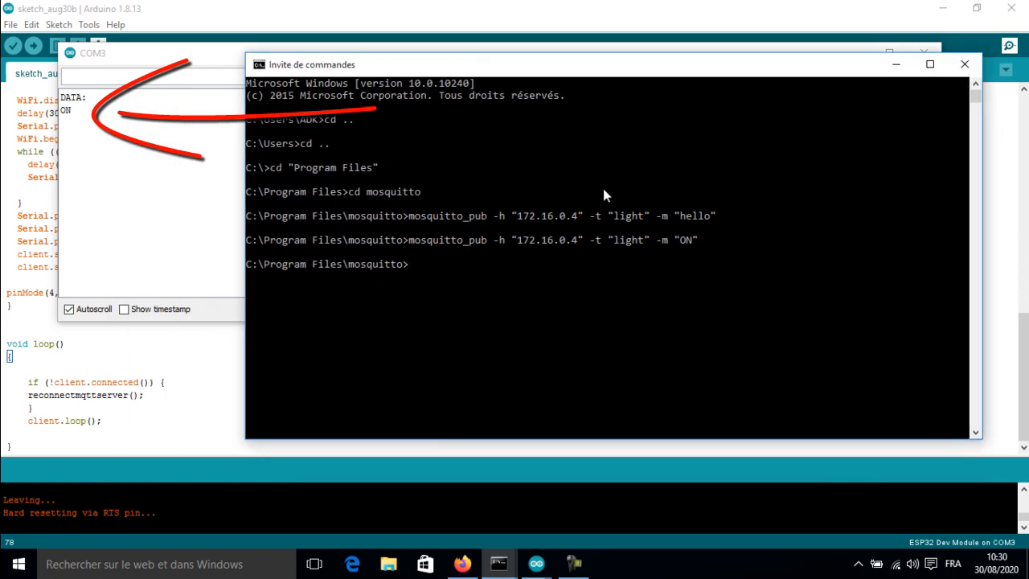
type("mosquitto_pub -h \"172.16.0.4\" -t \"light\" -m \"O")
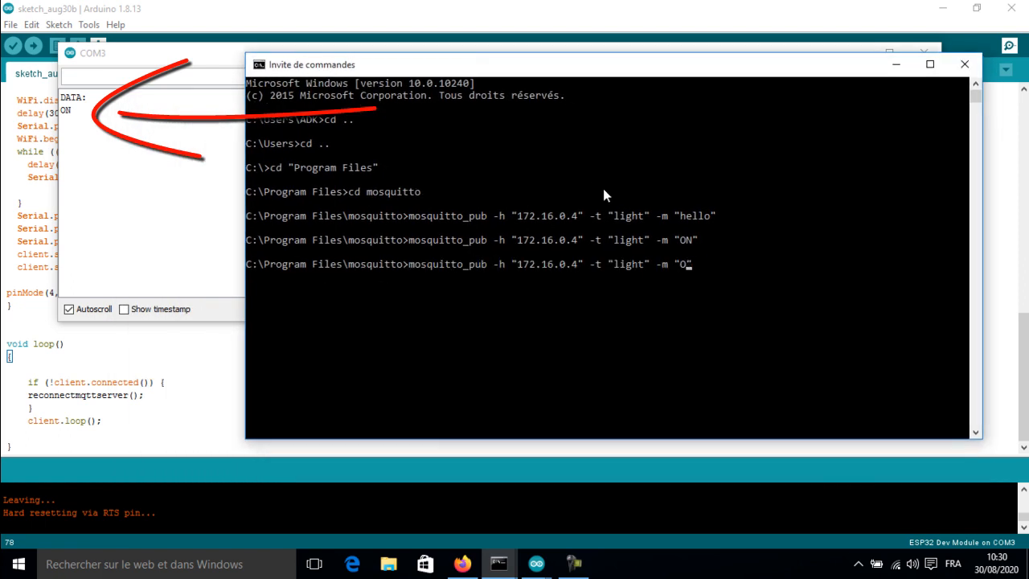
key("Return")
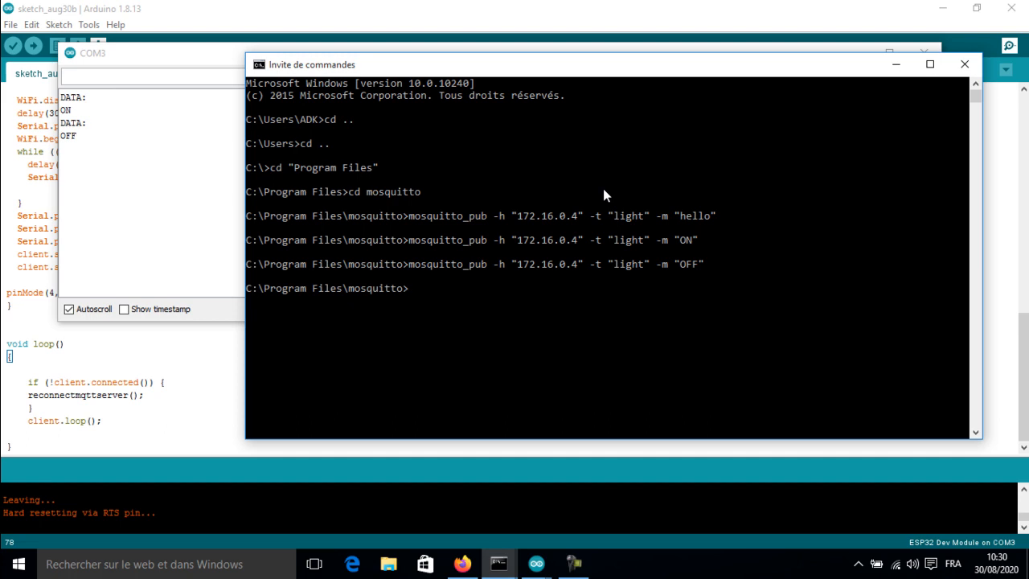
type("mosquitto_pub -h \"172.16.0.4\" -t \"light\" -m \"ON")
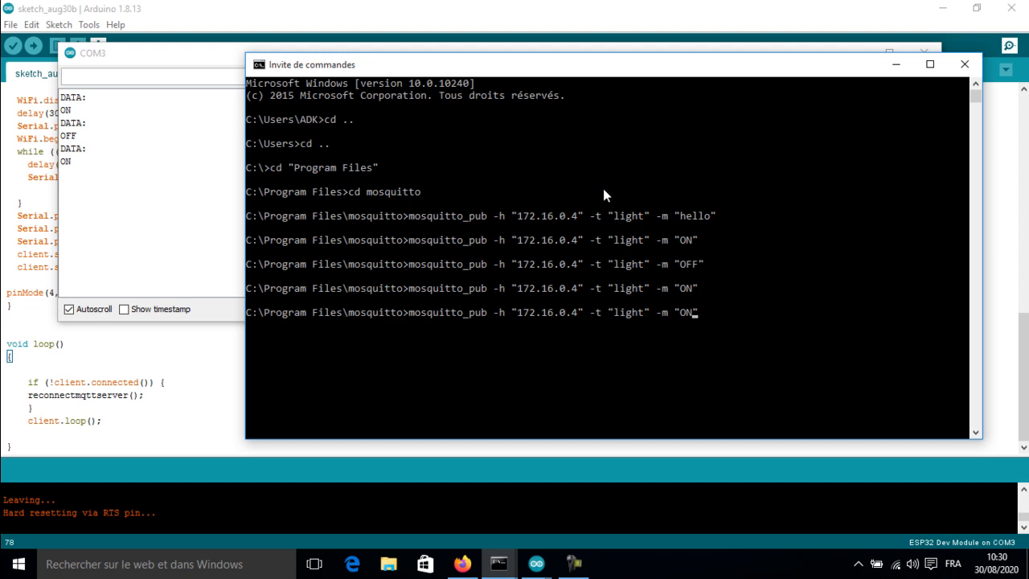
key("Return")
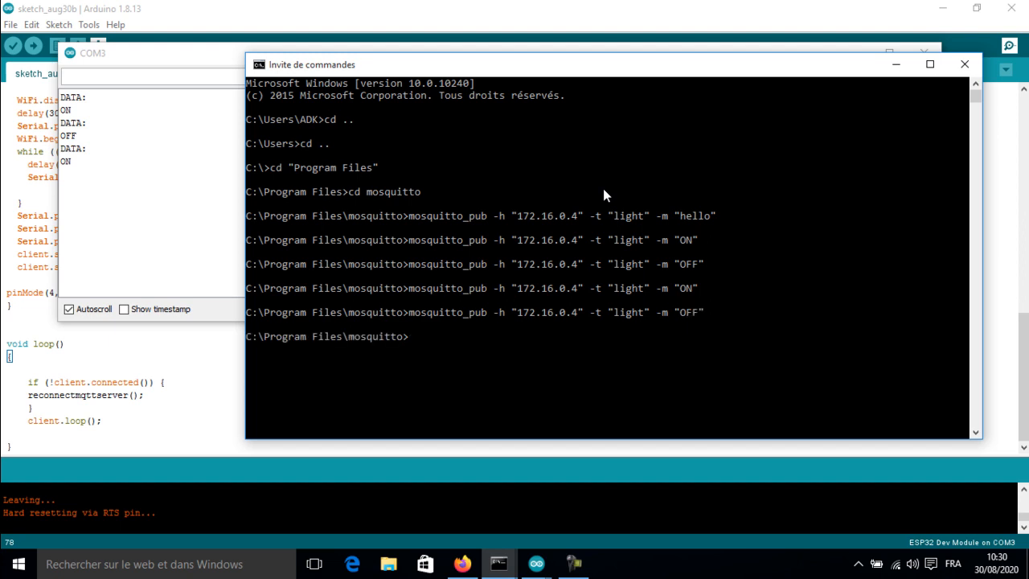
left_click(463, 563)
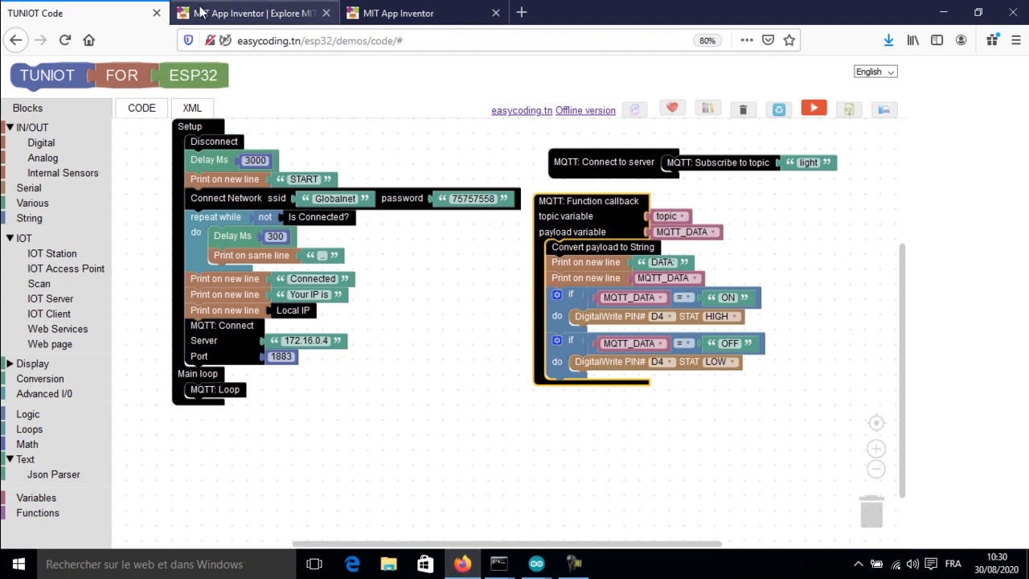
Start a new App Inventor project named MQTT_CONTROL_ESP32
left_click(425, 13)
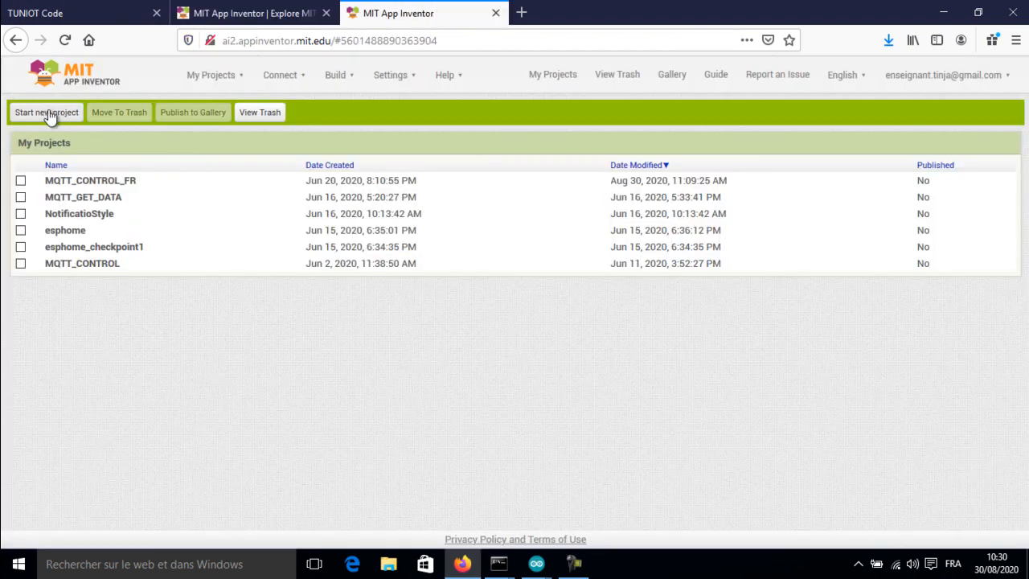
left_click(45, 112)
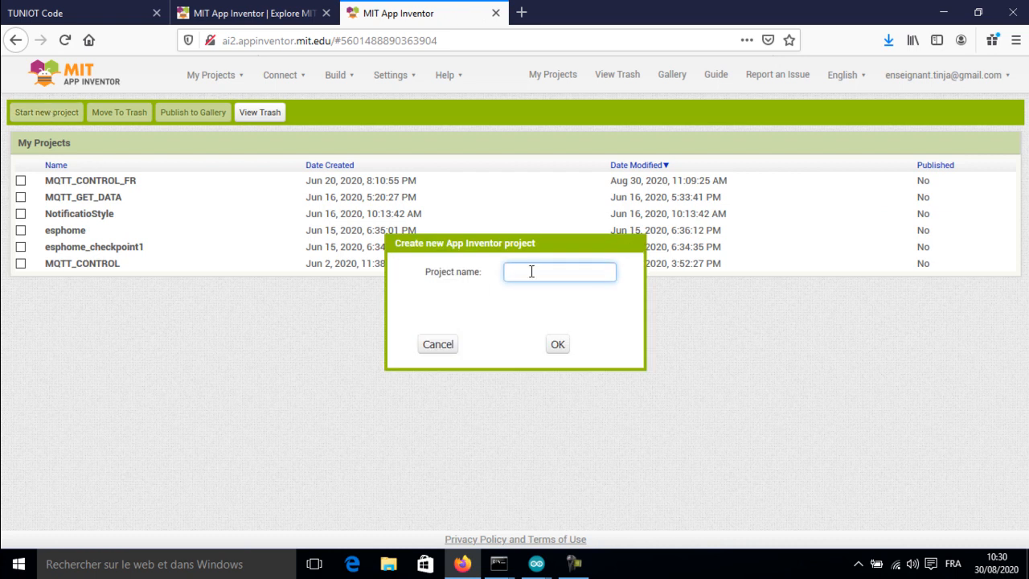
type("MQTT")
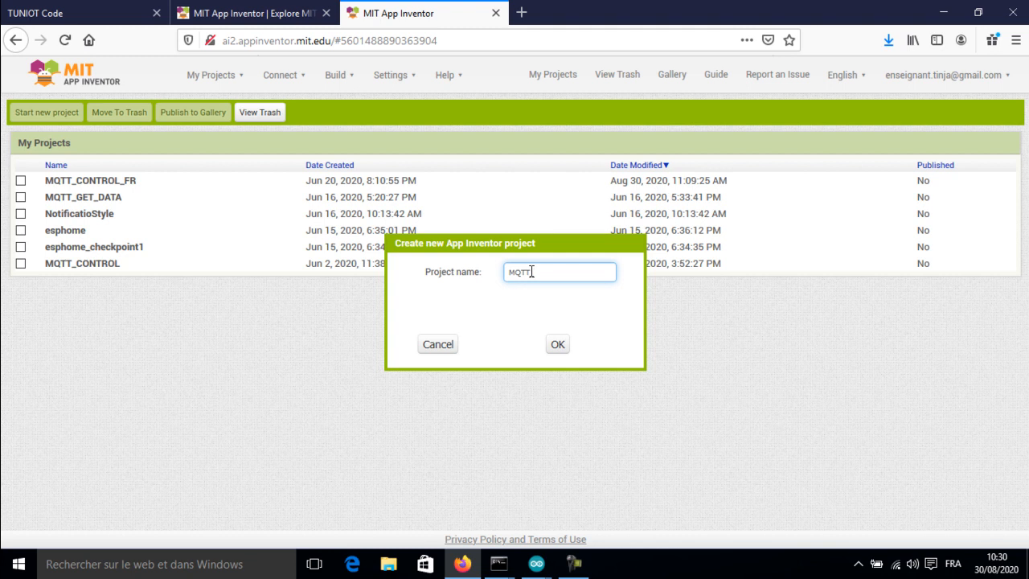
type("_CON")
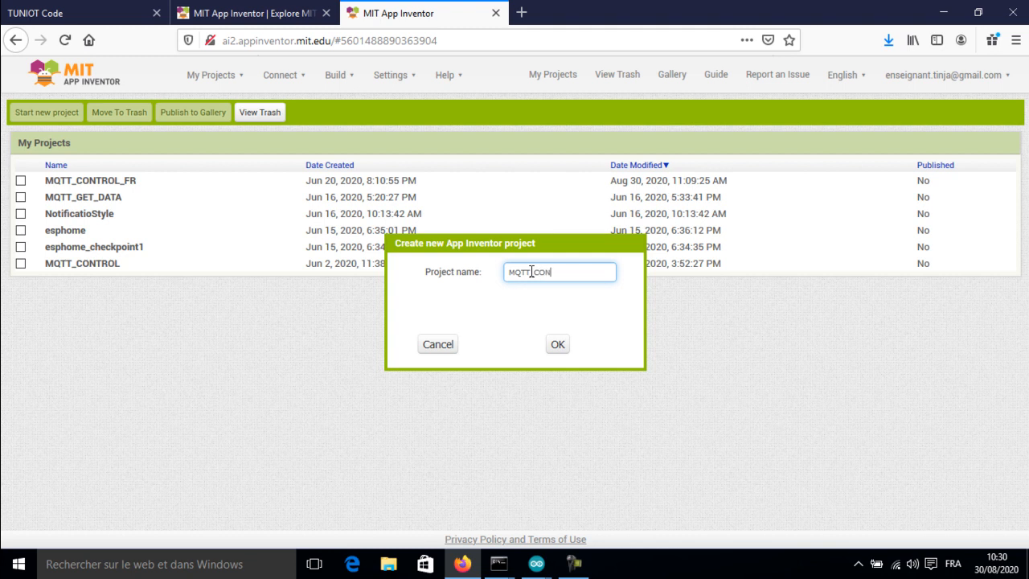
type("TROL")
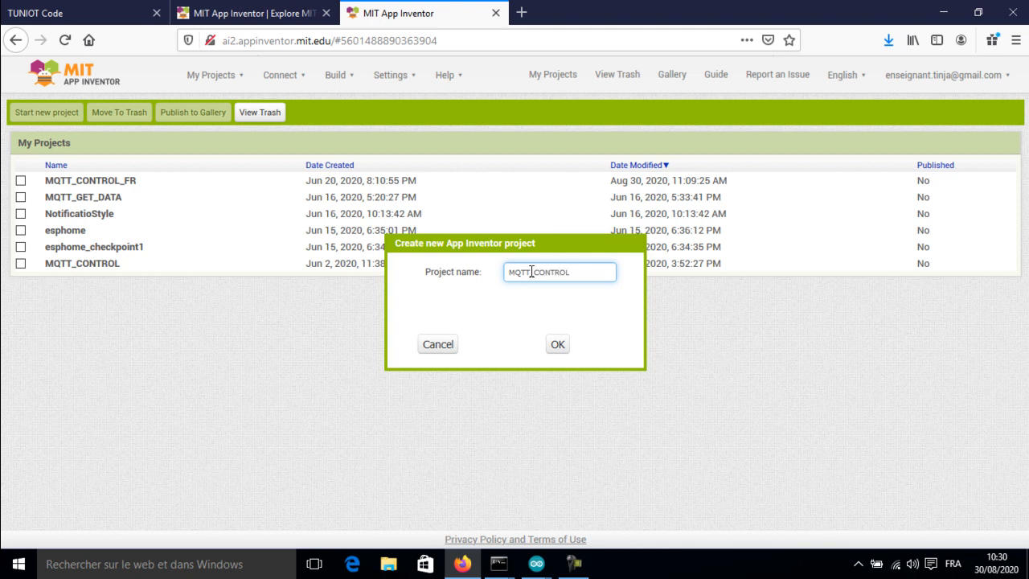
type("_ESP3")
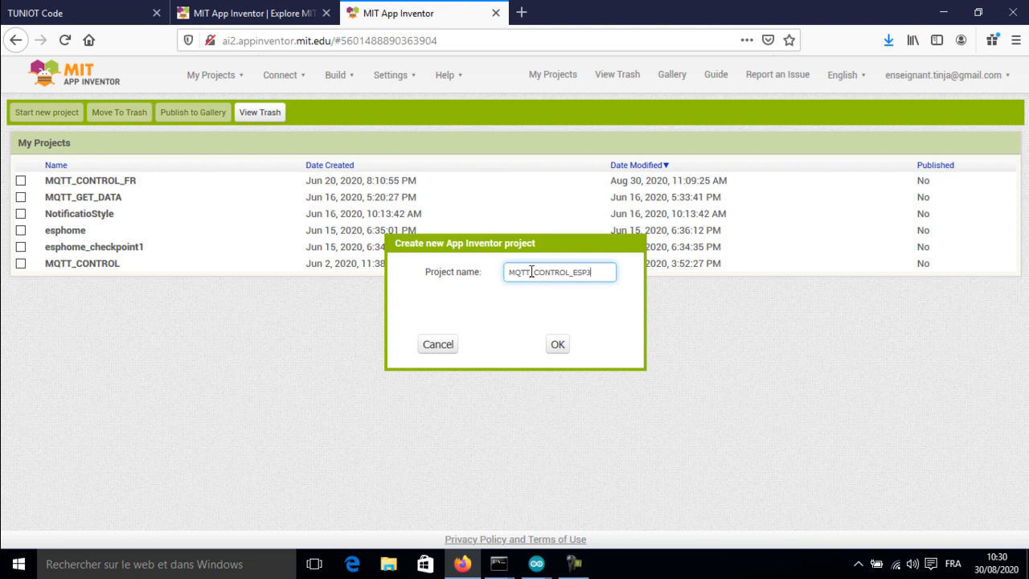
left_click(557, 344)
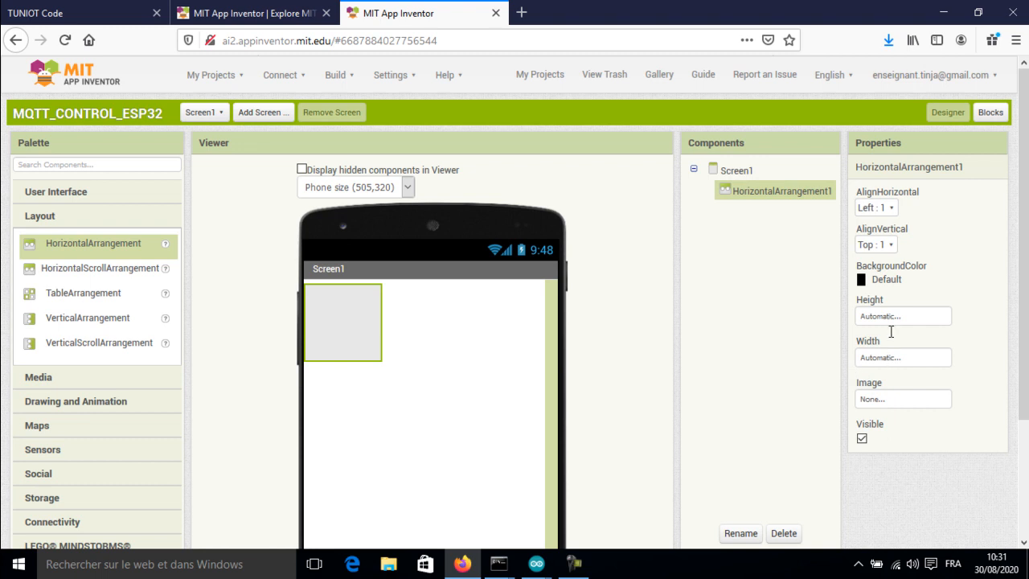
Make the title arrangement fill the screen width and centre its contents
left_click(902, 357)
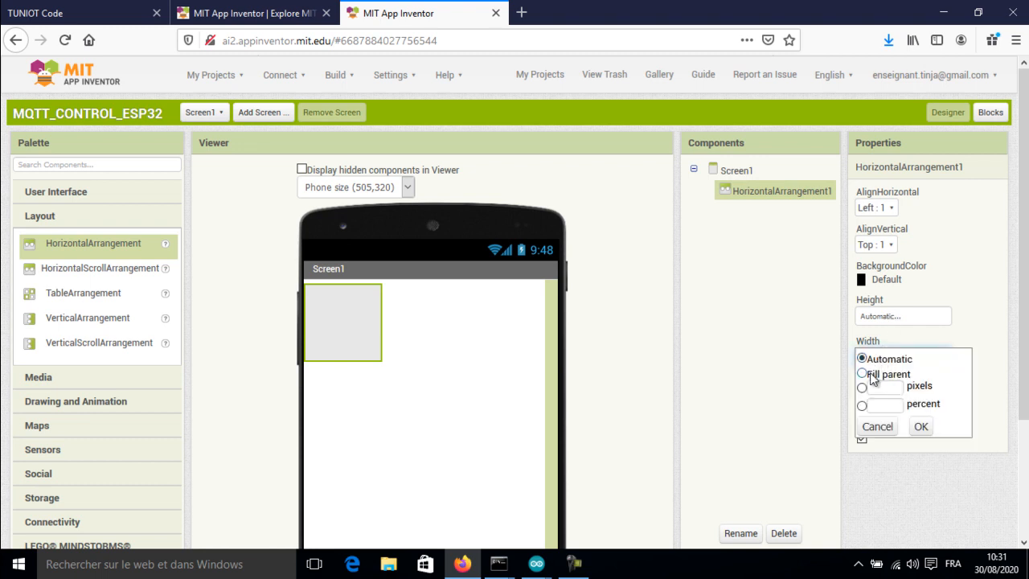
left_click(919, 426)
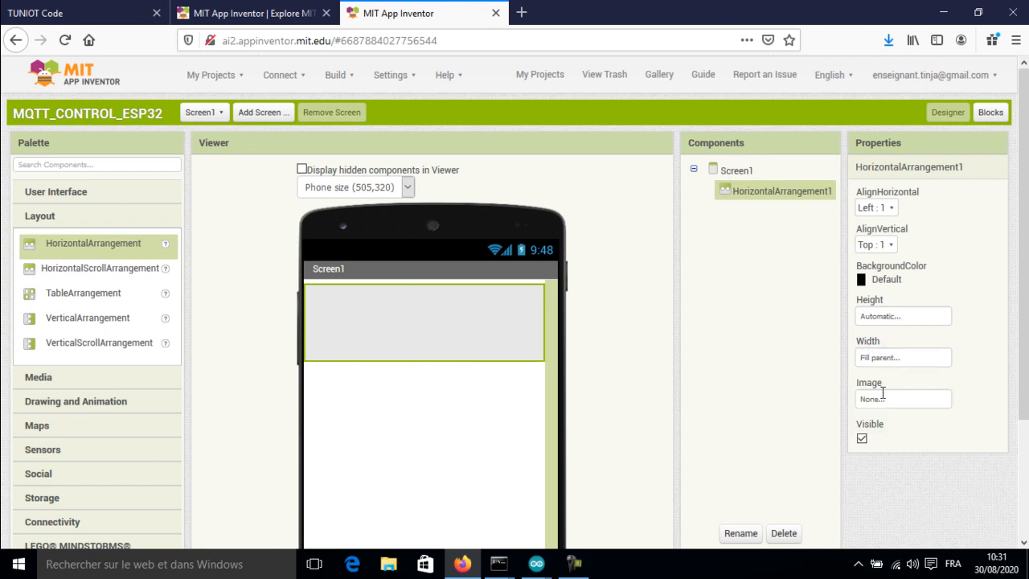
left_click(875, 208)
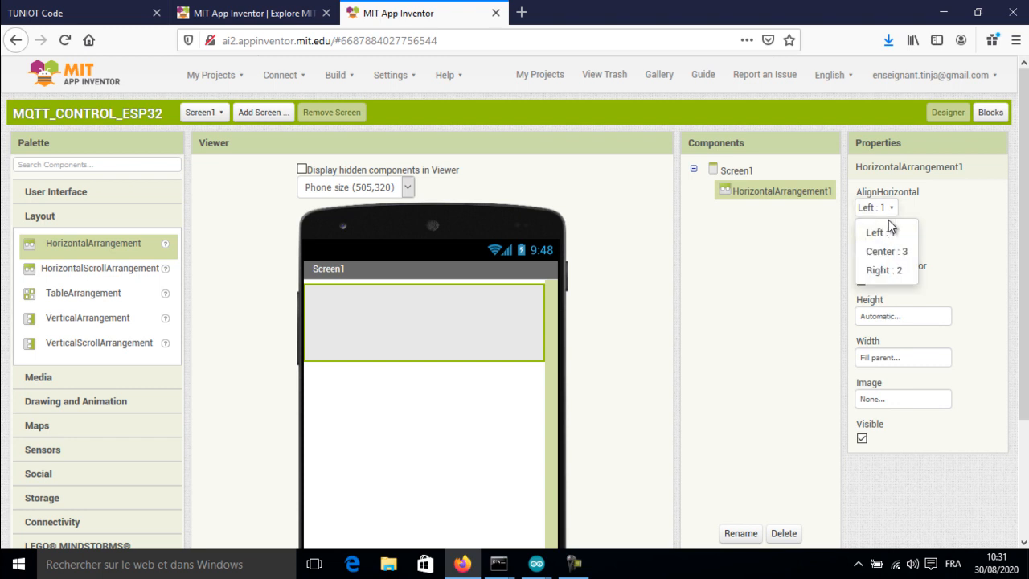
left_click(881, 251)
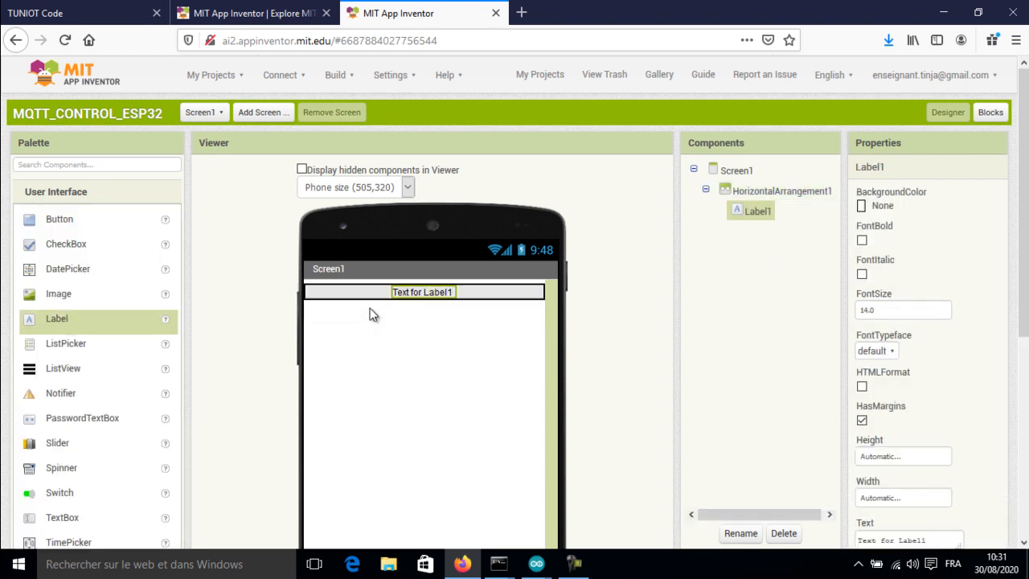
scroll("down", 3)
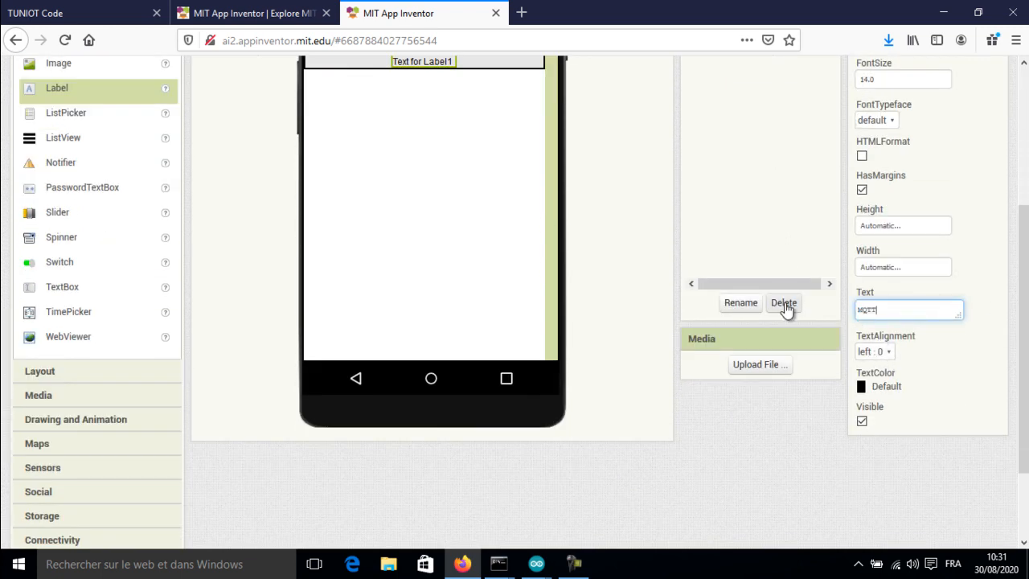
Set the label text to MQTT CONTROL, font size 24 and red text colour
type("CONTROL")
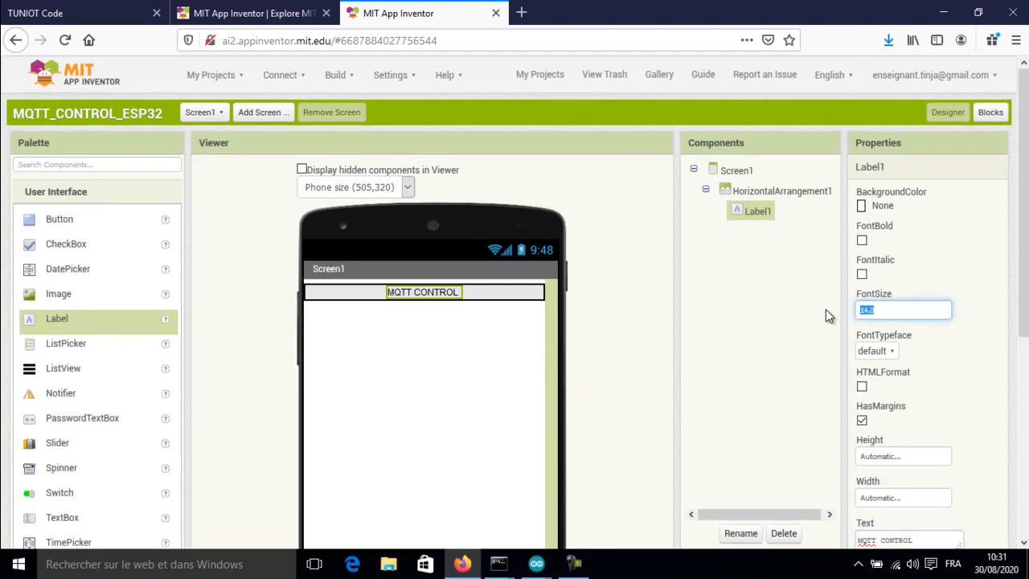
type("24")
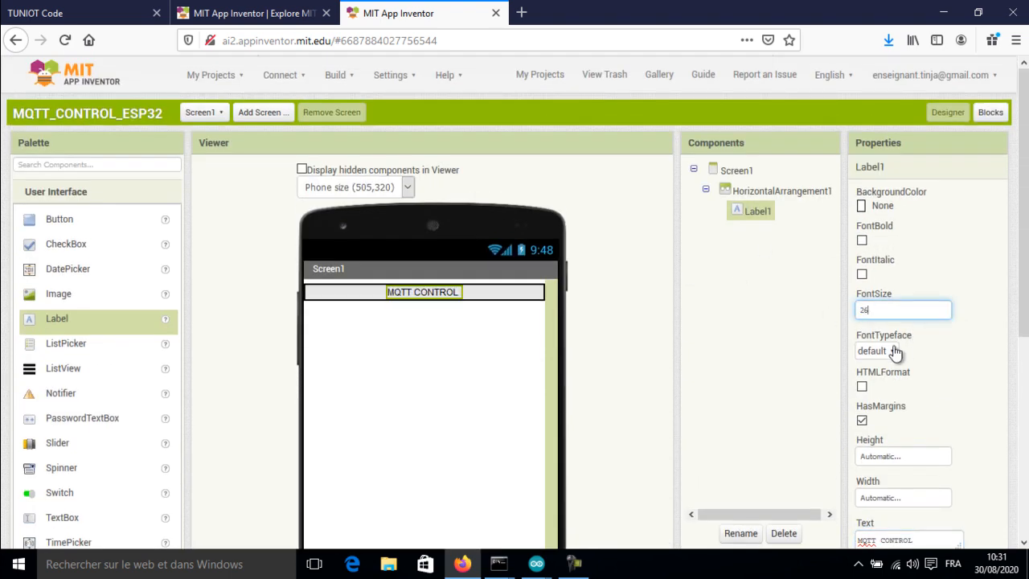
left_click(876, 350)
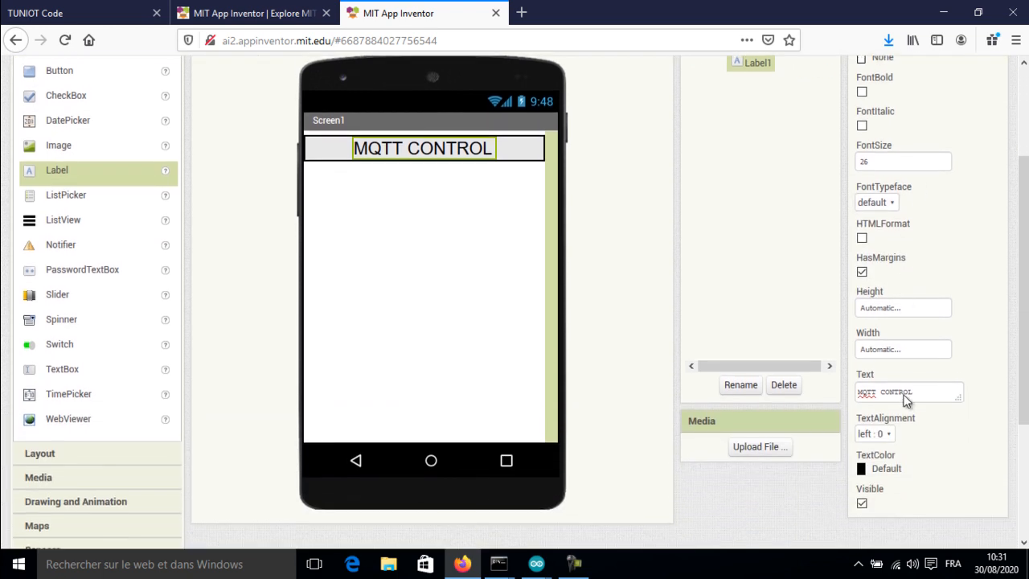
left_click(886, 468)
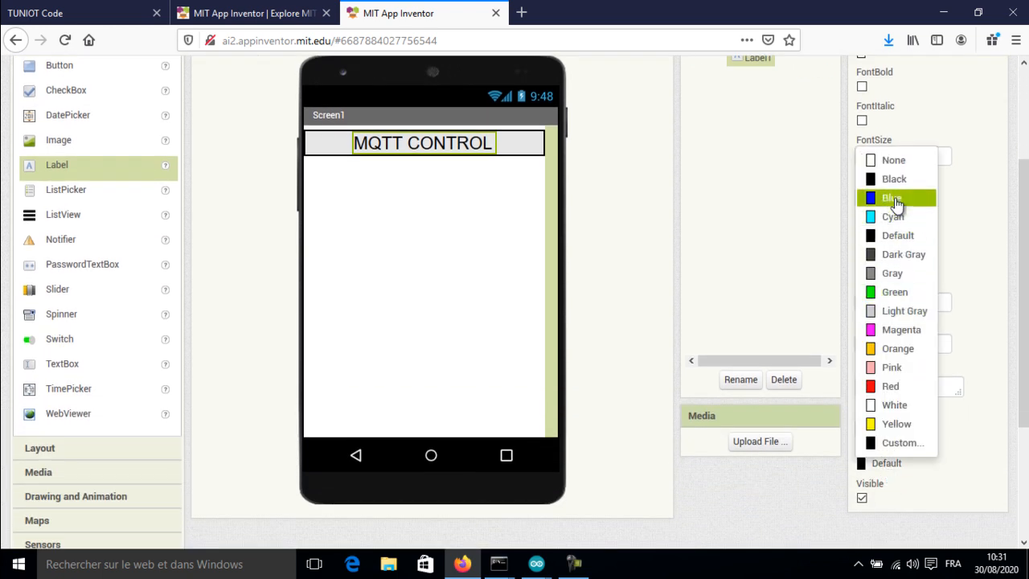
left_click(891, 386)
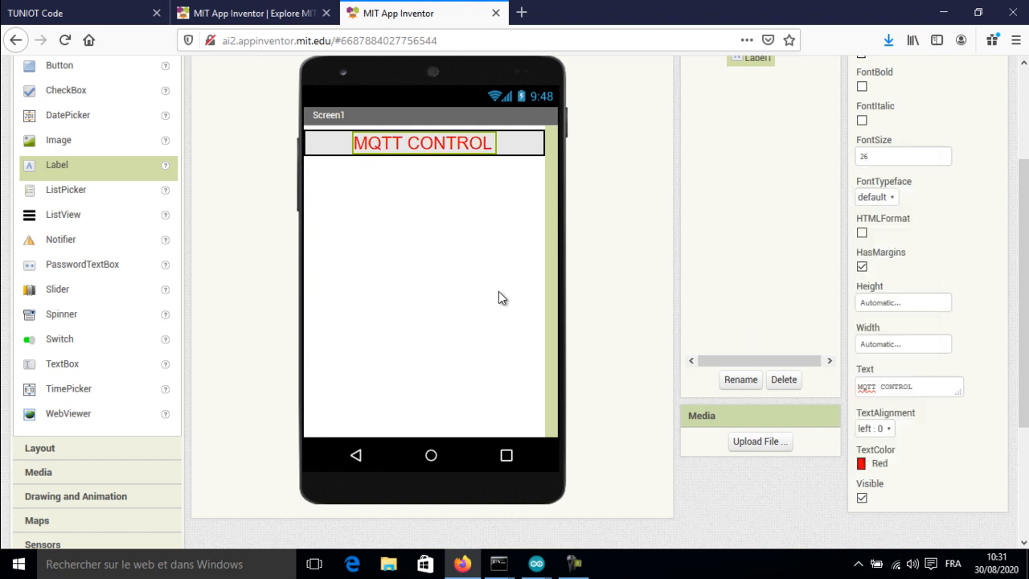
scroll("up", 3)
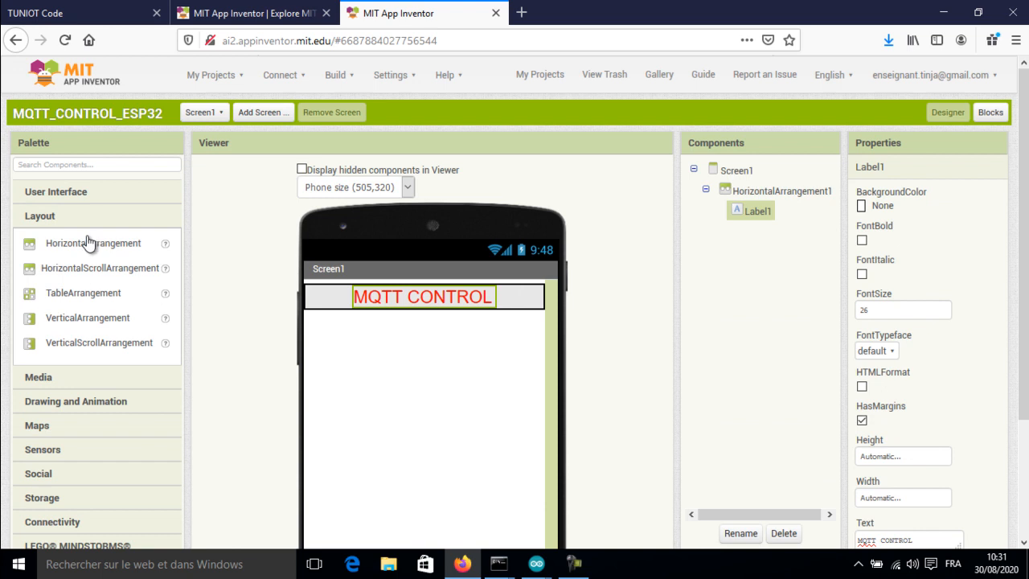
Add a second HorizontalArrangement below the title with Fill parent width
left_click_drag(94, 242, 362, 353)
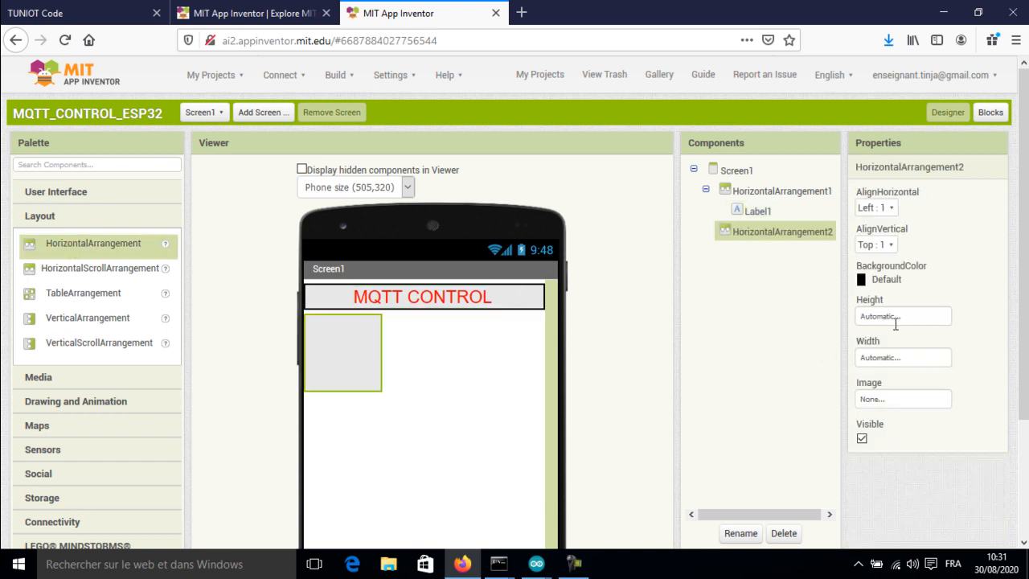
left_click(903, 315)
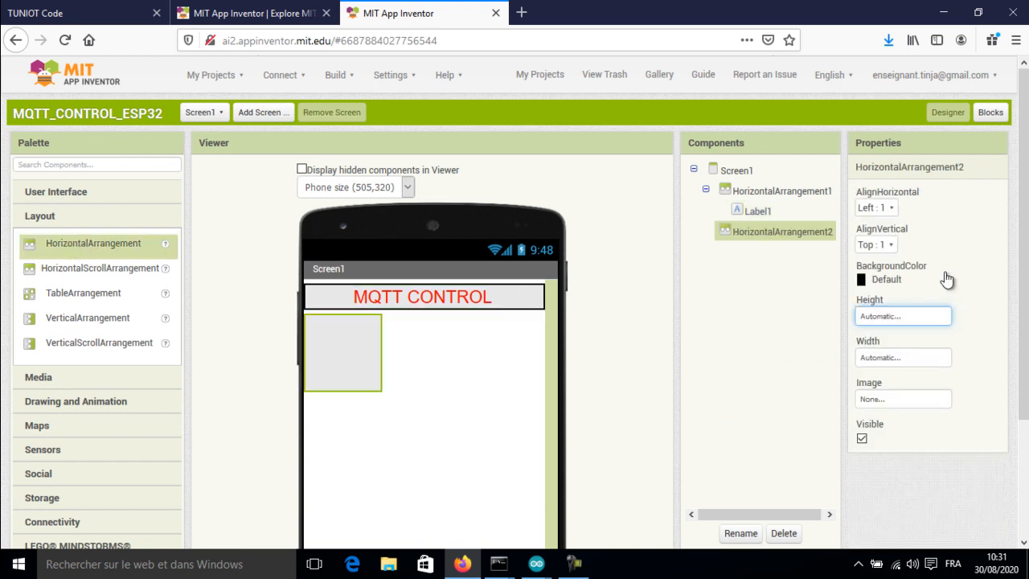
left_click(904, 357)
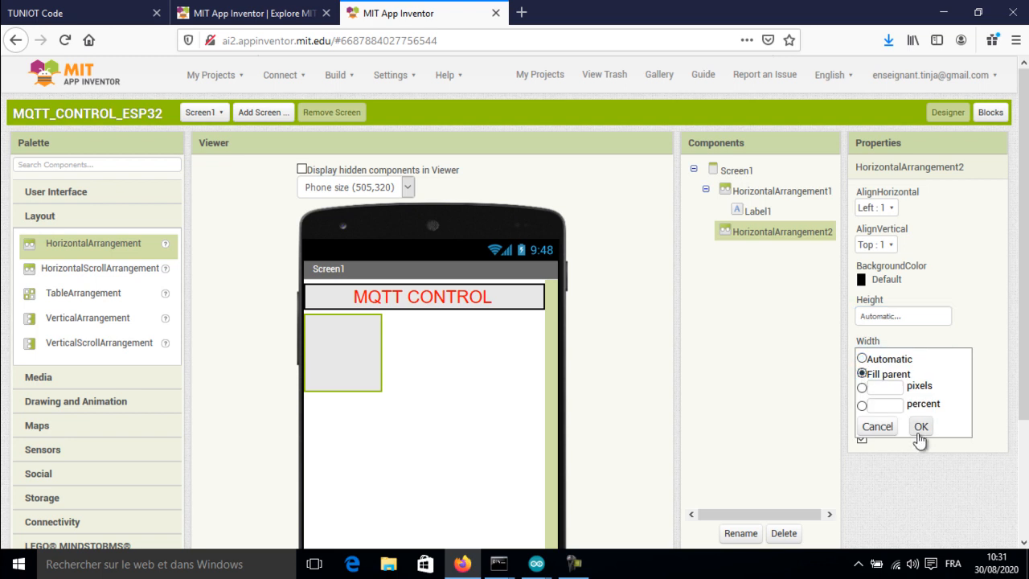
left_click(920, 426)
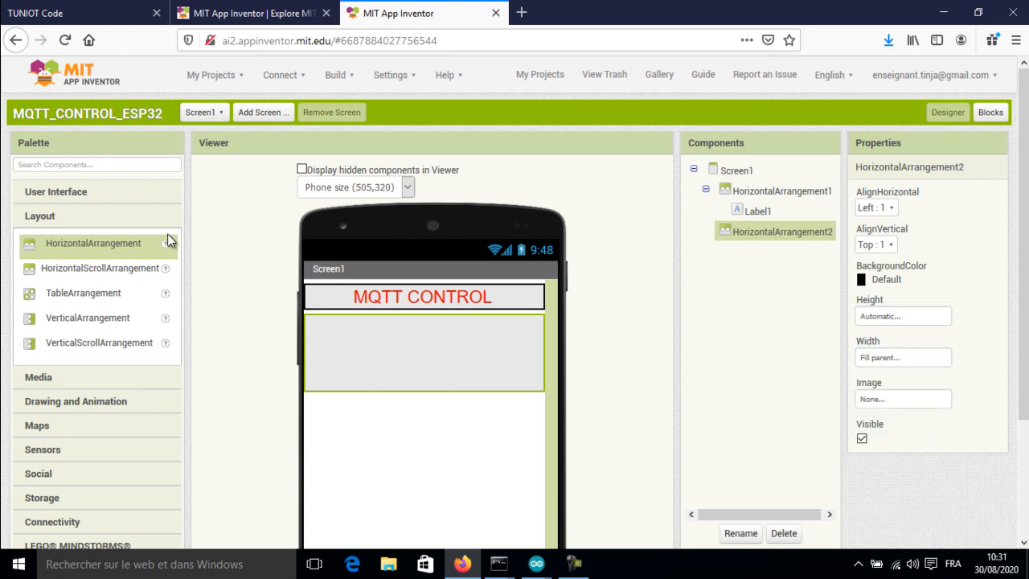
left_click(55, 191)
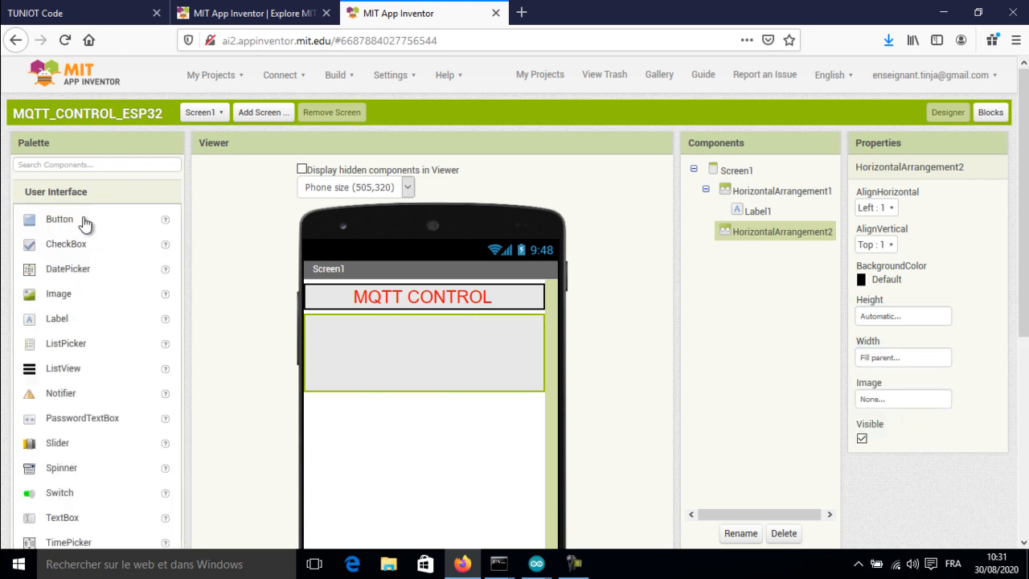
Place a button in the row, rename it ButtonConnect and set its text to Connect
left_click_drag(59, 218, 425, 328)
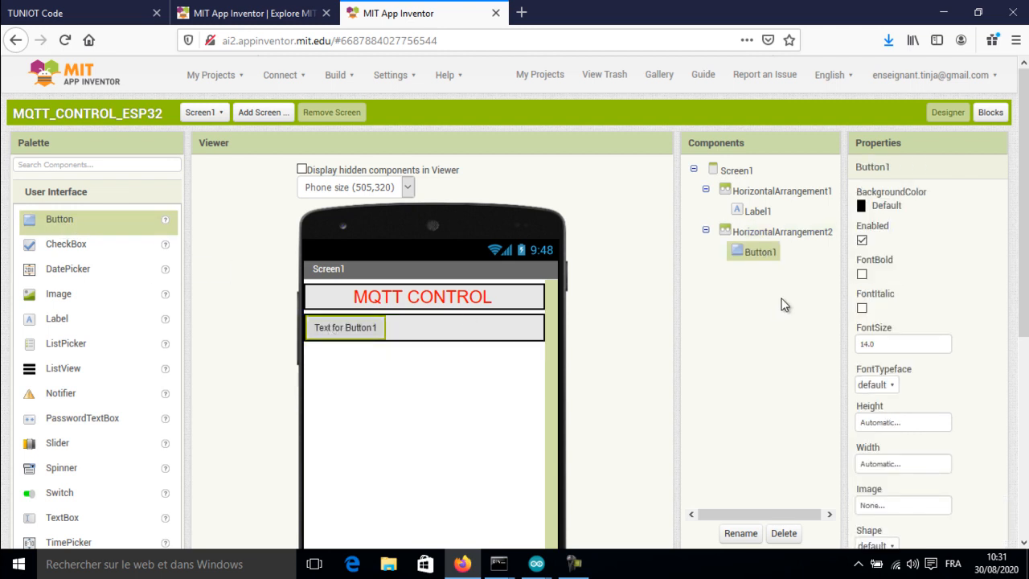
left_click(740, 534)
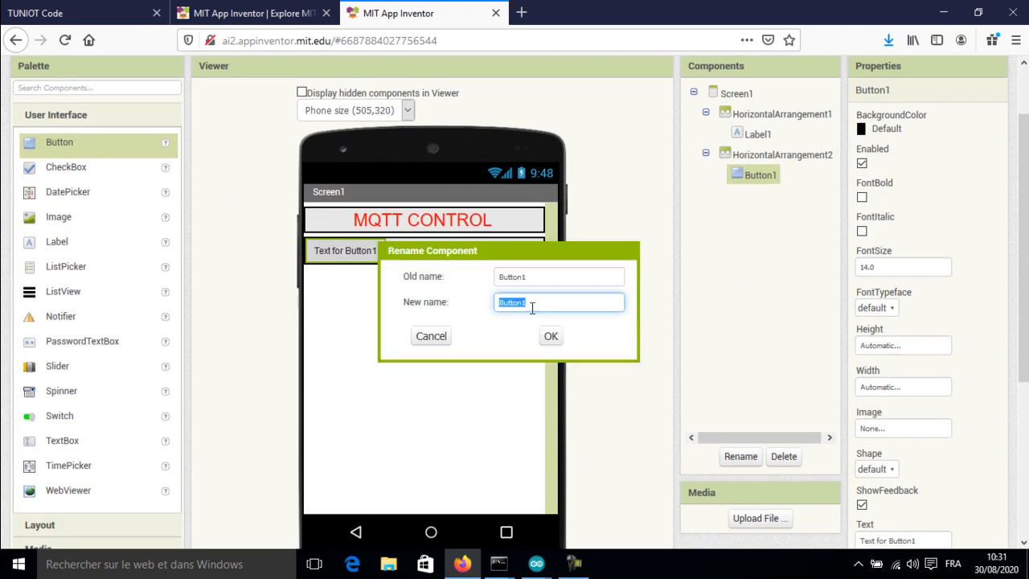
type("ButtonCp")
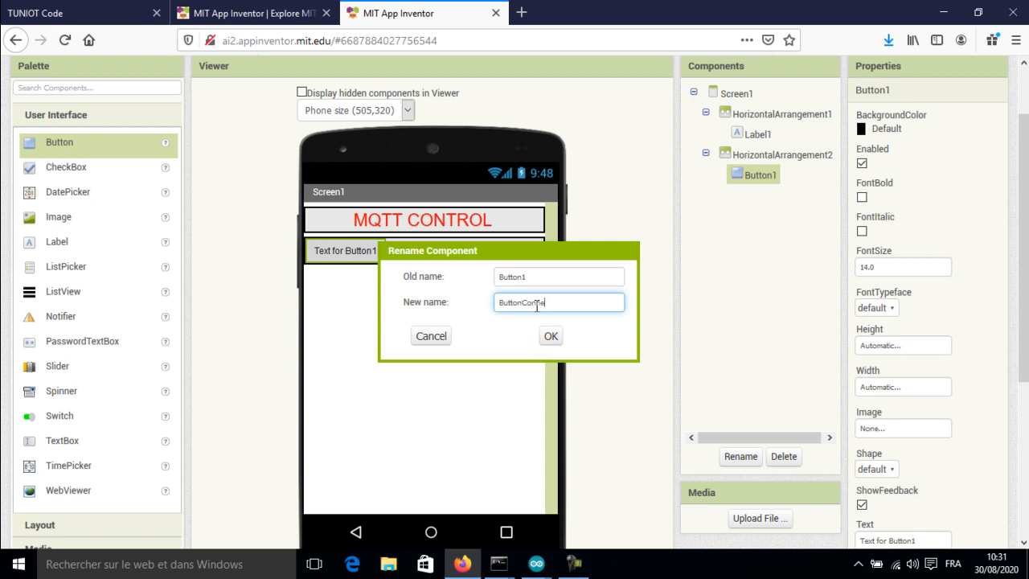
left_click(550, 336)
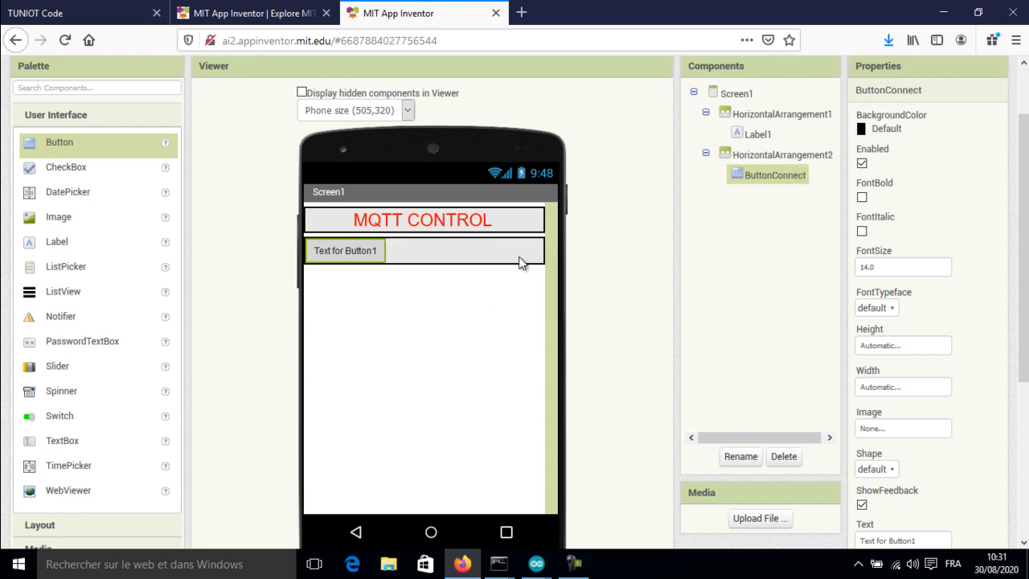
mouse_move(917, 435)
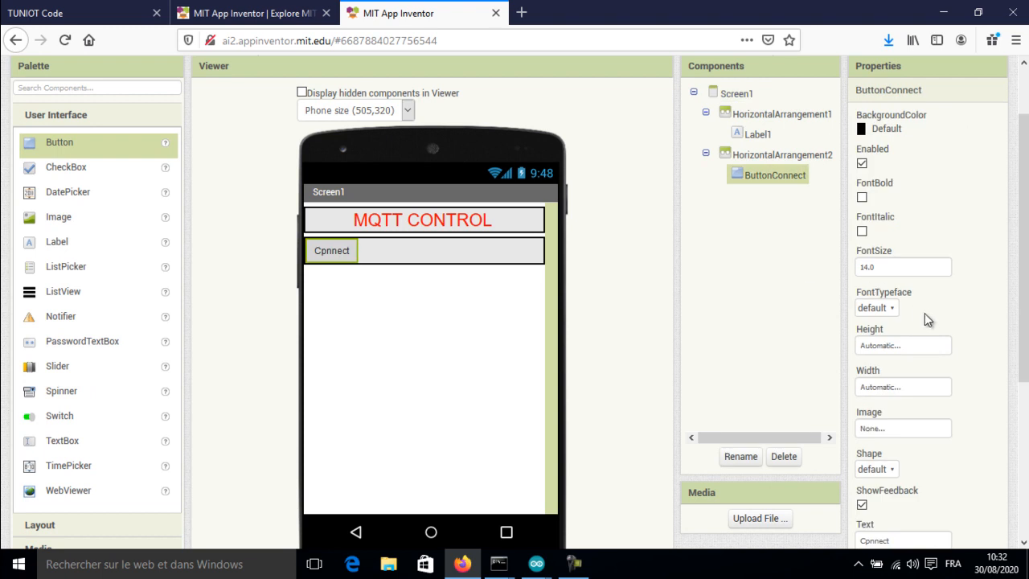
scroll("down", 3)
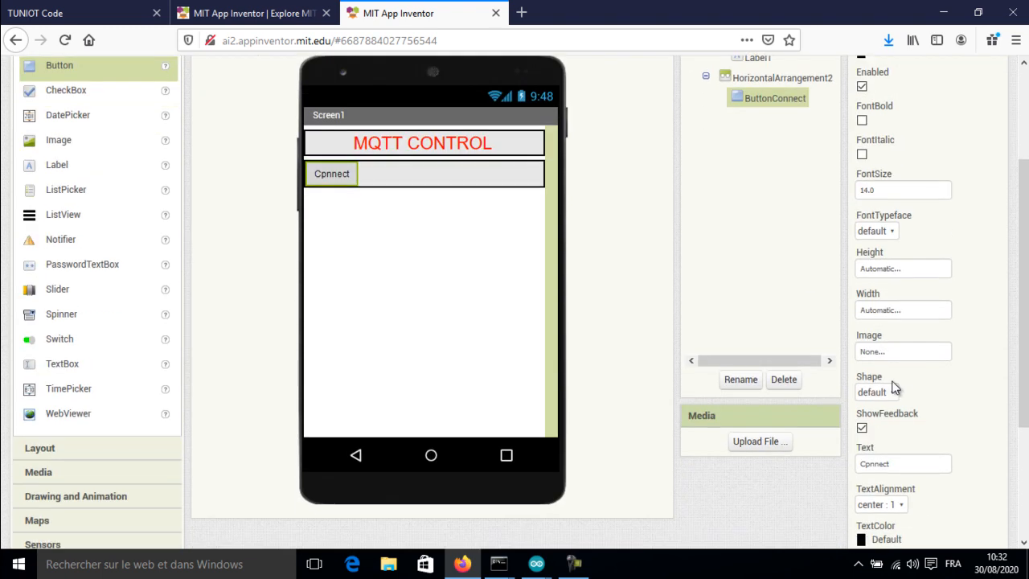
triple_click(903, 463)
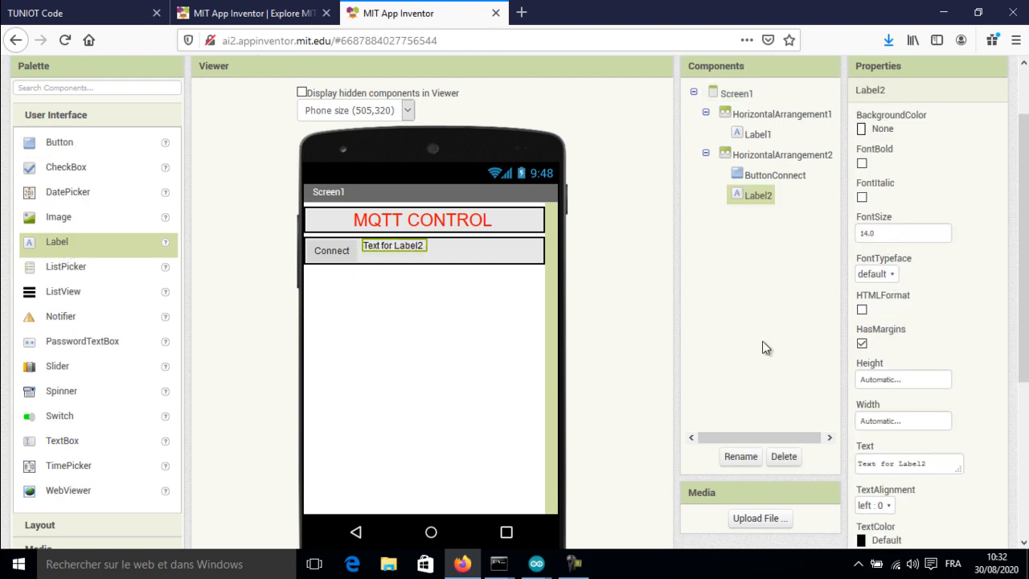
Rename Label2 to ConnectionStatus and adjust its text property
left_click(740, 457)
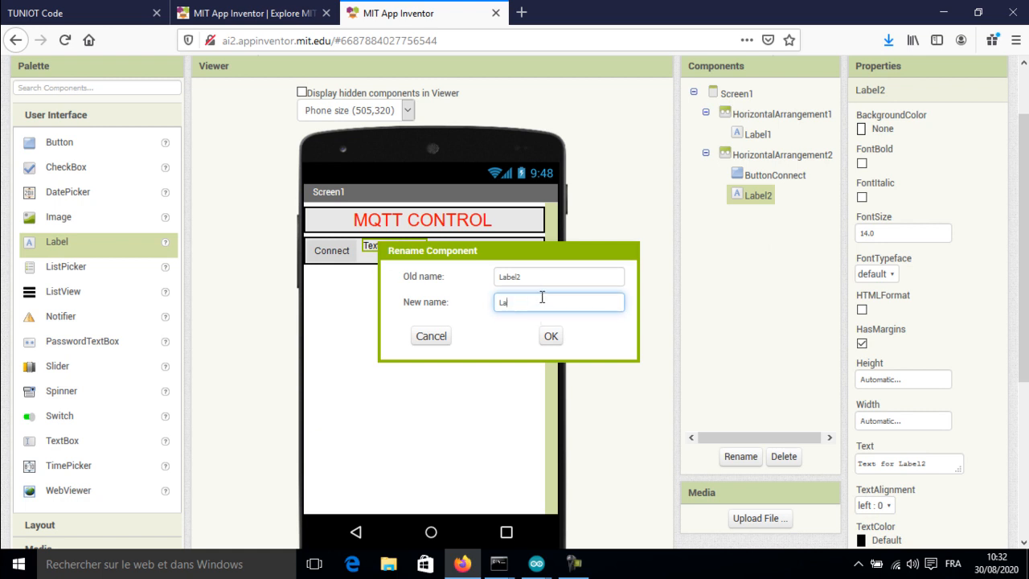
type("Connection")
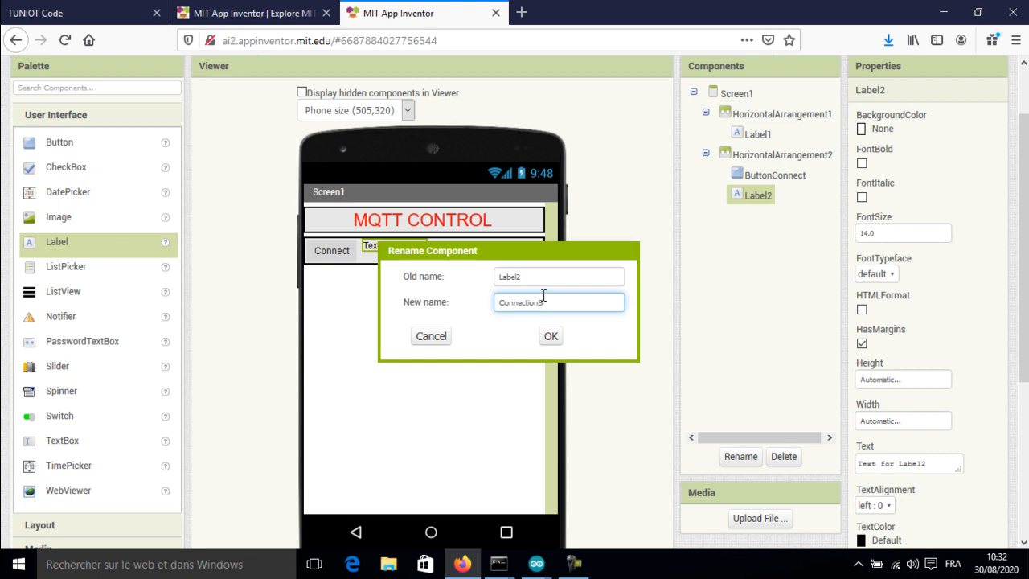
type("Status")
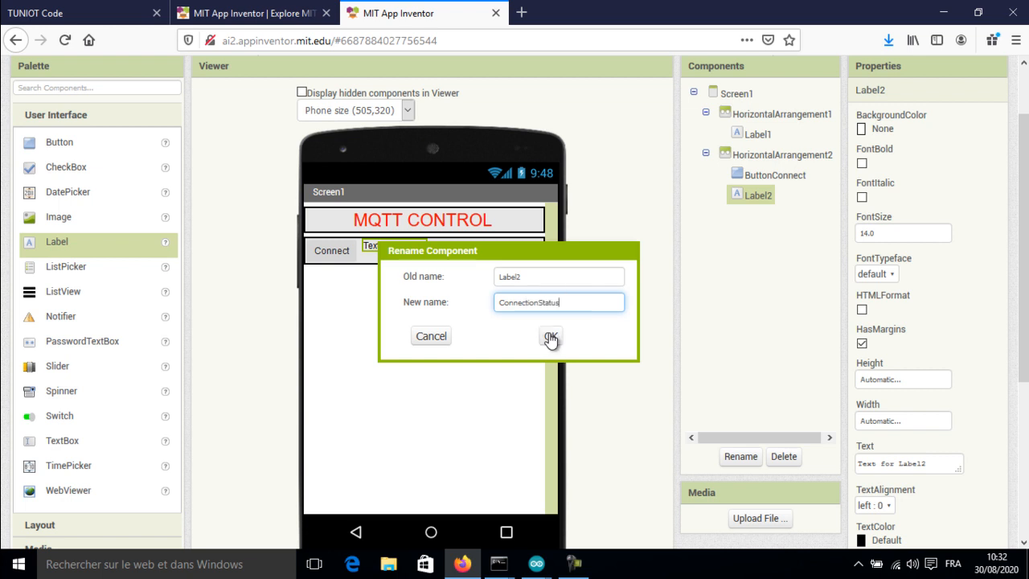
left_click(550, 337)
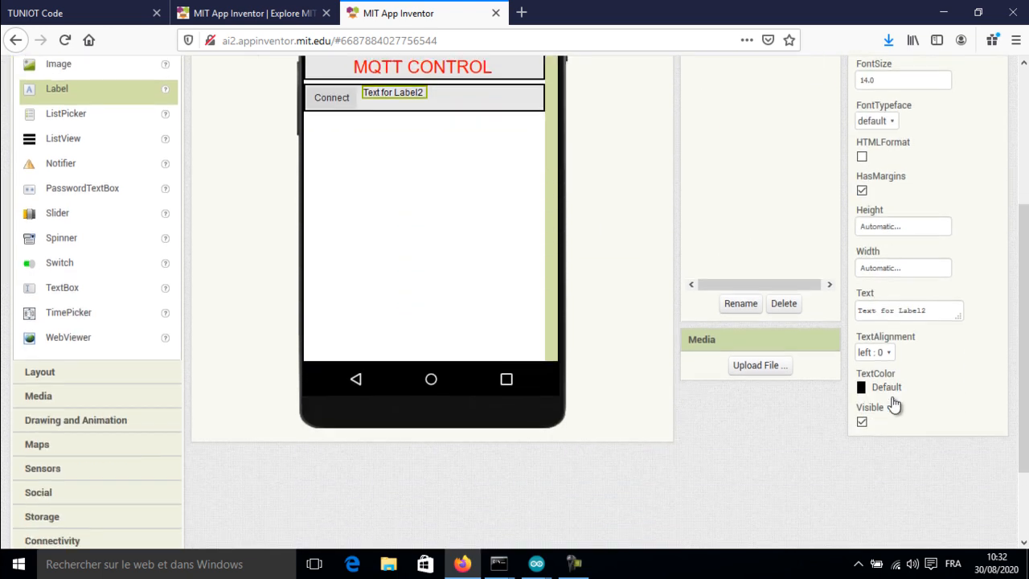
triple_click(909, 308)
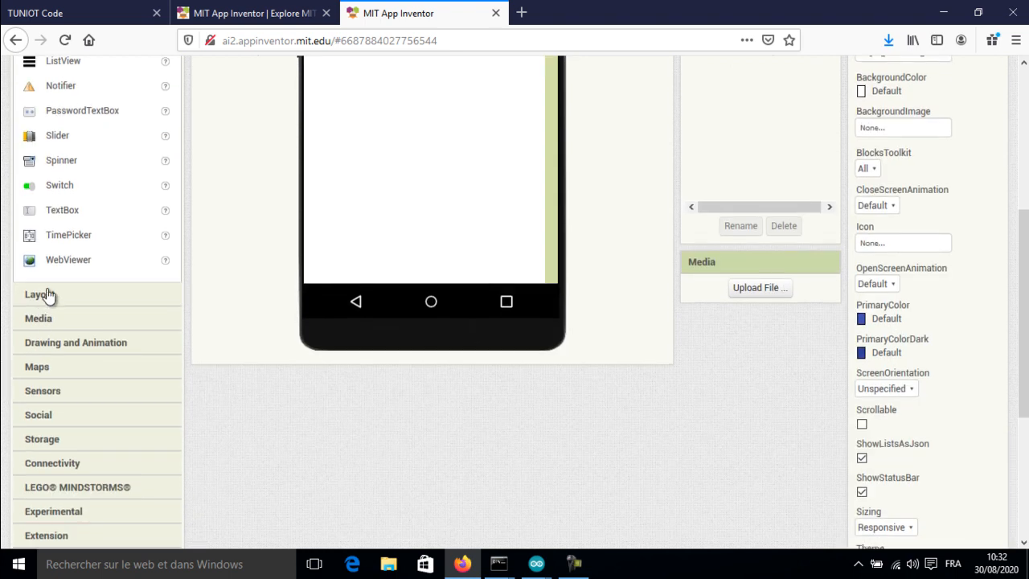
scroll("up", 3)
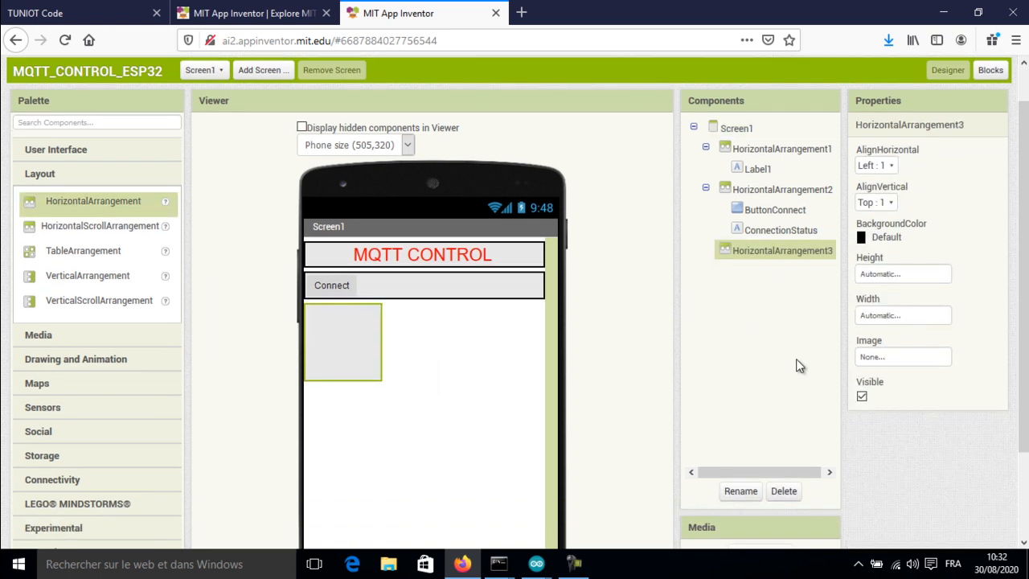
Make the third row fill the width, add a second button, and rename the first to Button_ON
left_click(902, 315)
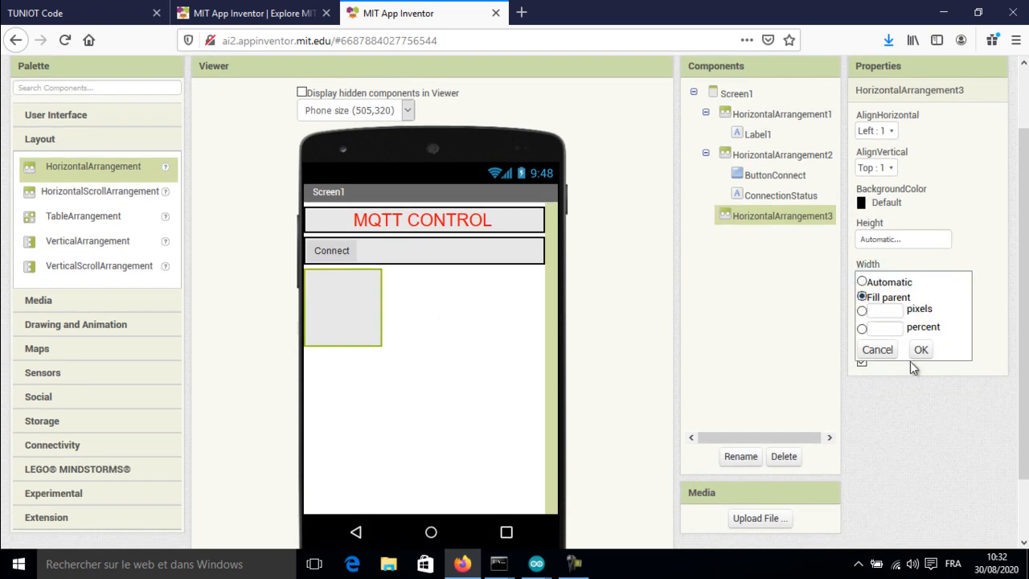
left_click(920, 348)
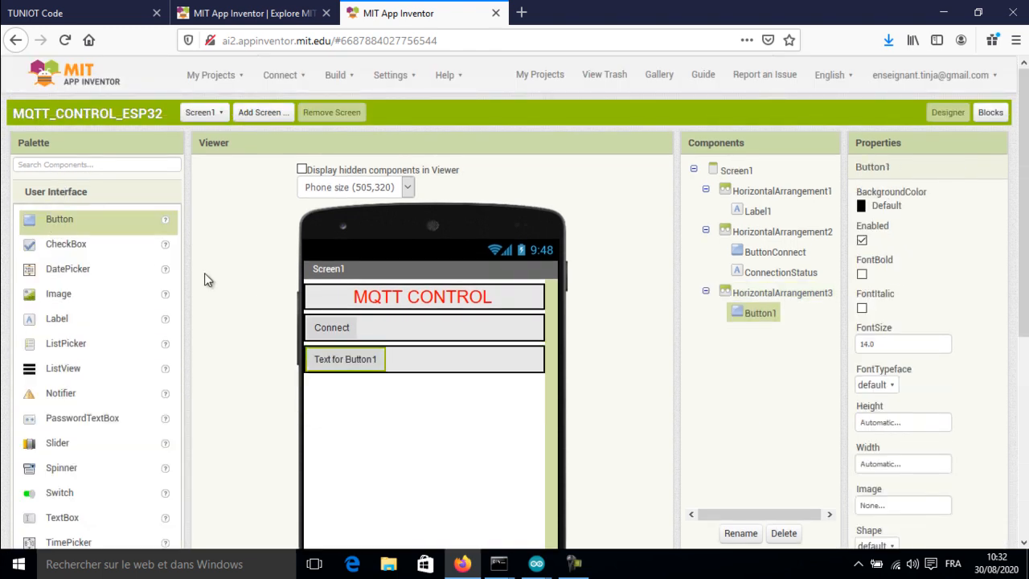
left_click_drag(59, 219, 430, 359)
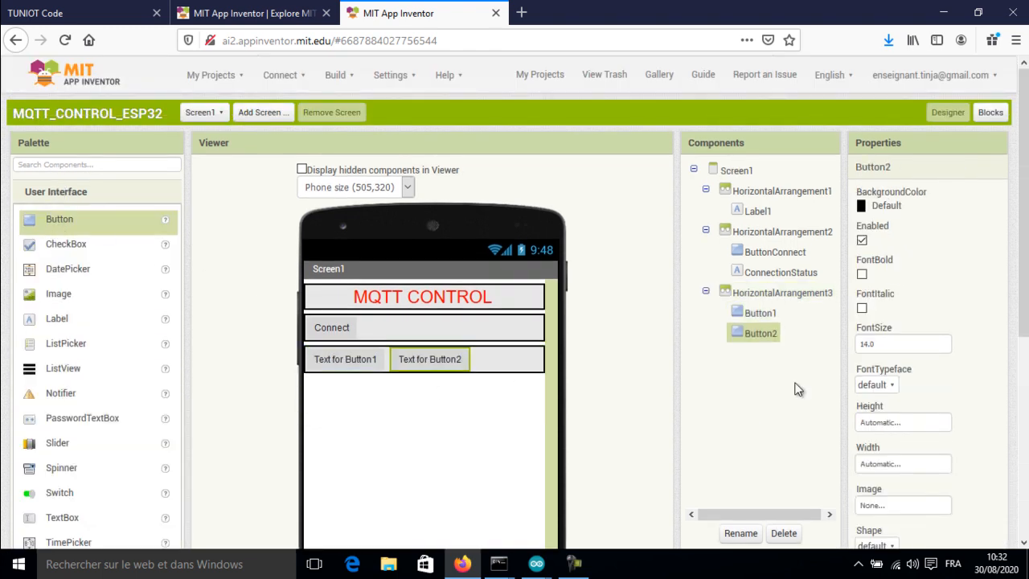
left_click(759, 312)
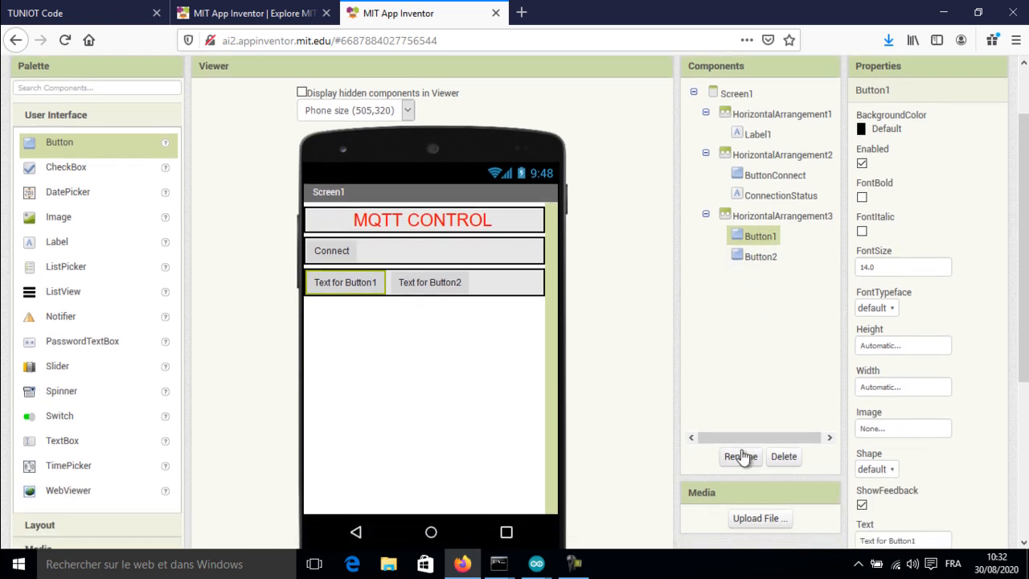
left_click(740, 456)
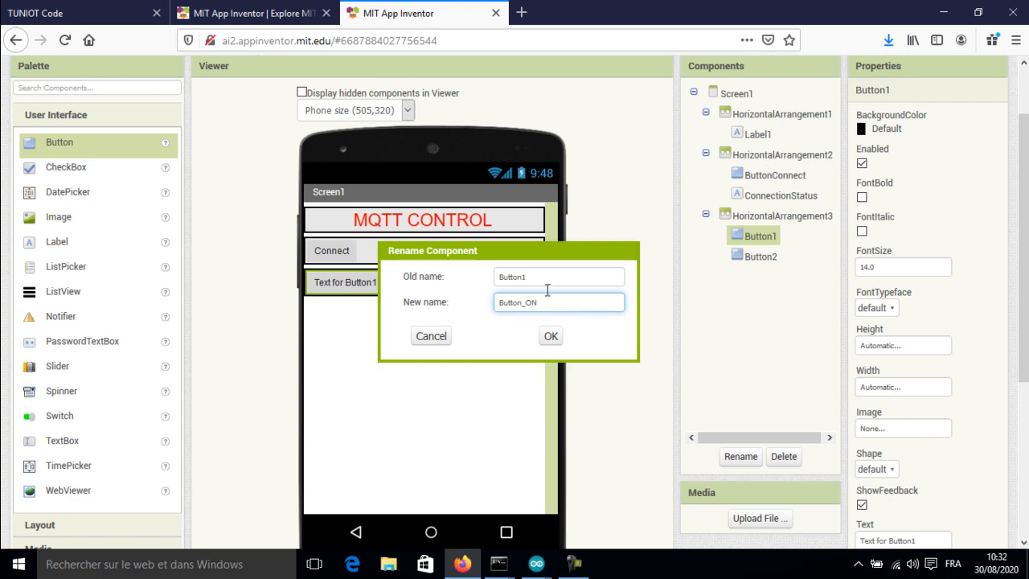
left_click(550, 336)
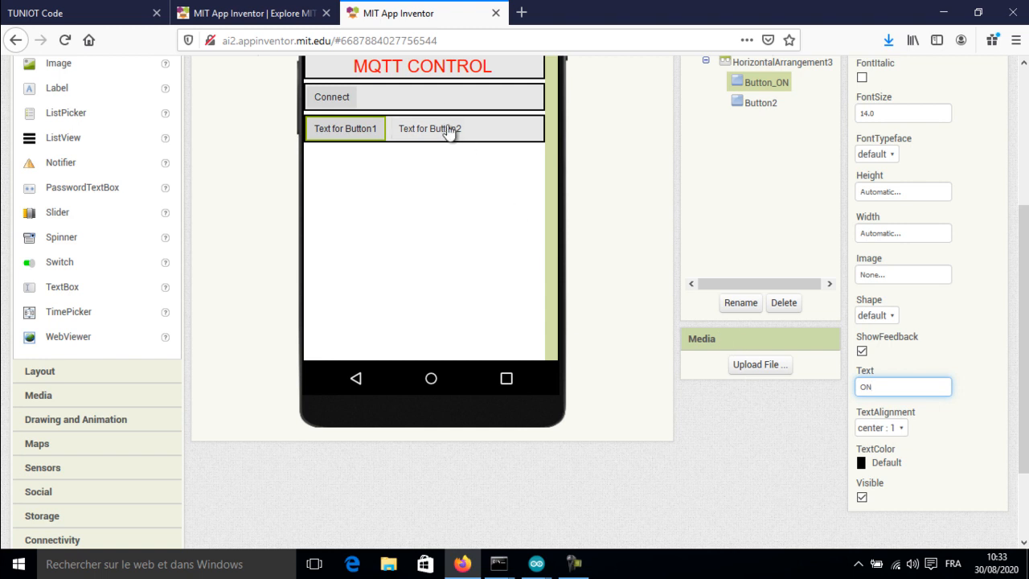
Rename the second bottom-row button to Button_OFF and set its label text to OFF
left_click(740, 303)
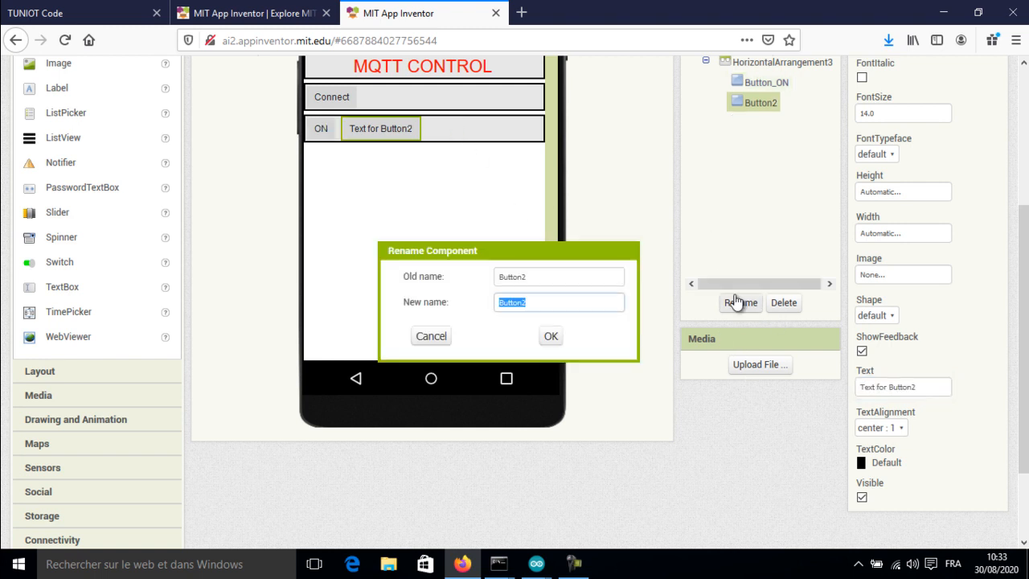
type("Button")
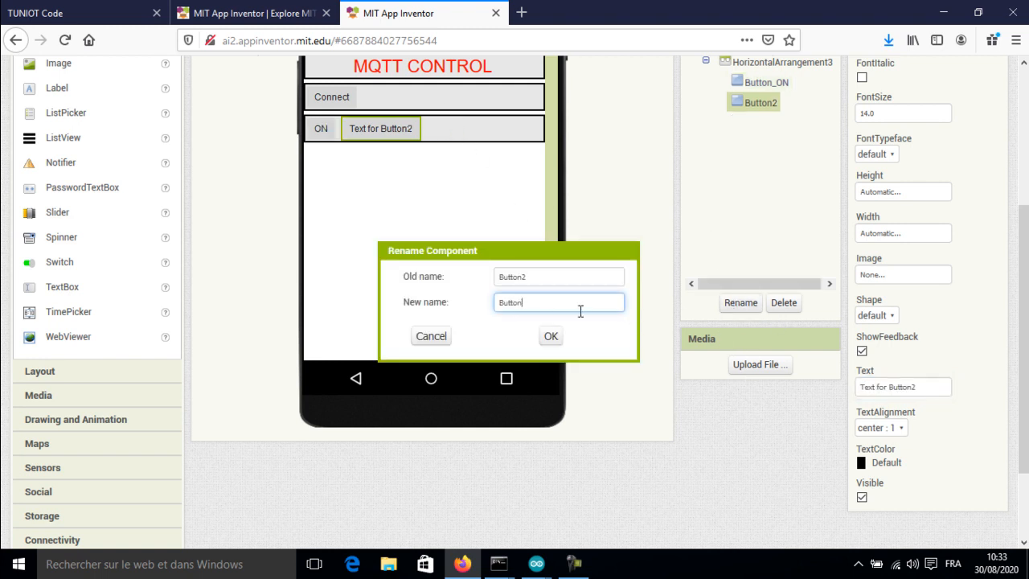
type("_OFF")
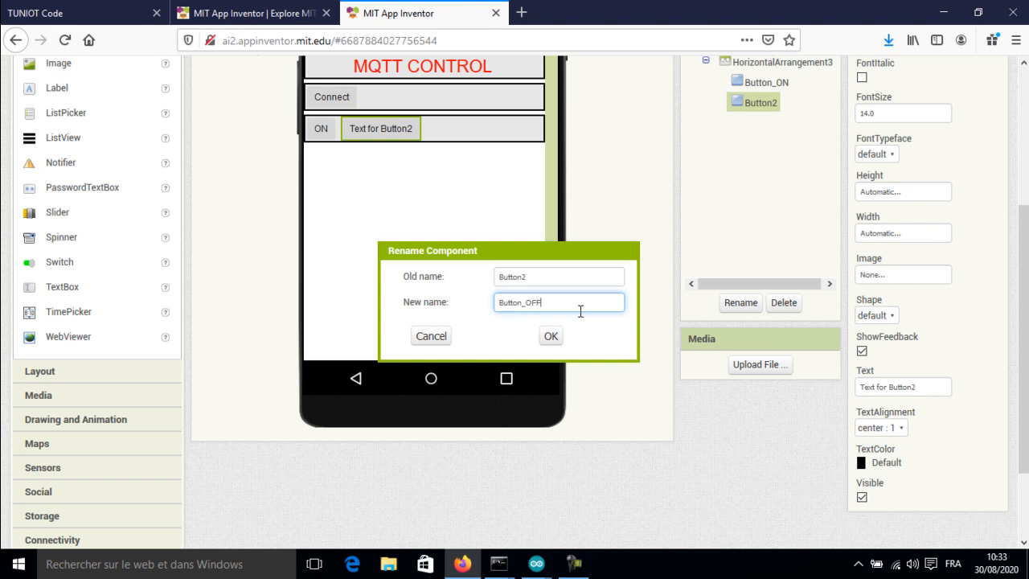
left_click(550, 336)
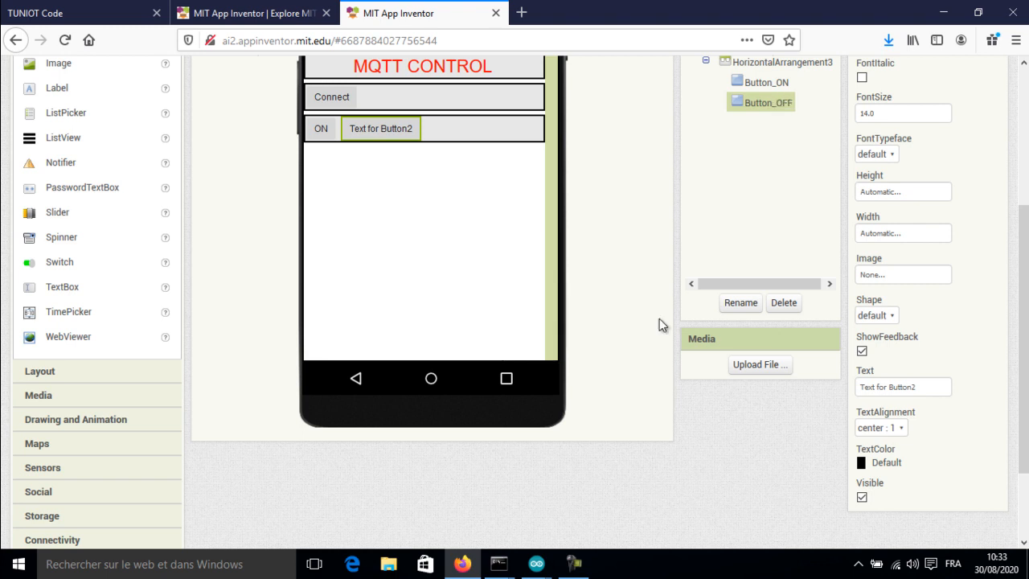
triple_click(903, 386)
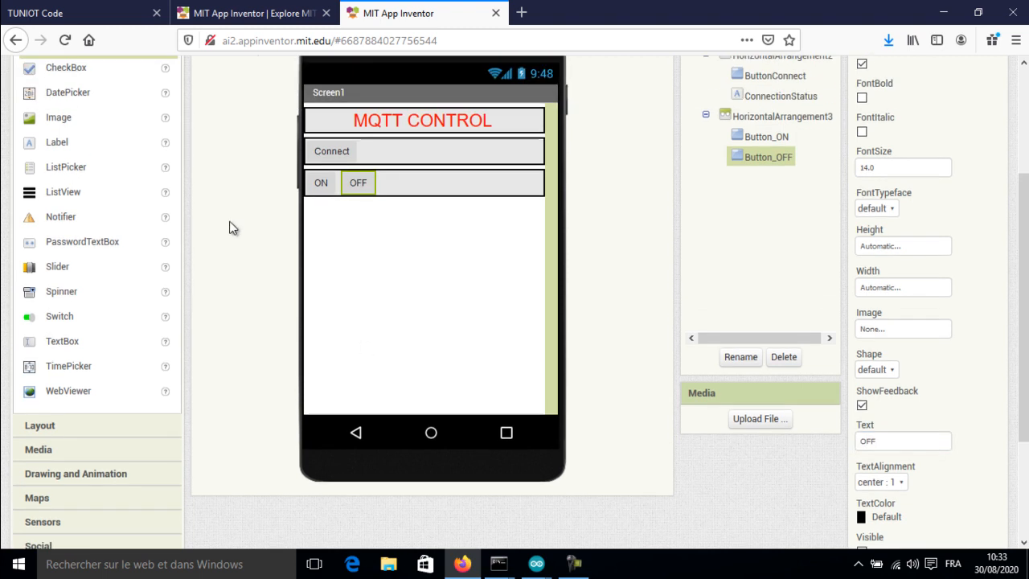
scroll("up", 3)
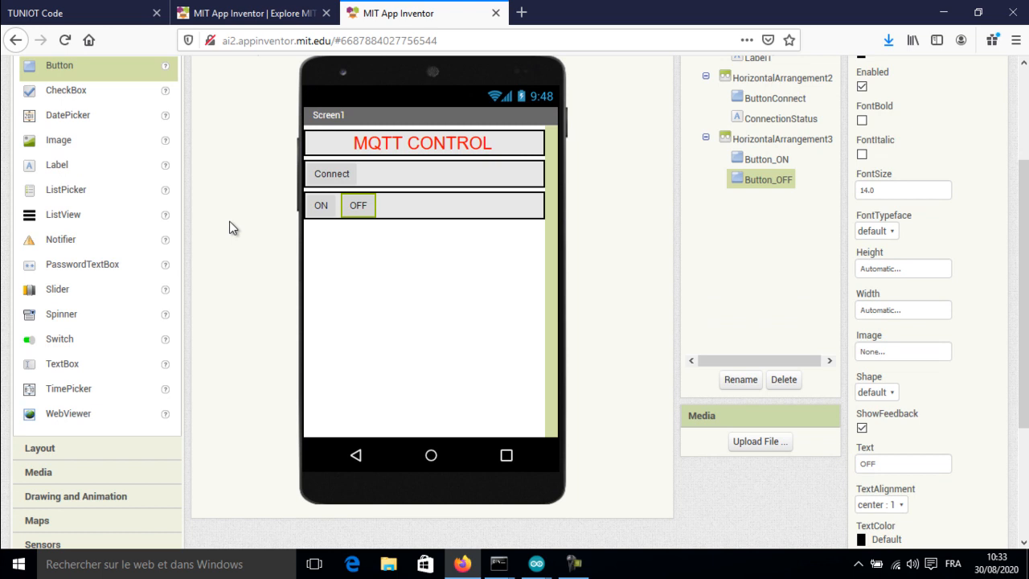
mouse_move(206, 279)
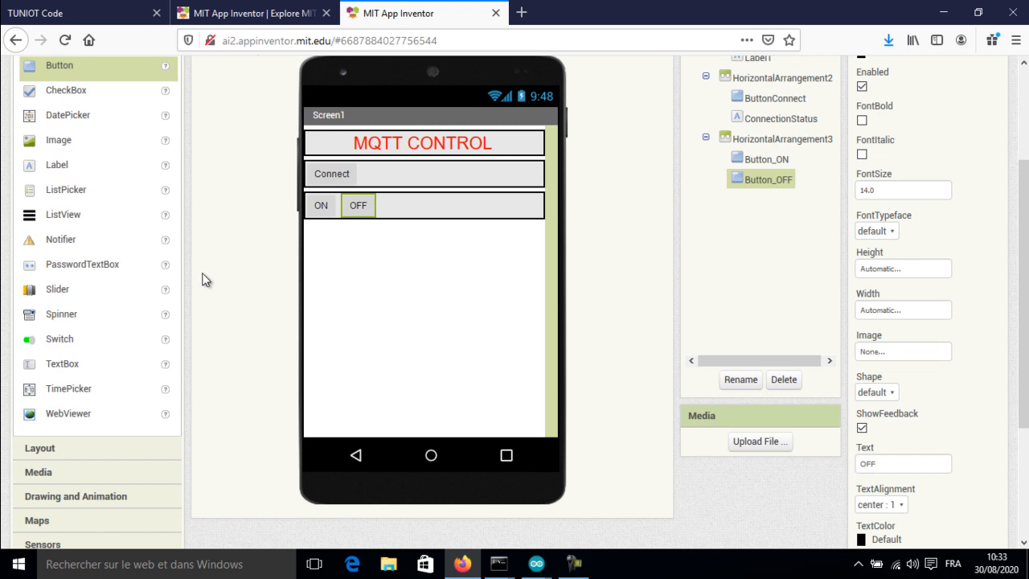
scroll("up", 3)
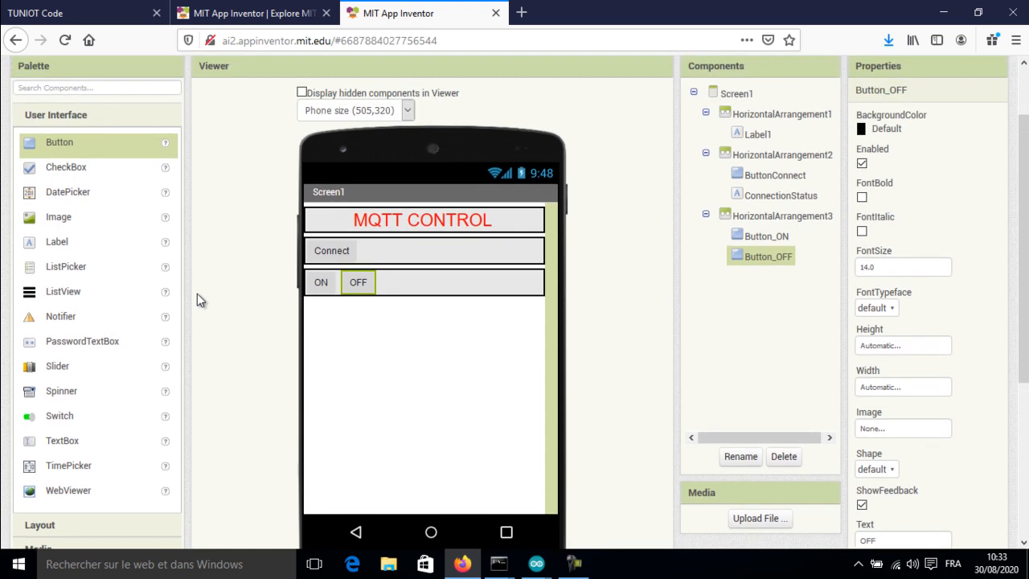
scroll("down", 3)
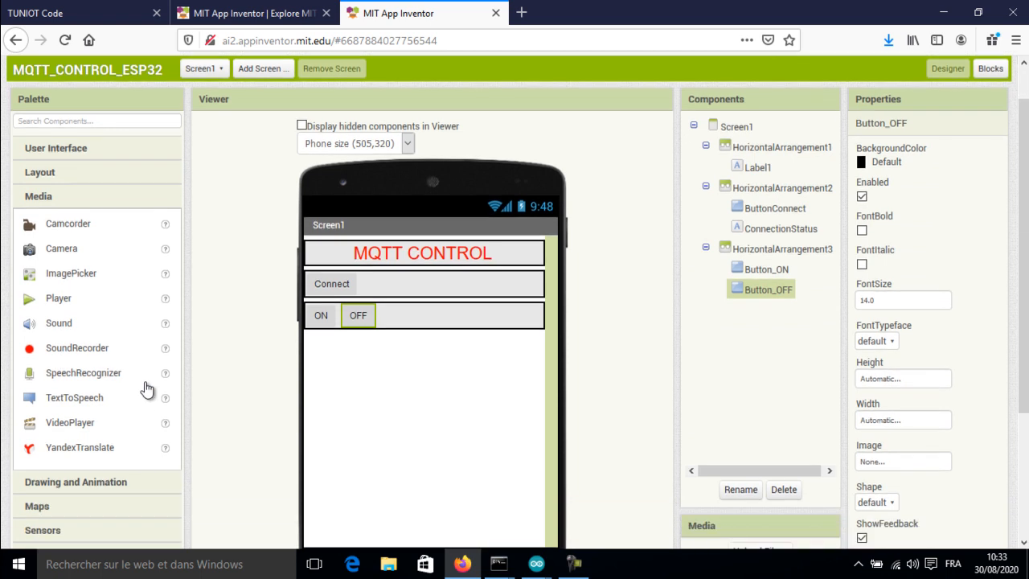
scroll("down", 3)
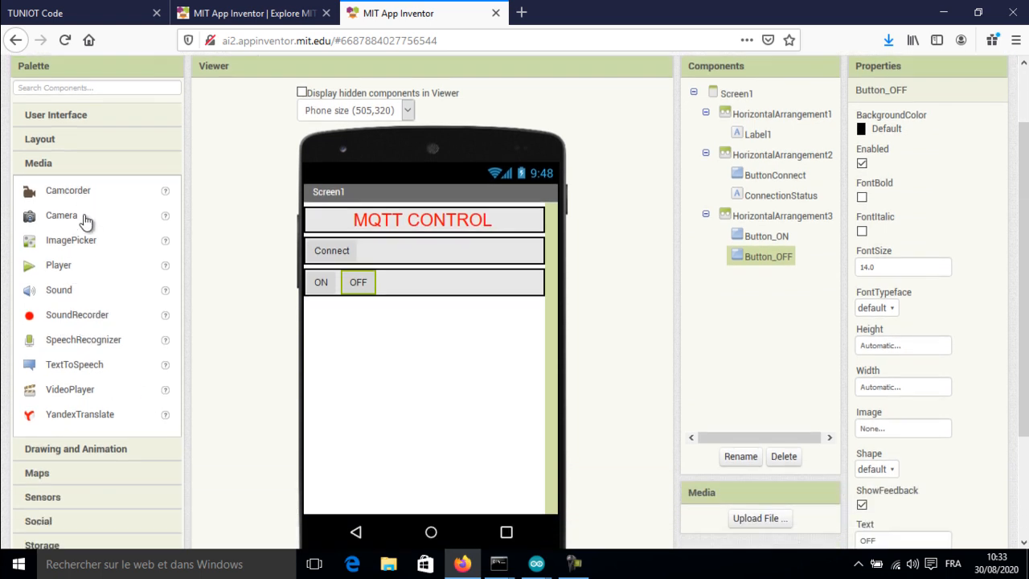
Add a Clock1 component from the Sensors palette, then move to the Extension category
scroll("down", 3)
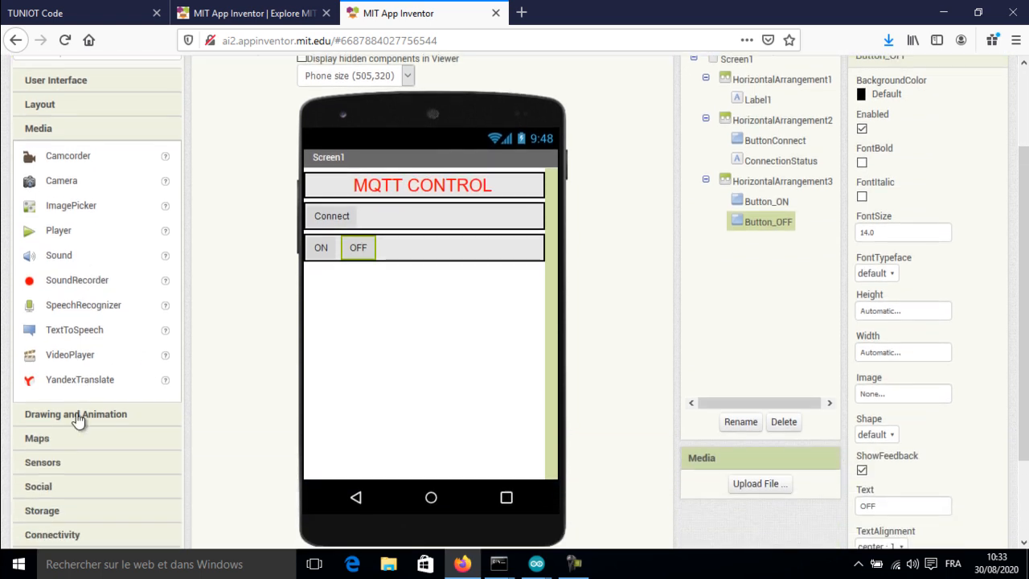
left_click(42, 462)
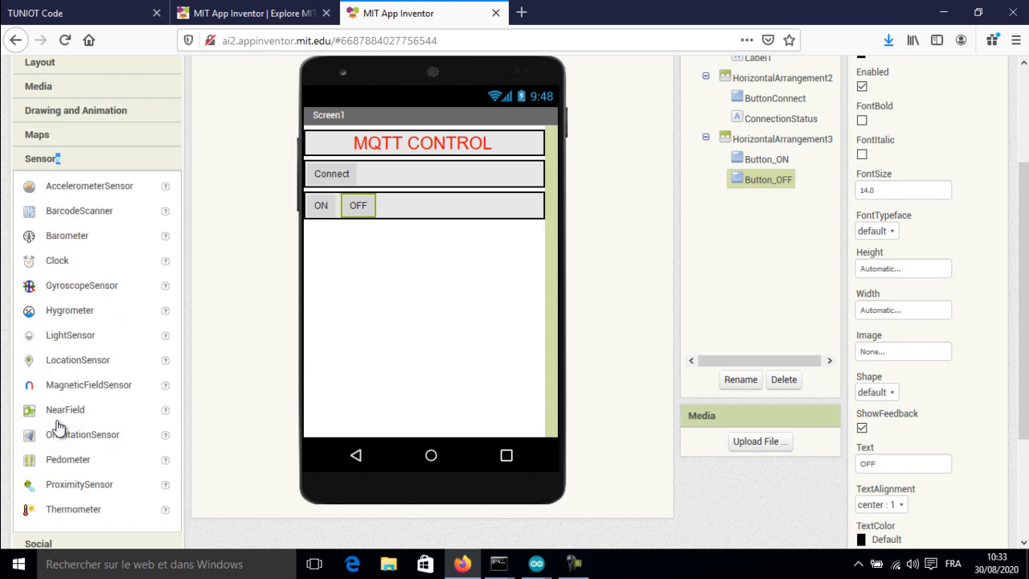
mouse_move(51, 265)
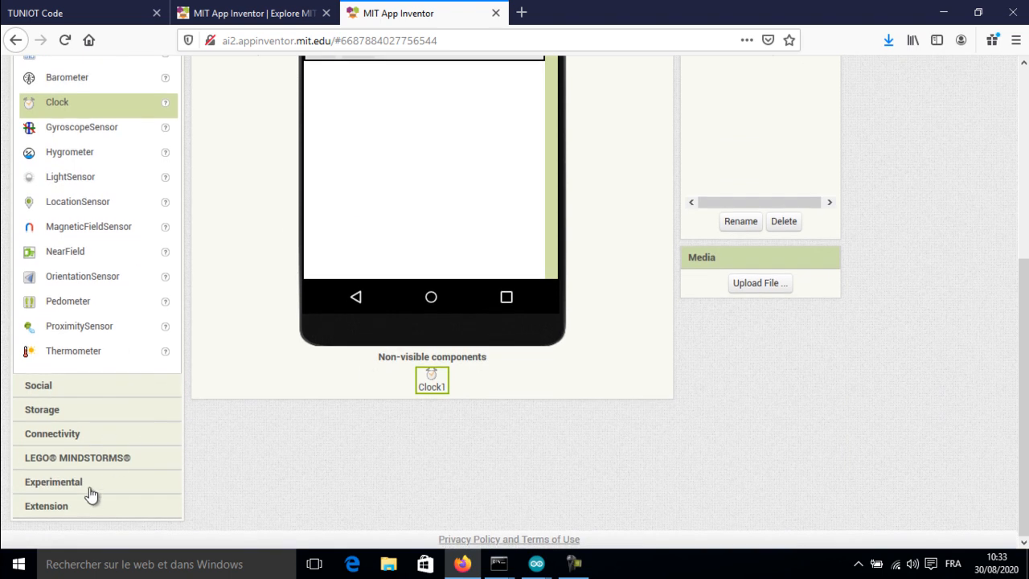
left_click(45, 505)
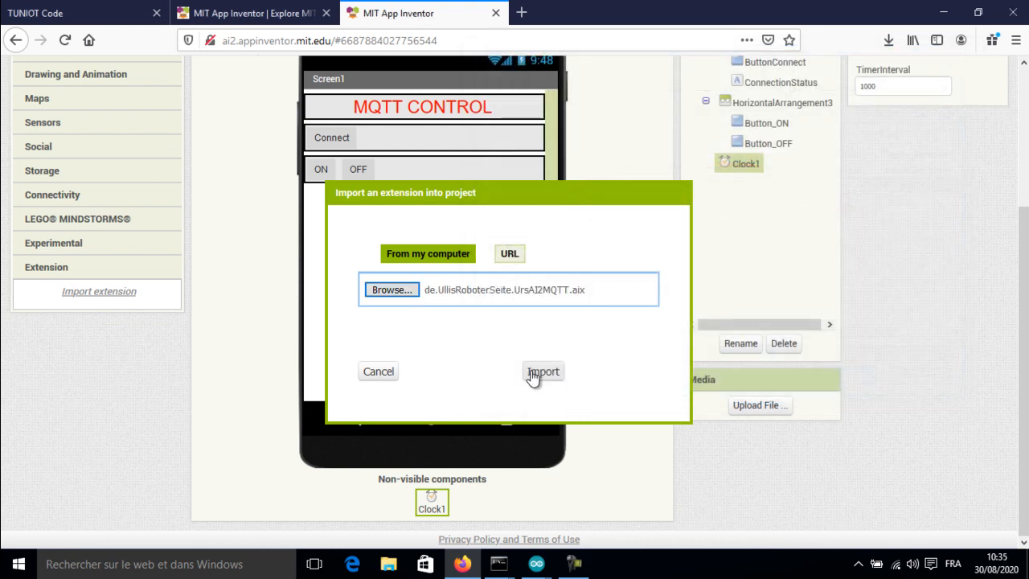
Import the UrsAI2MQTT .aix extension and add an UrsAI2MQTT1 component to the Viewer
left_click(543, 369)
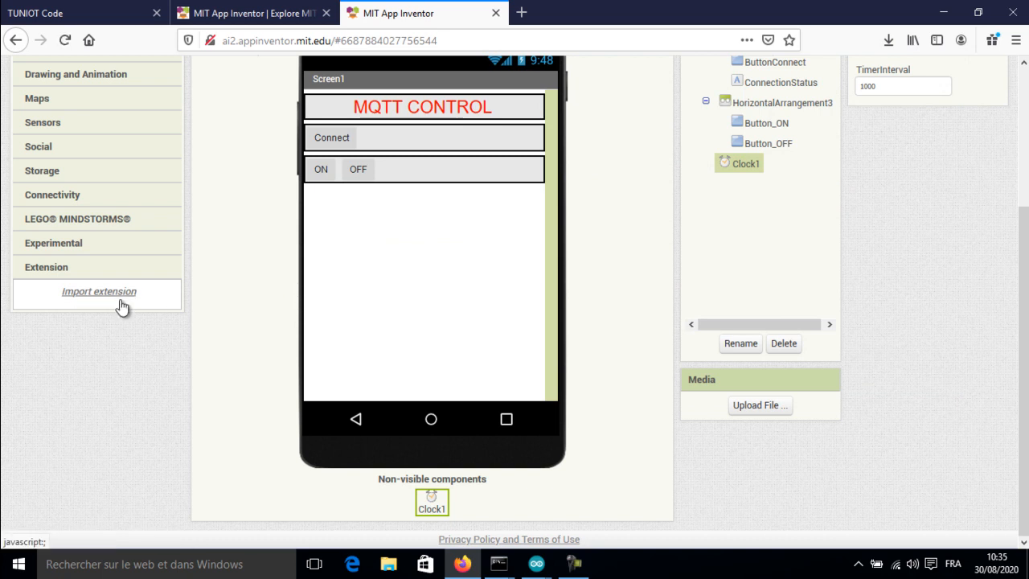
left_click(100, 291)
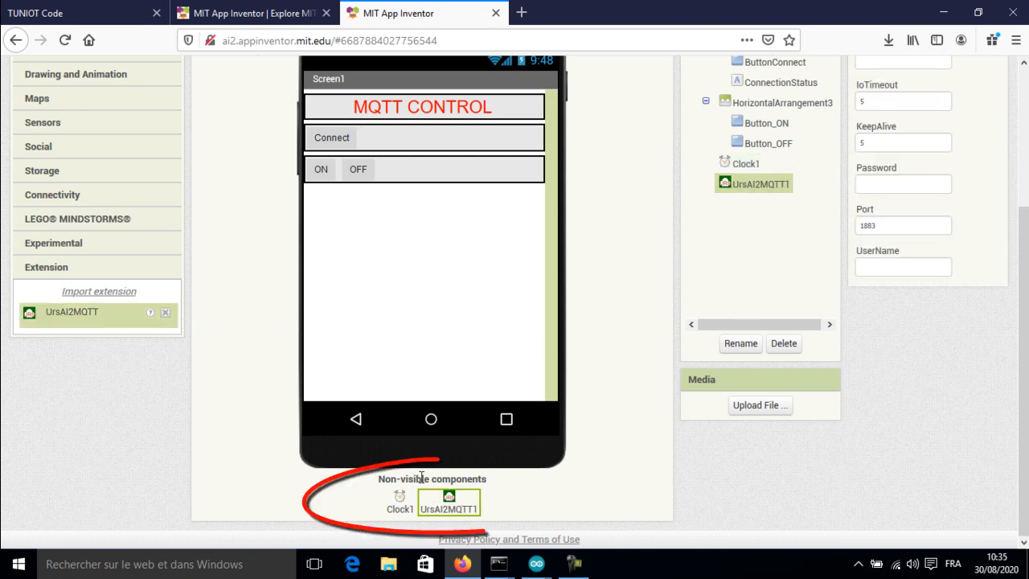
scroll("up", 3)
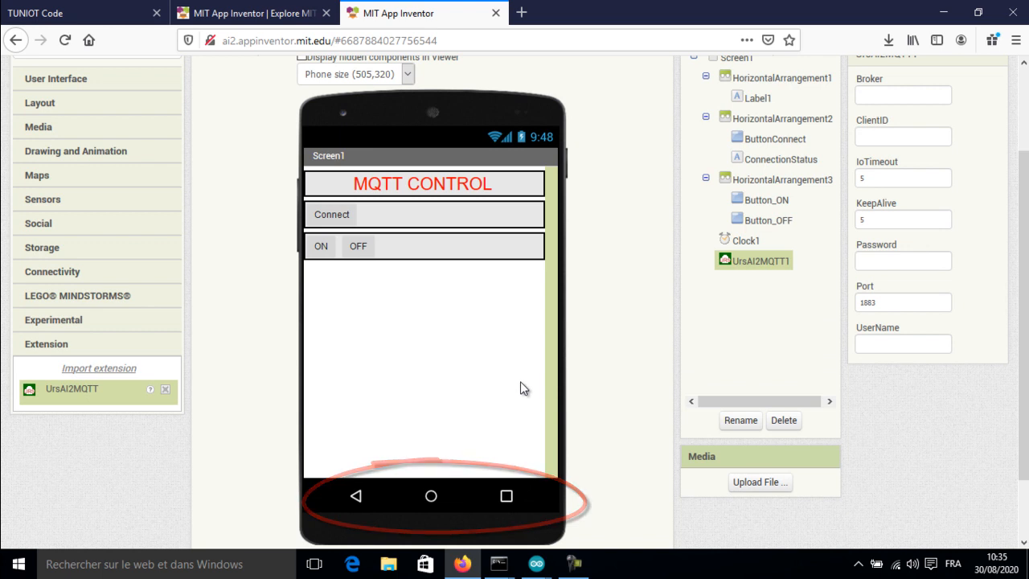
Set UrsAI2MQTT1's Broker to 172.16.0.4, checking it against the TUNIOT ESP32 code
scroll("up", 3)
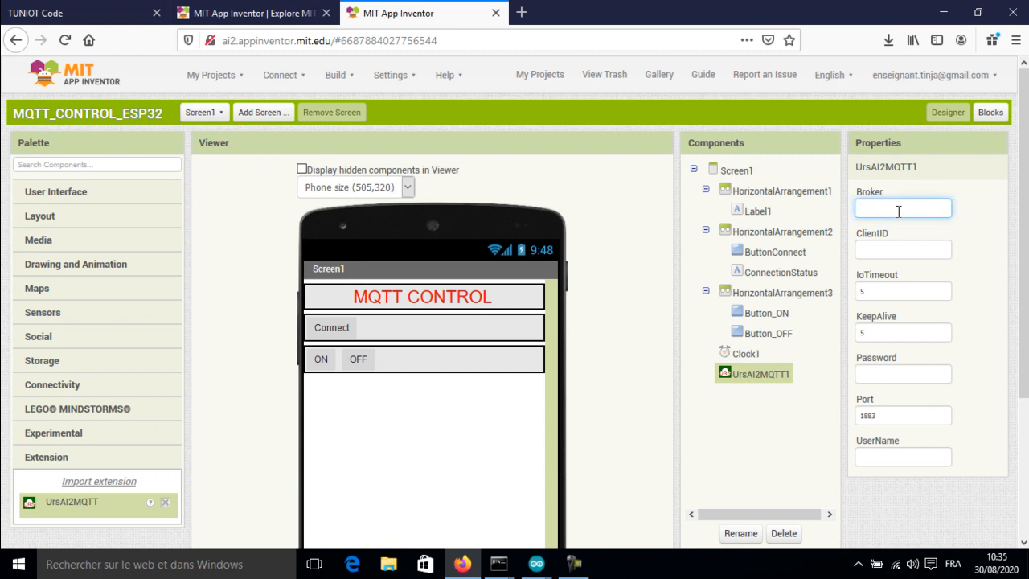
type("172.16.0")
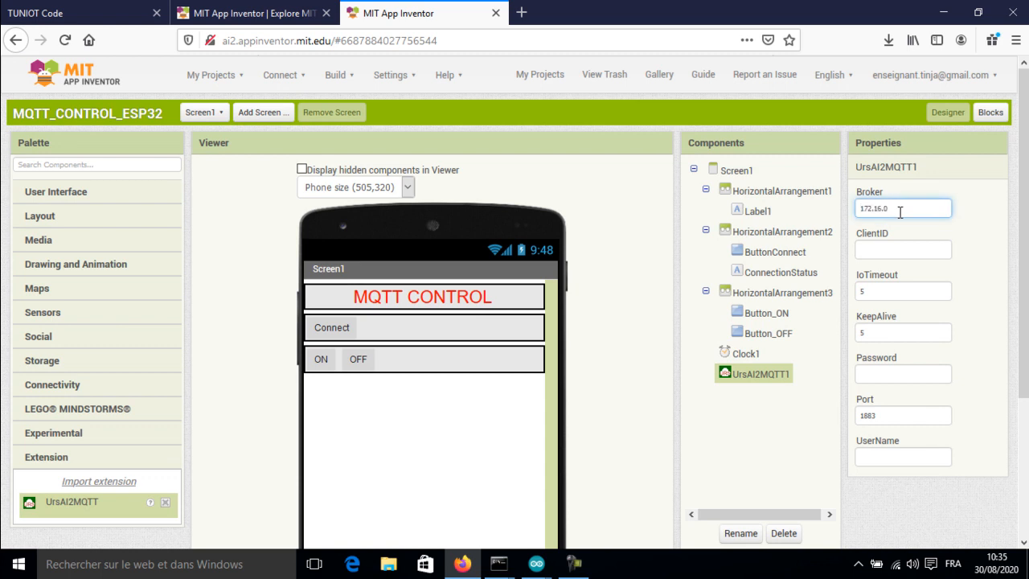
type("4")
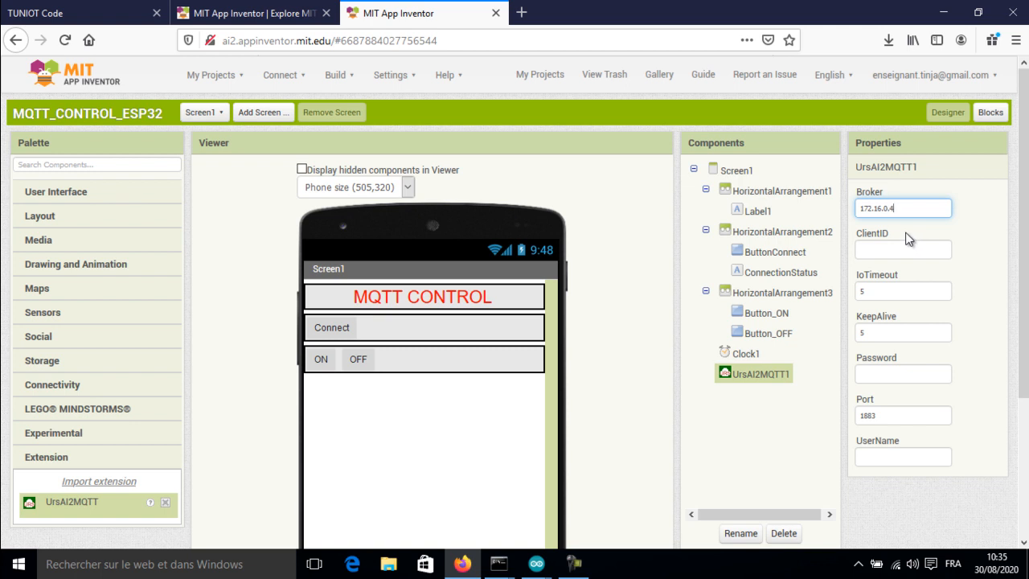
left_click(80, 13)
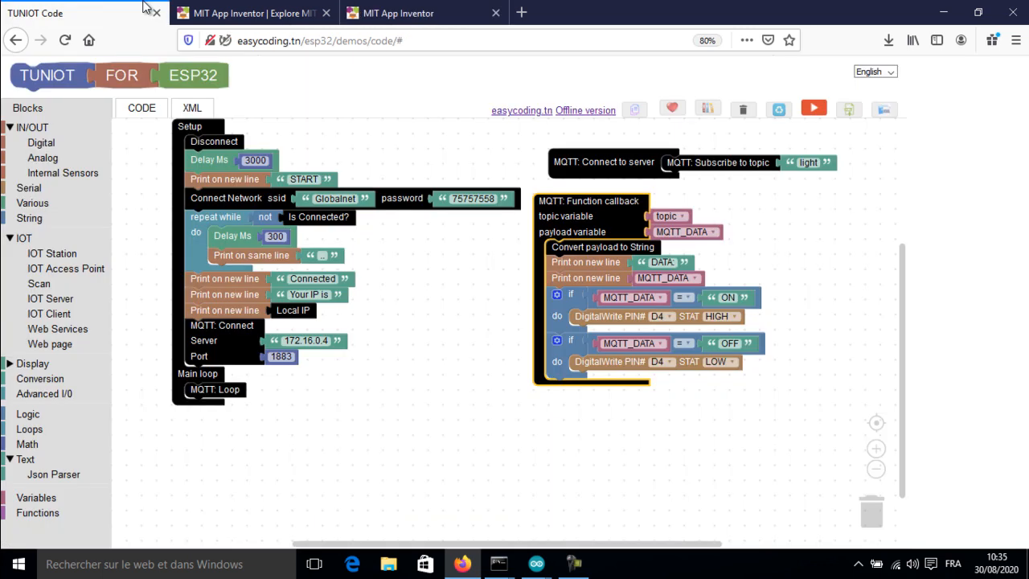
left_click(424, 13)
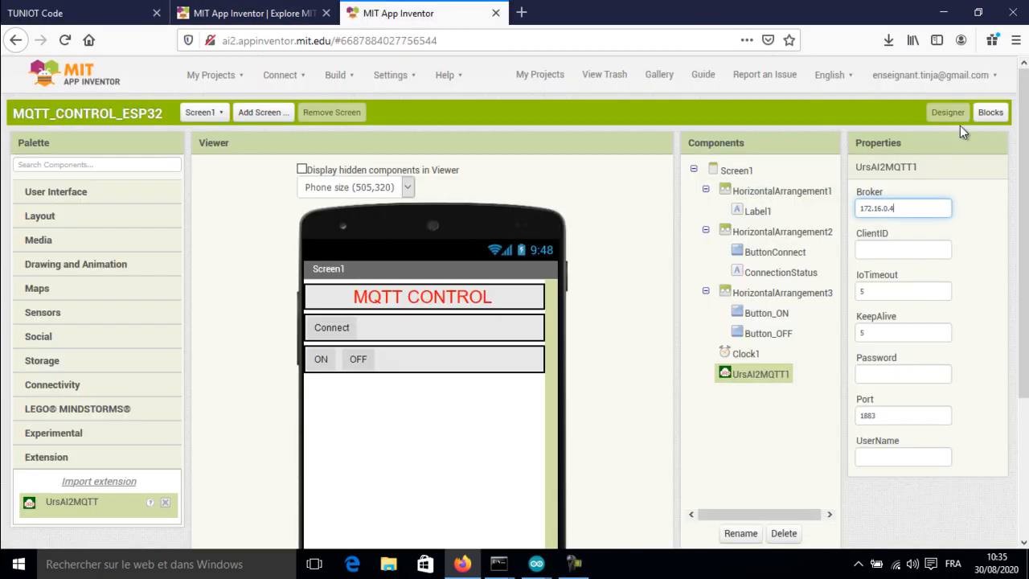
In Blocks, build a ButtonConnect click handler calling UrsAI2MQTT1.Connect with CleanSession true
left_click(990, 112)
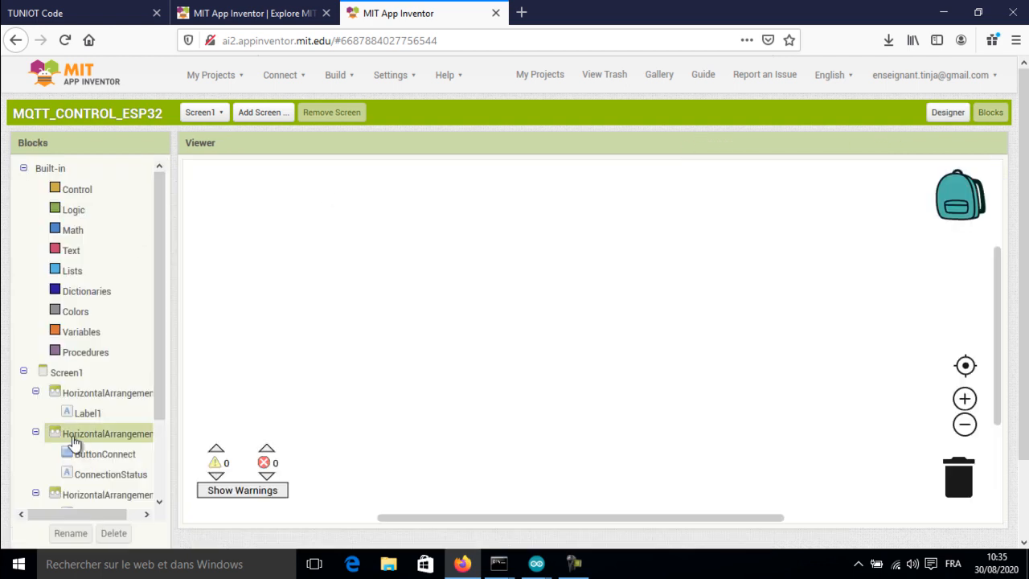
mouse_move(125, 434)
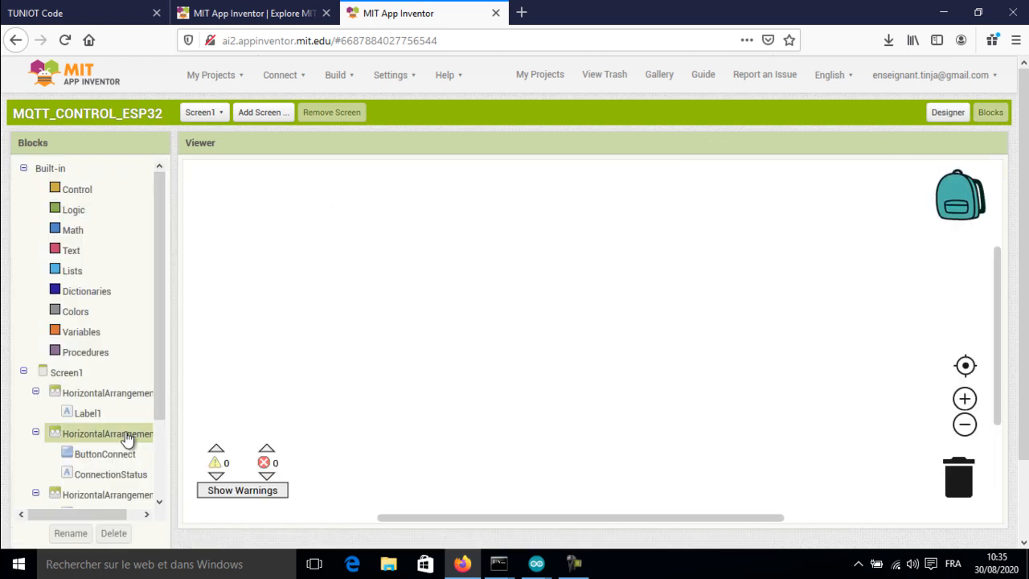
left_click(104, 454)
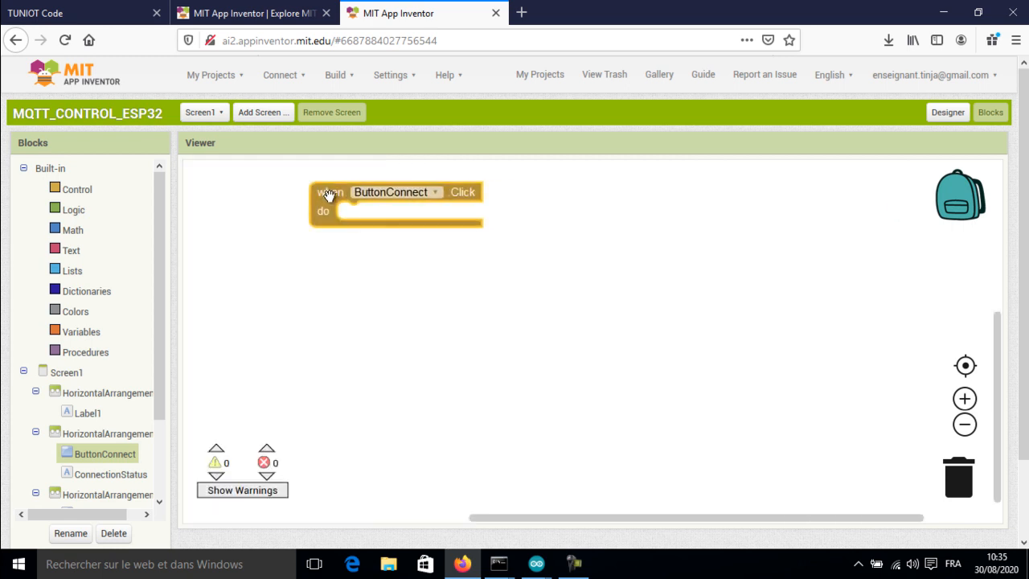
mouse_move(138, 337)
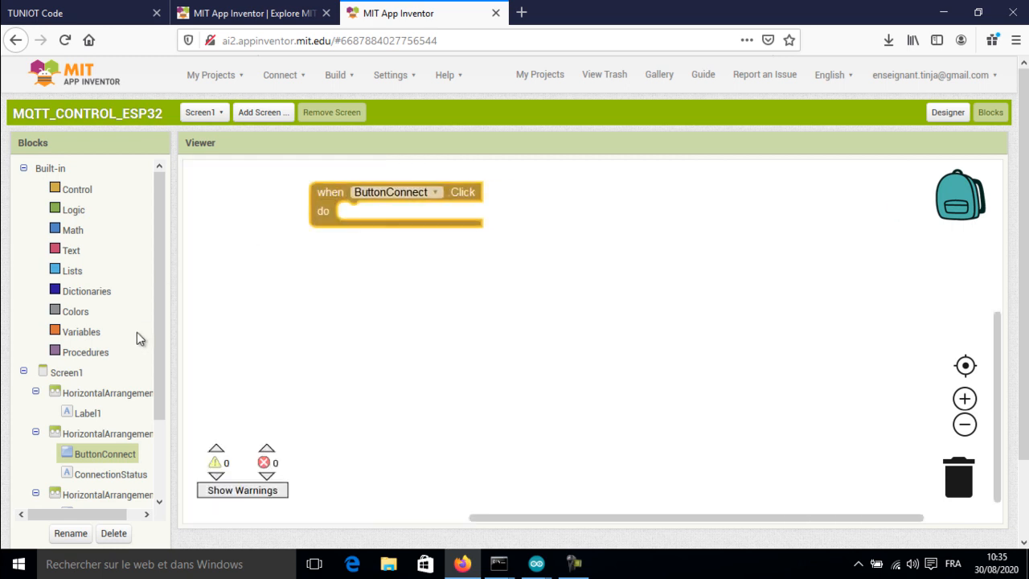
scroll("down", 3)
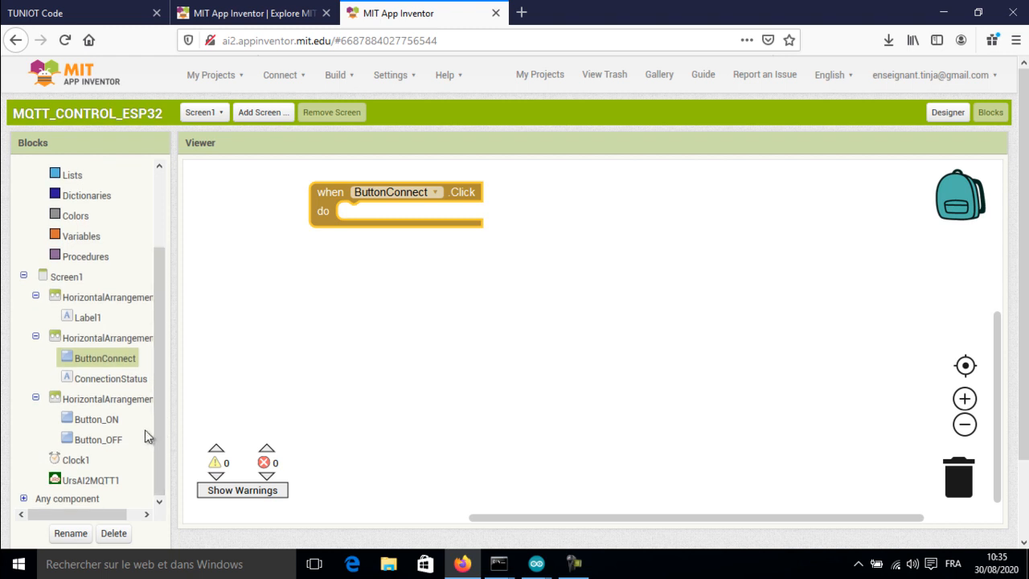
mouse_move(389, 563)
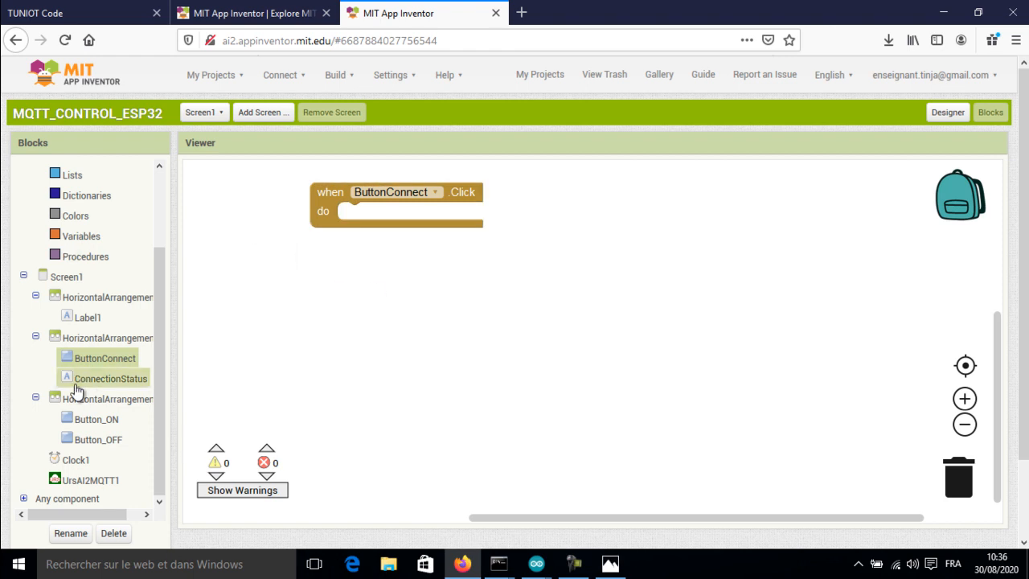
scroll("down", 3)
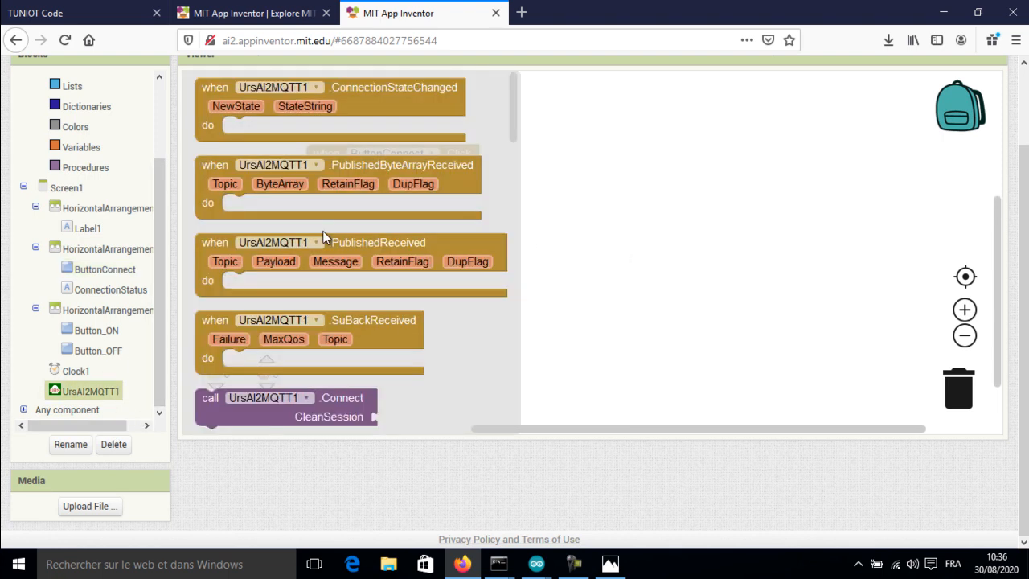
scroll("down", 3)
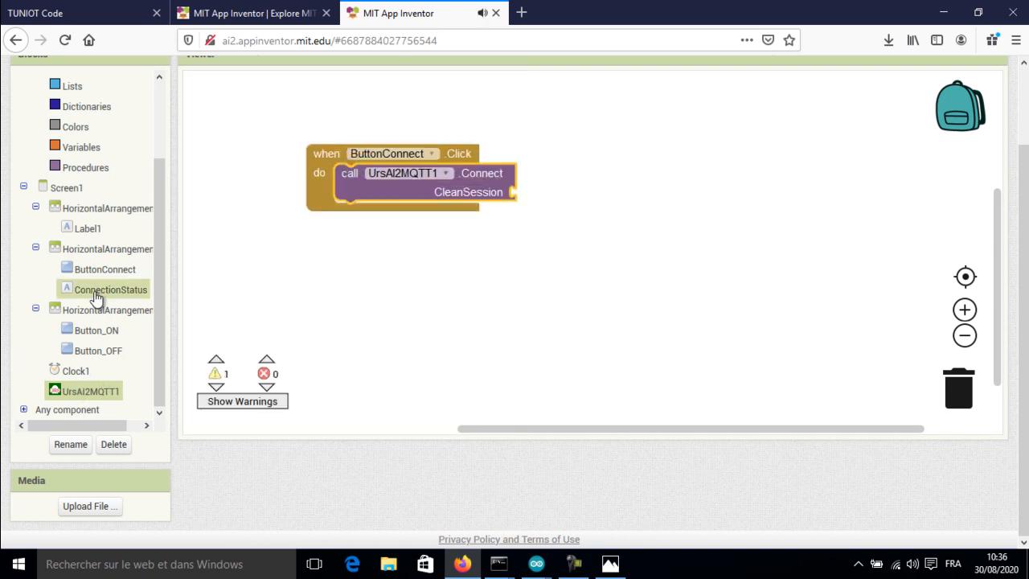
scroll("up", 3)
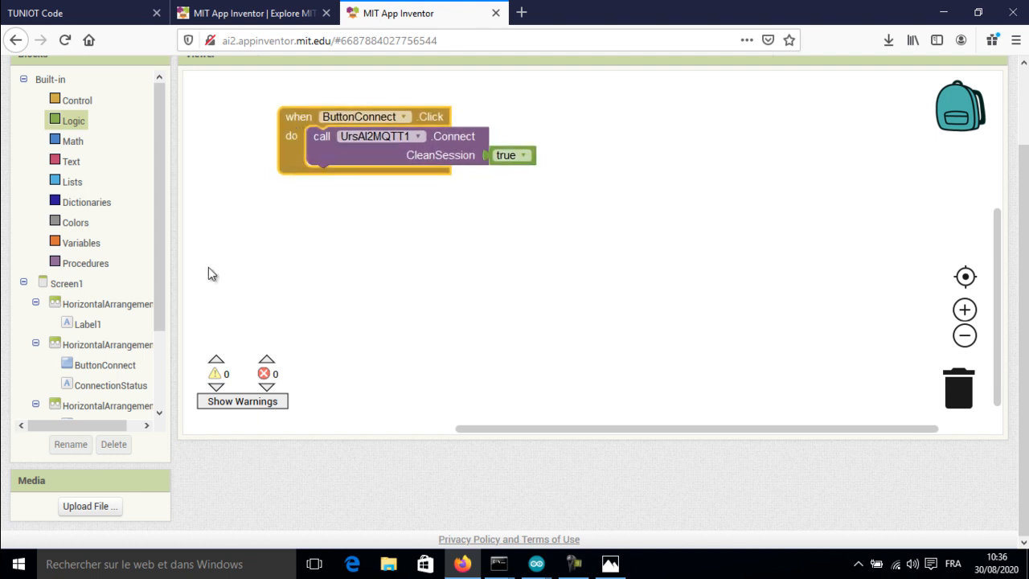
scroll("down", 3)
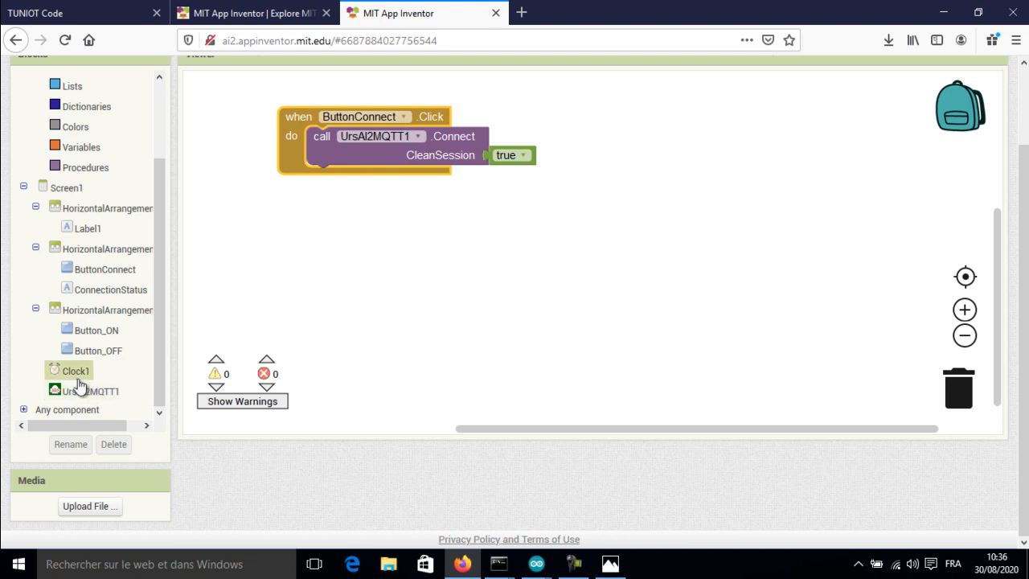
Add an empty 'when Clock1.Timer' handler and return to the Designer
left_click(74, 370)
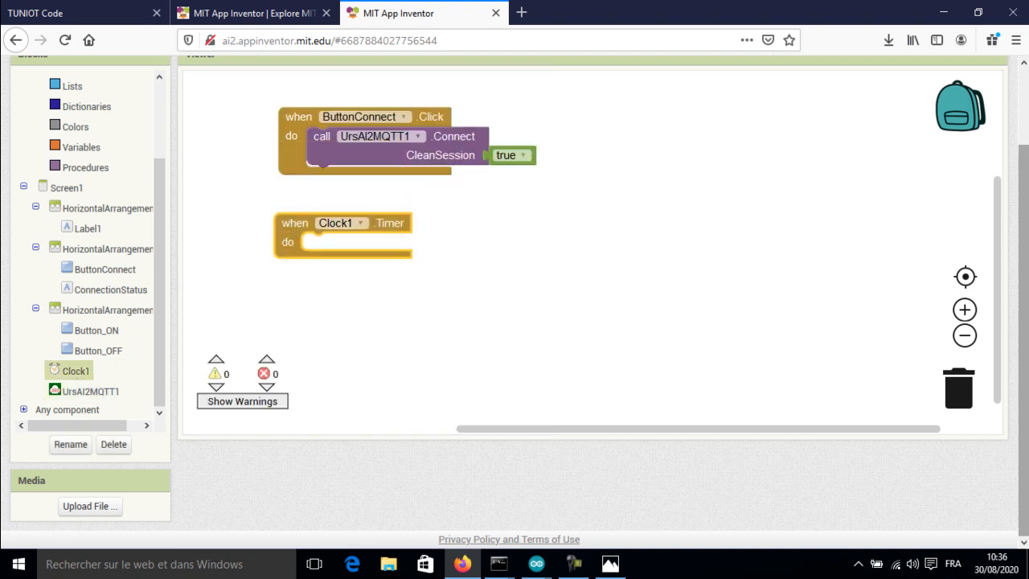
left_click(949, 79)
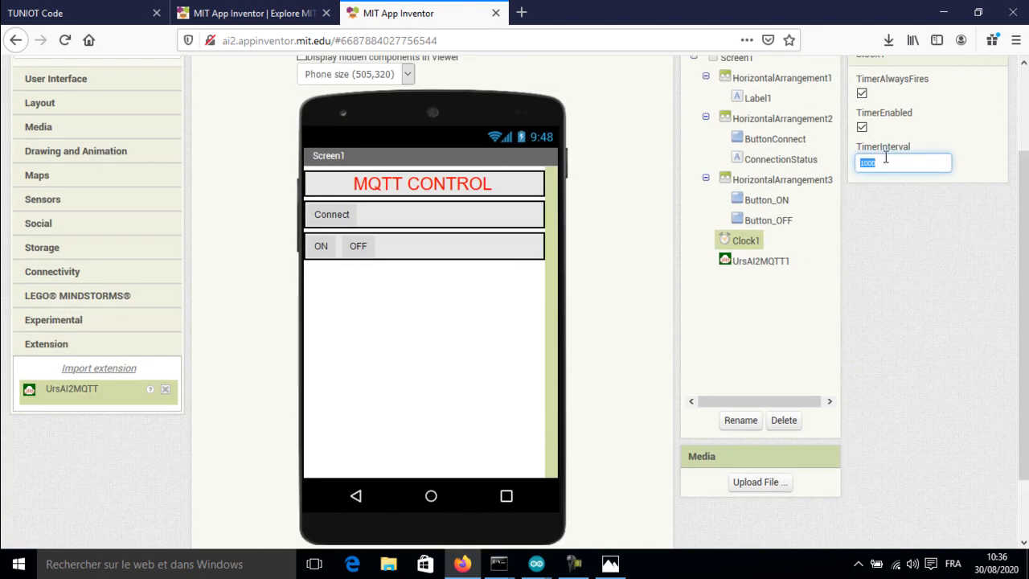
Set Clock1 TimerInterval to 2000 and place a 'set ConnectionStatus.Text' block in Clock1.Timer
type("2000")
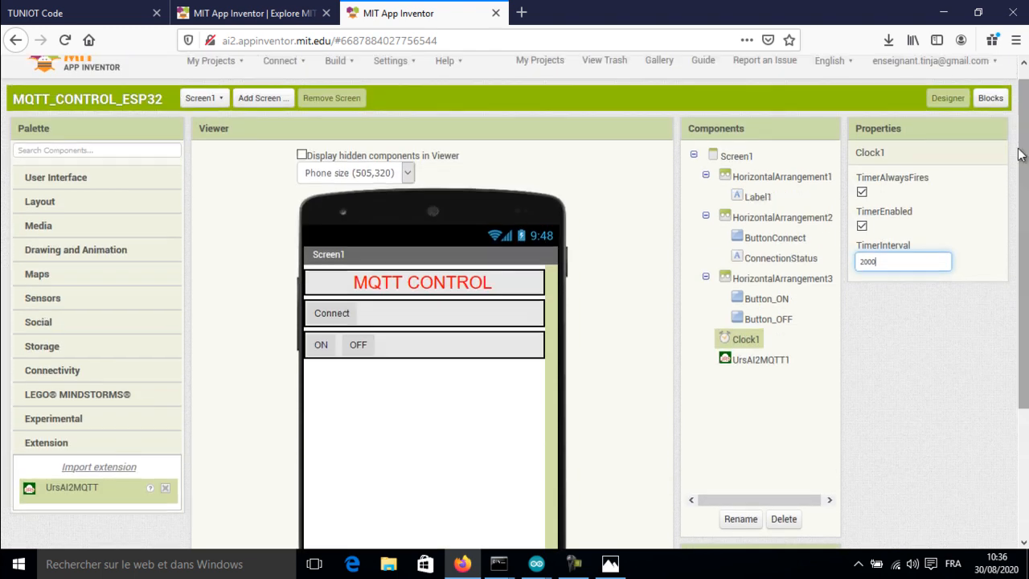
left_click(990, 98)
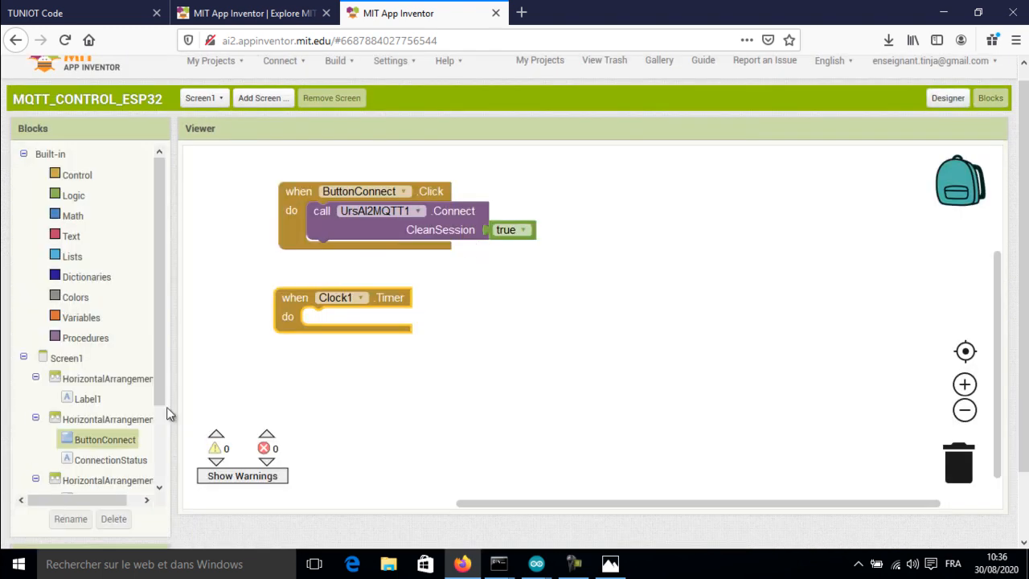
scroll("down", 3)
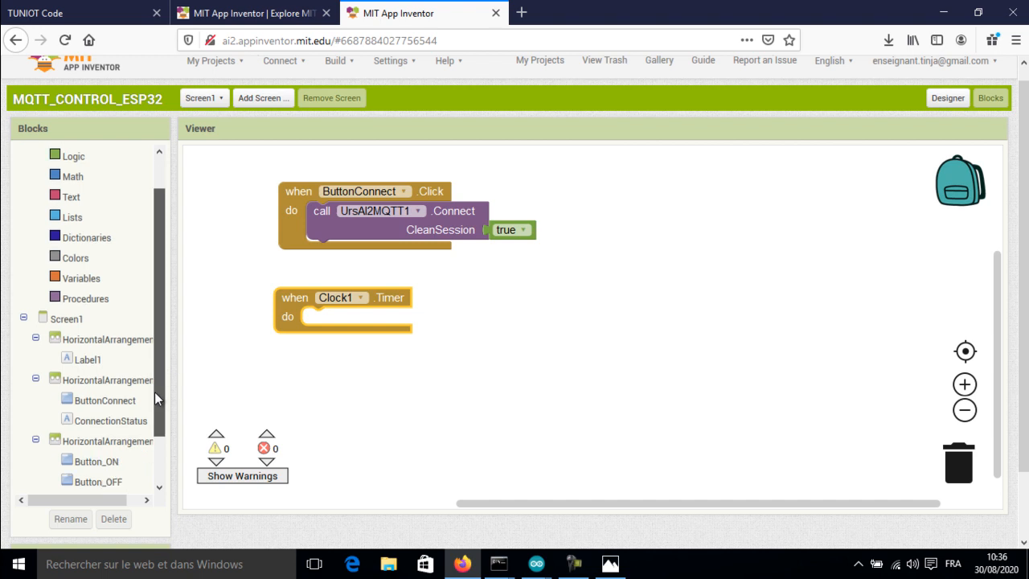
scroll("down", 3)
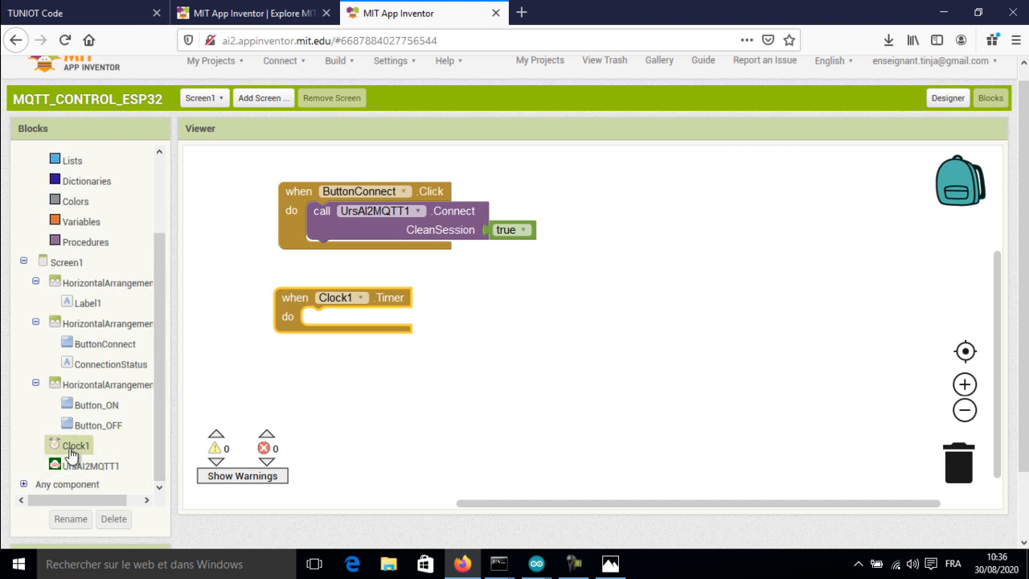
left_click(111, 364)
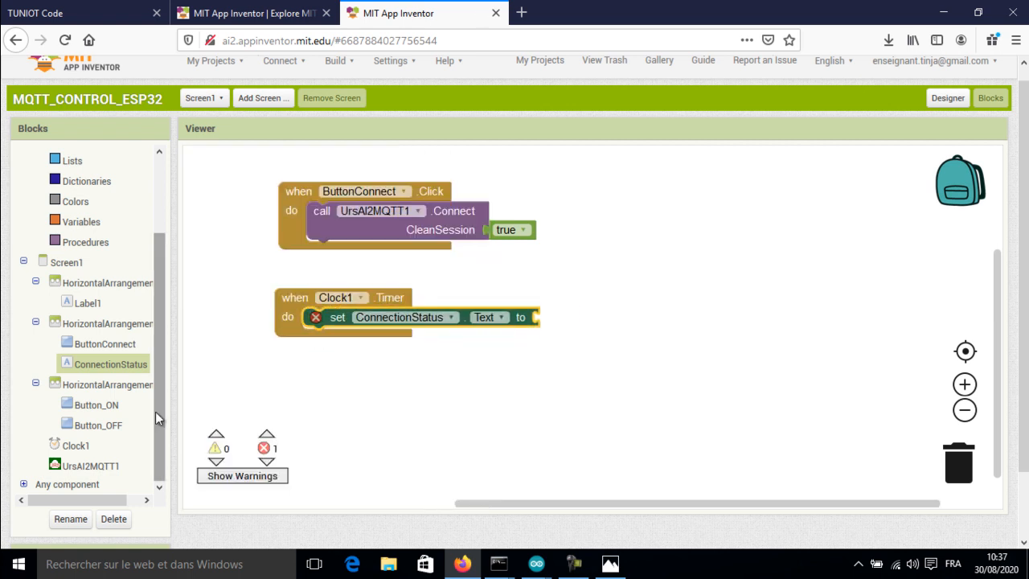
Plug UrsAI2MQTT1.ConnectionState into the status text and add a Button_ON click handler
left_click(91, 466)
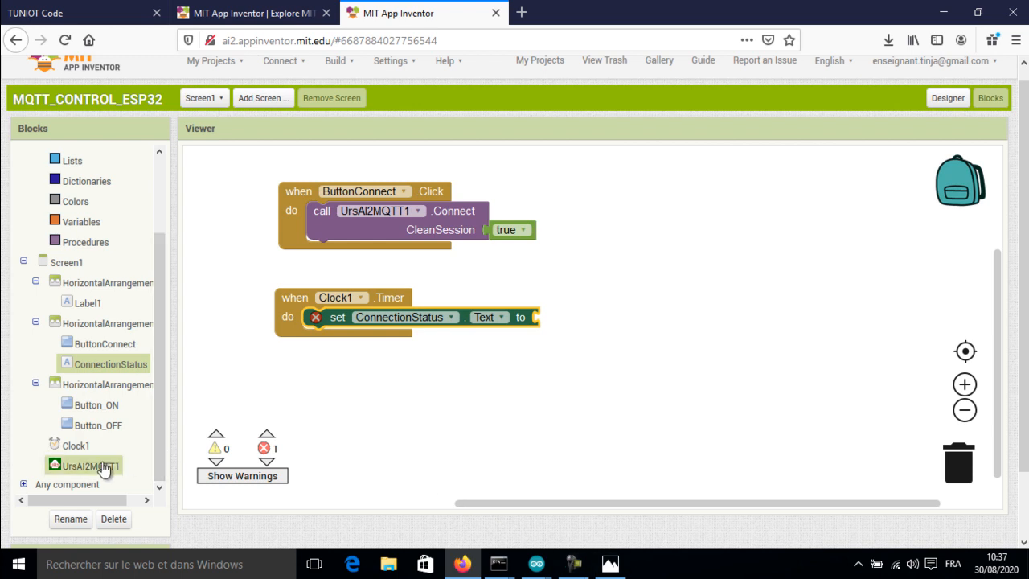
left_click(90, 466)
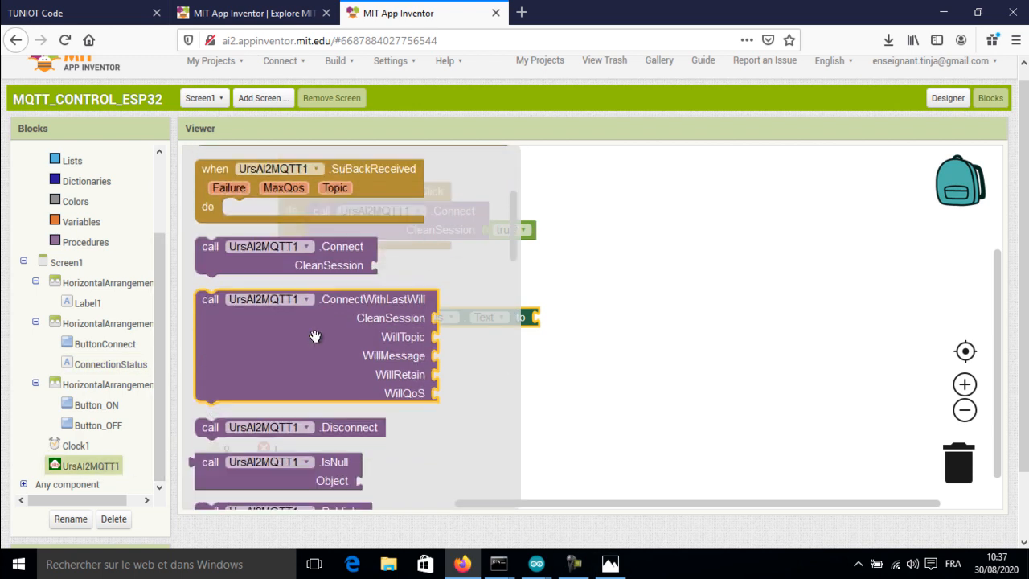
scroll("down", 3)
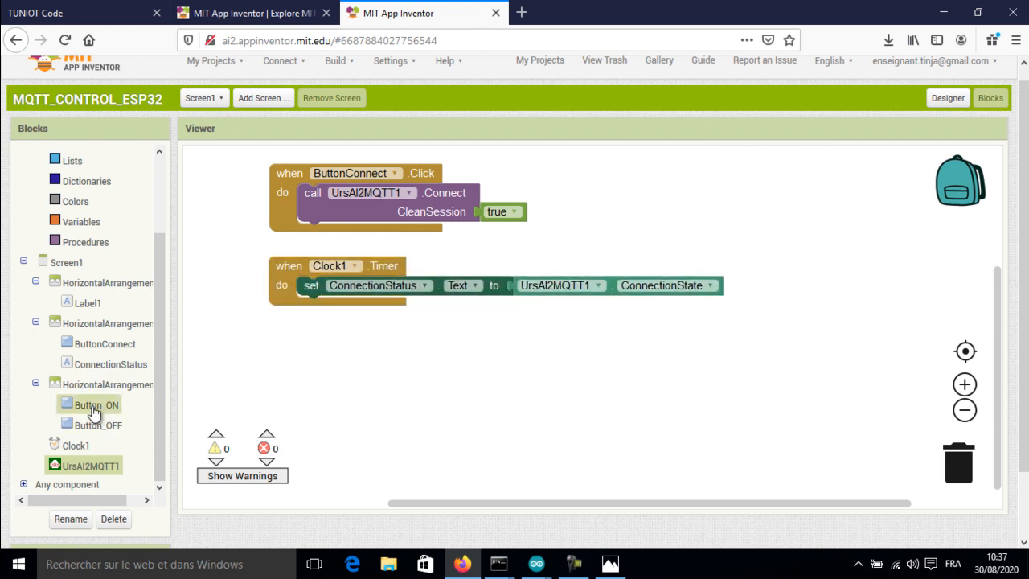
left_click(97, 405)
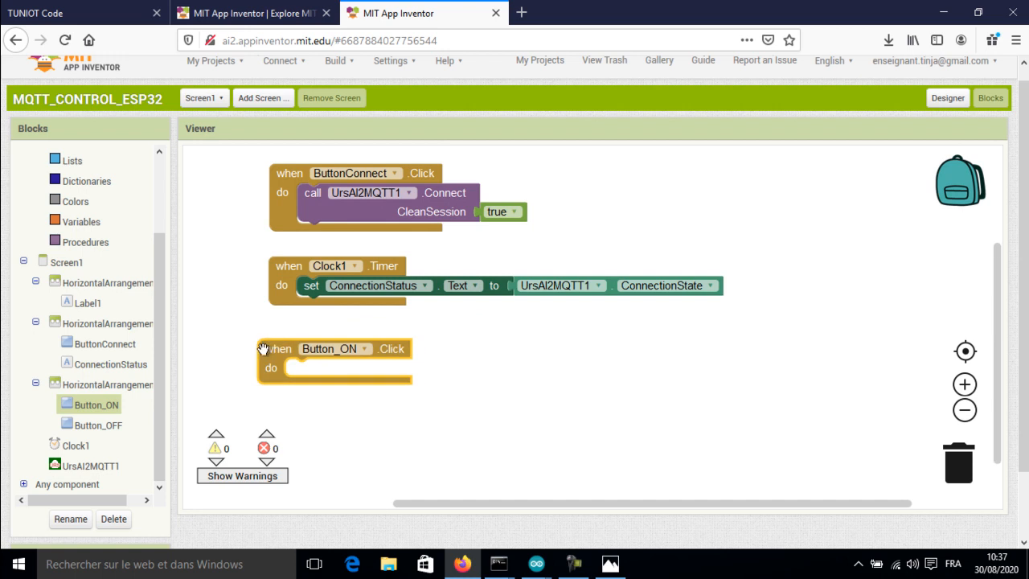
Have Button_ON and Button_OFF publish 'ON' and 'OFF' to topic 'light' via UrsAI2MQTT1.Publish
left_click(90, 467)
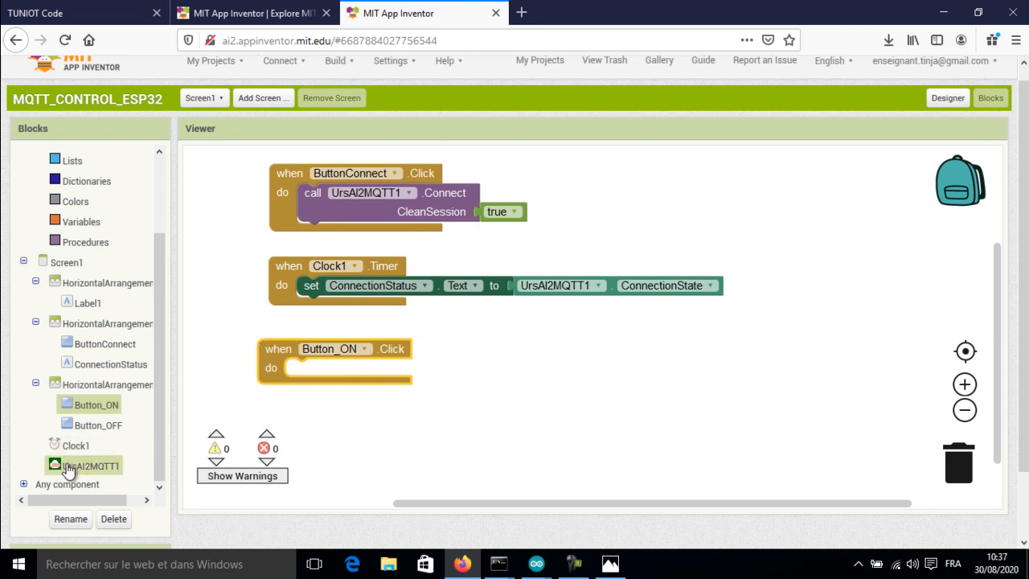
mouse_move(225, 328)
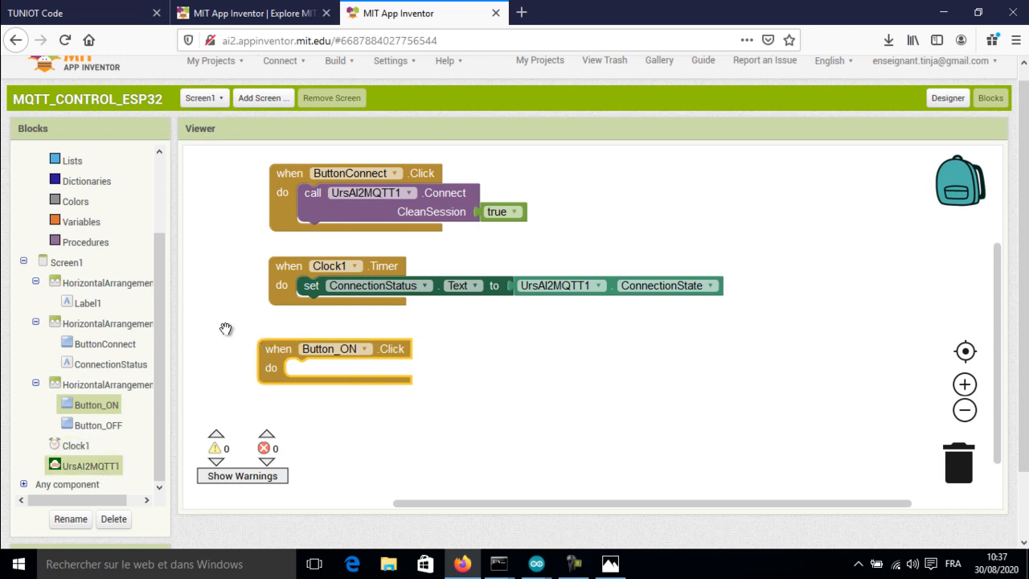
left_click(91, 467)
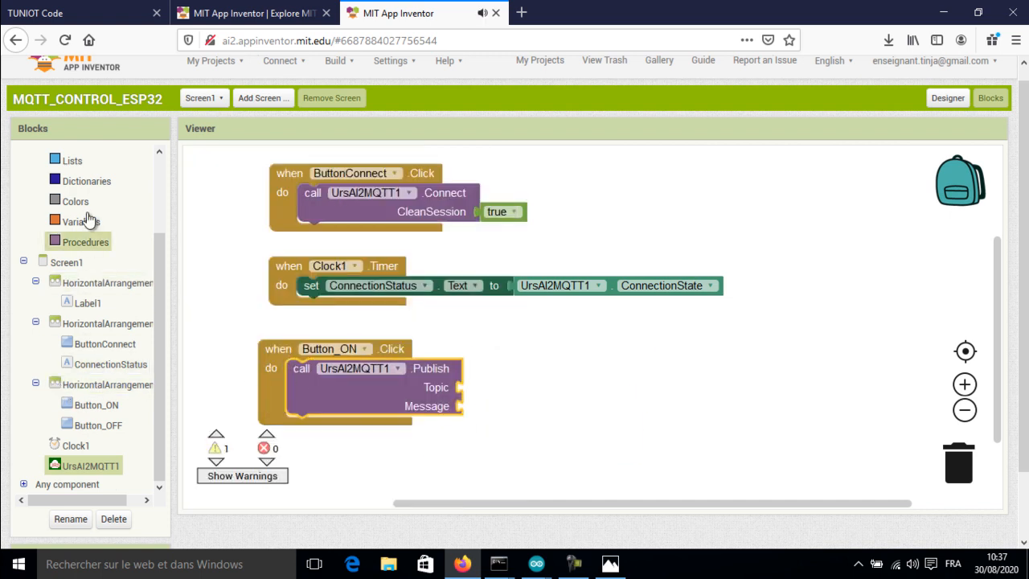
left_click(71, 235)
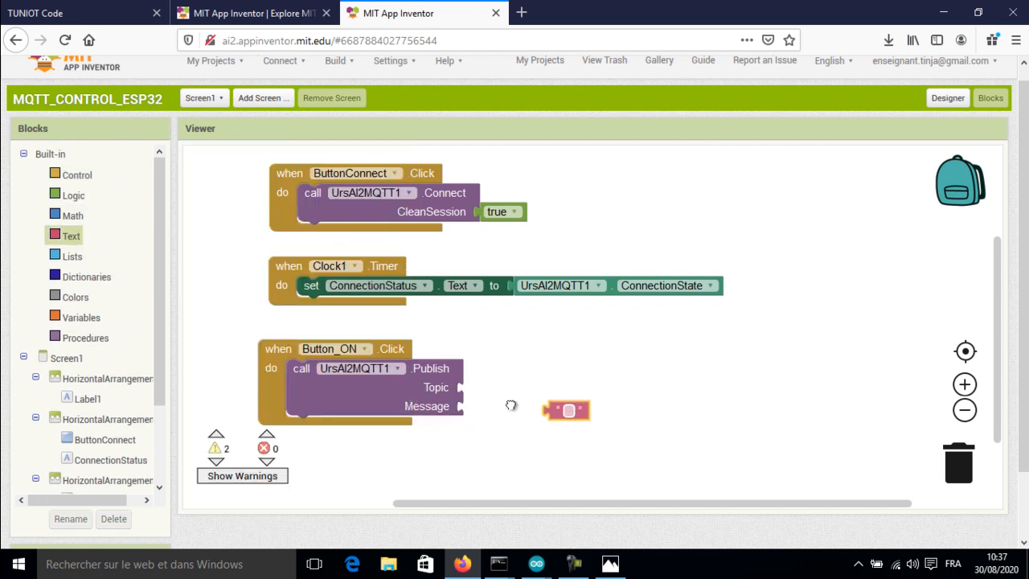
left_click_drag(566, 410, 479, 386)
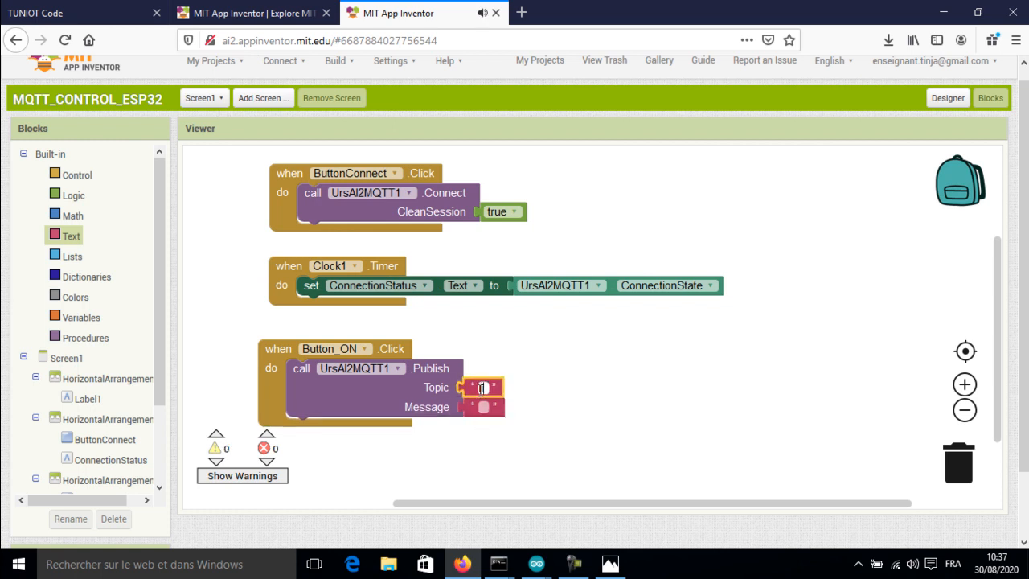
type("light")
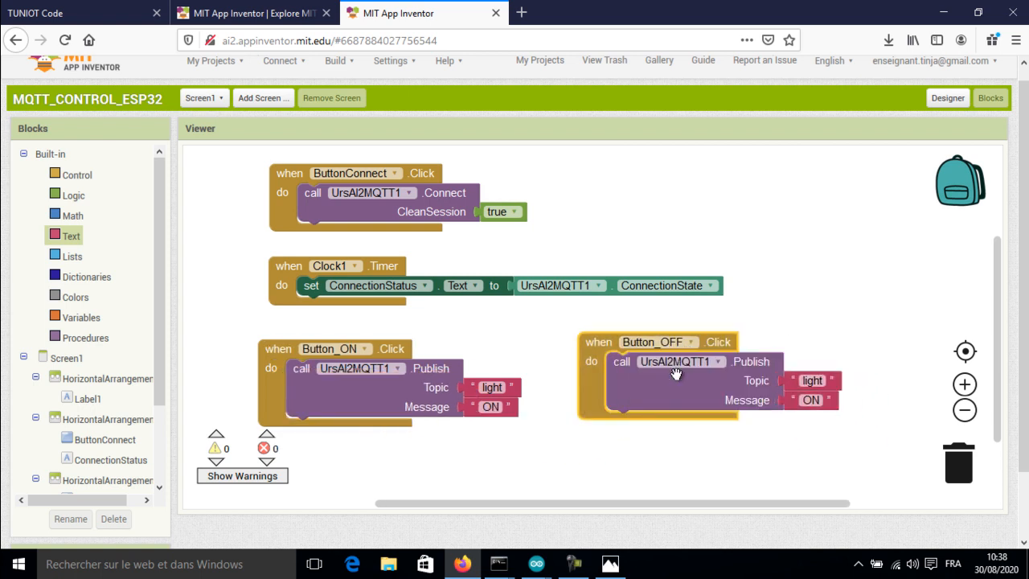
double_click(811, 399)
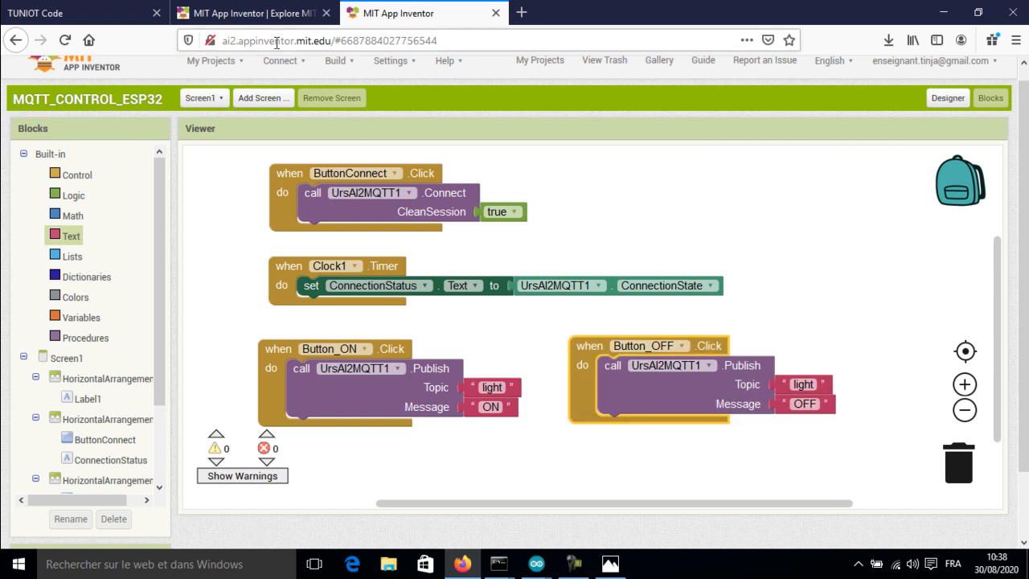
Start Connect > AI Companion to show the pairing code, then switch to the easycoding.tn tab
left_click(283, 62)
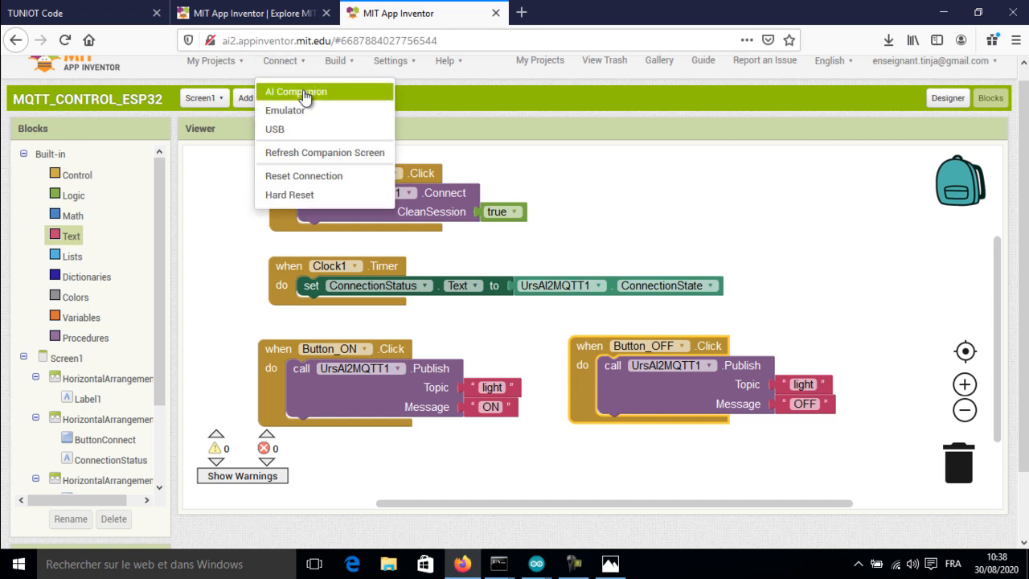
left_click(296, 90)
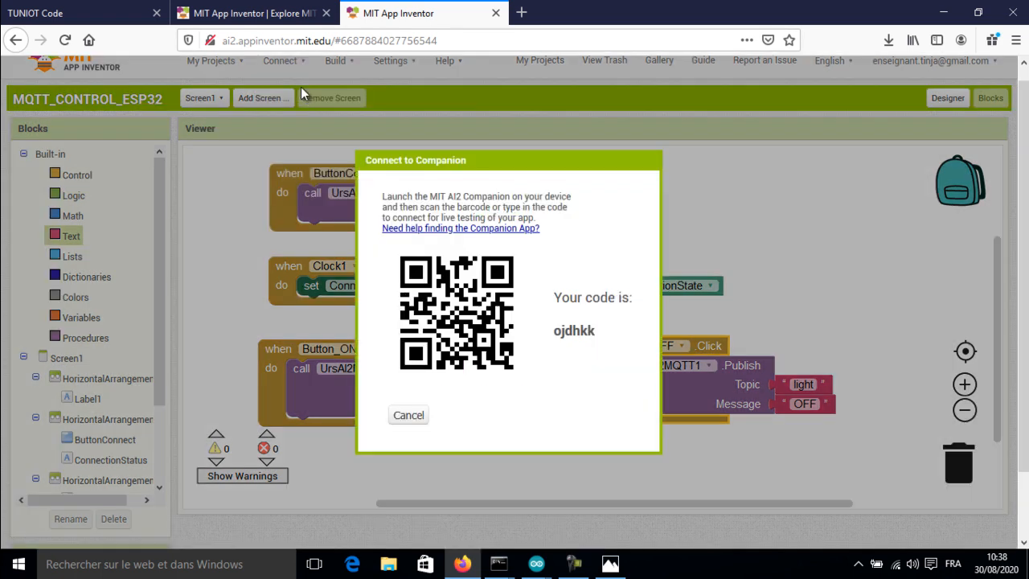
left_click(594, 13)
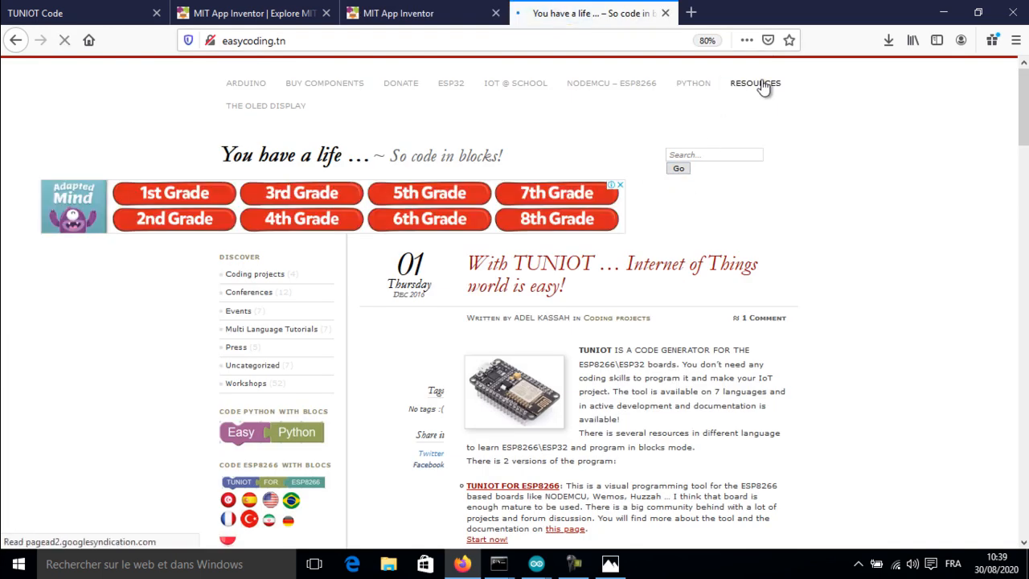
From easycoding.tn's RESOURCES page, follow the UrsAI2MQTT official site link to its documentation
left_click(755, 84)
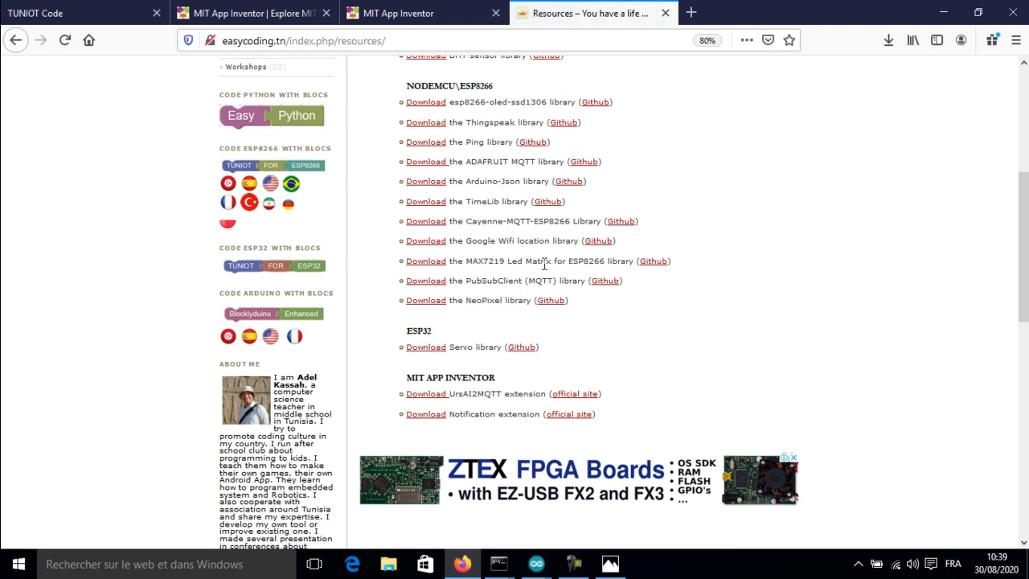
mouse_move(514, 328)
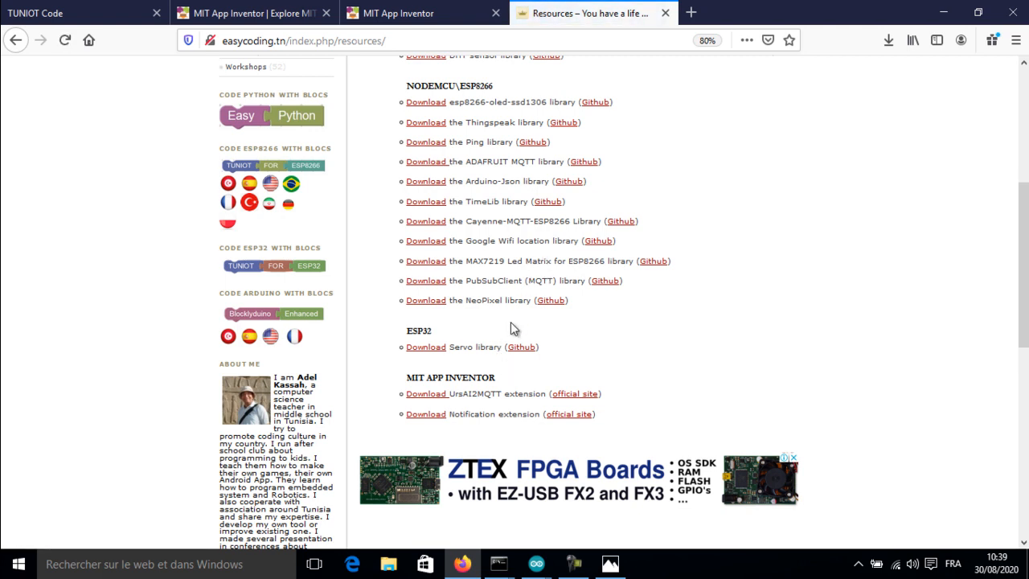
mouse_move(575, 394)
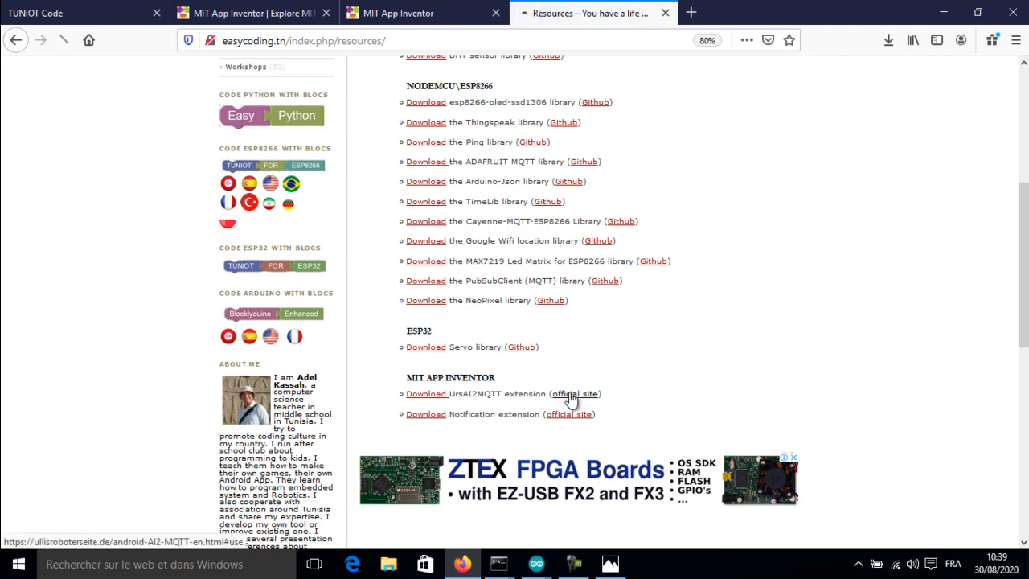
left_click(576, 393)
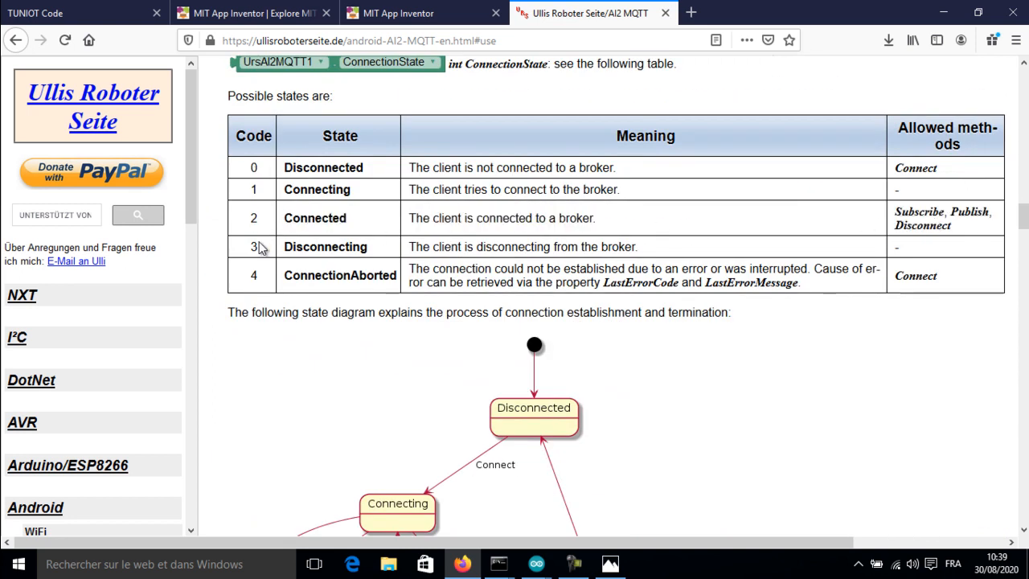
mouse_move(357, 279)
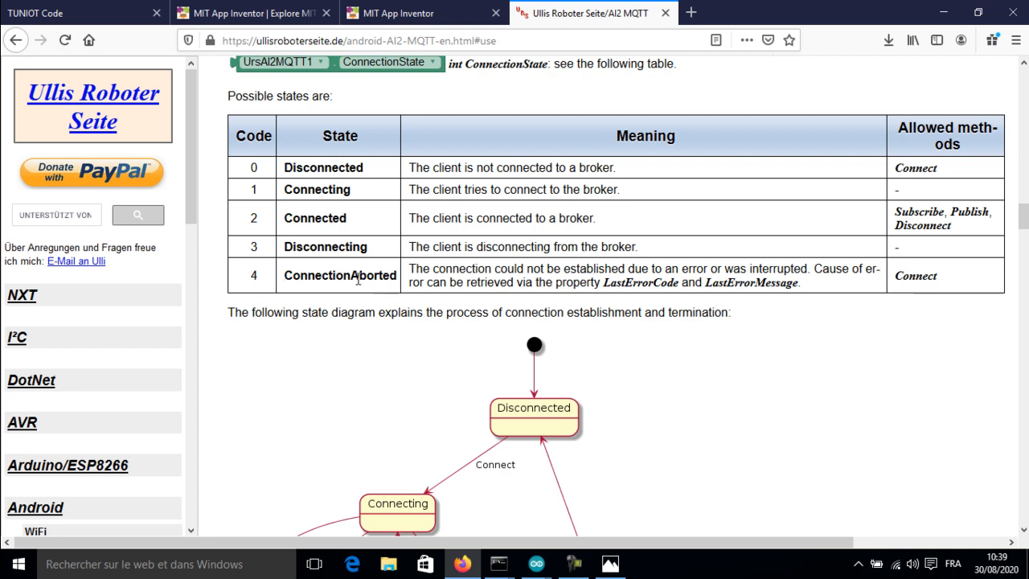